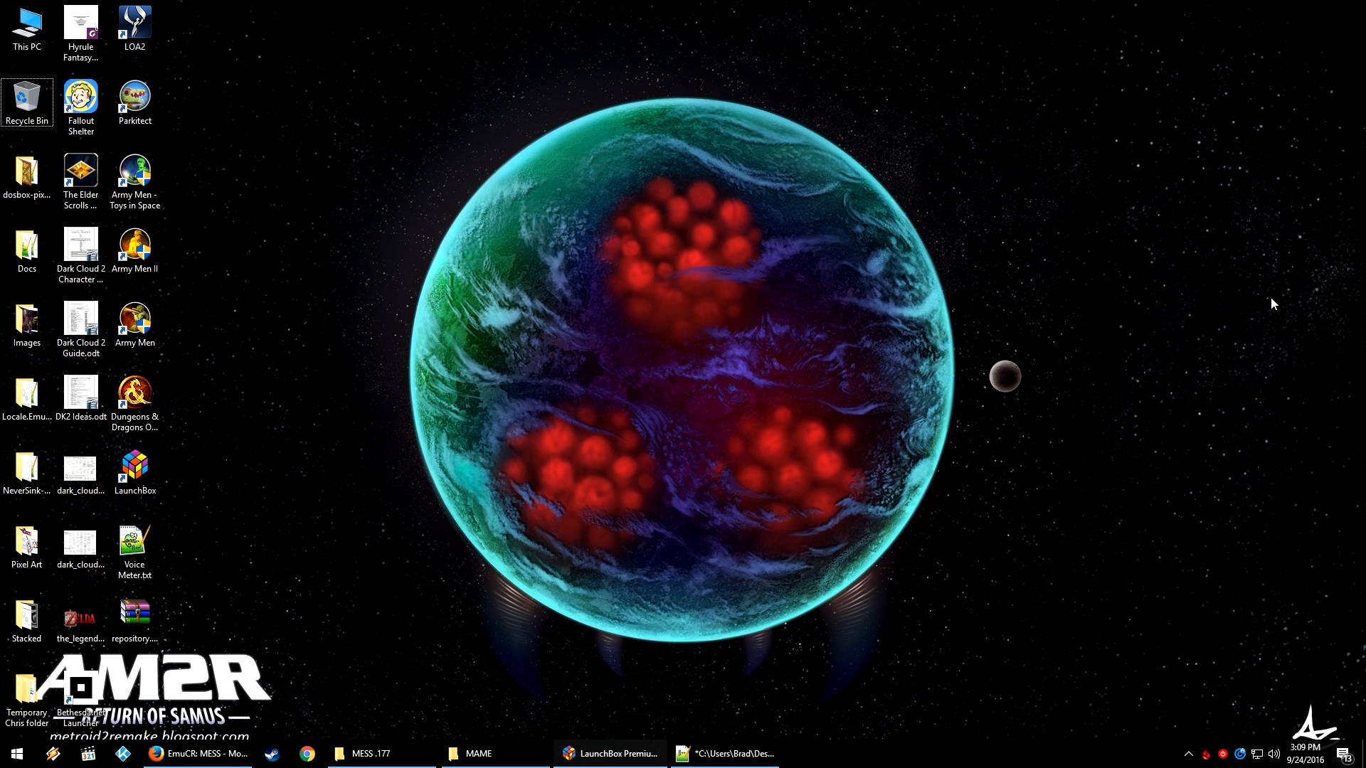
Step: Bring up Firefox and scroll through the EmuCR MESS Git (2016/08/11) changelog
{"action": "left_click", "coordinate": [197, 754]}
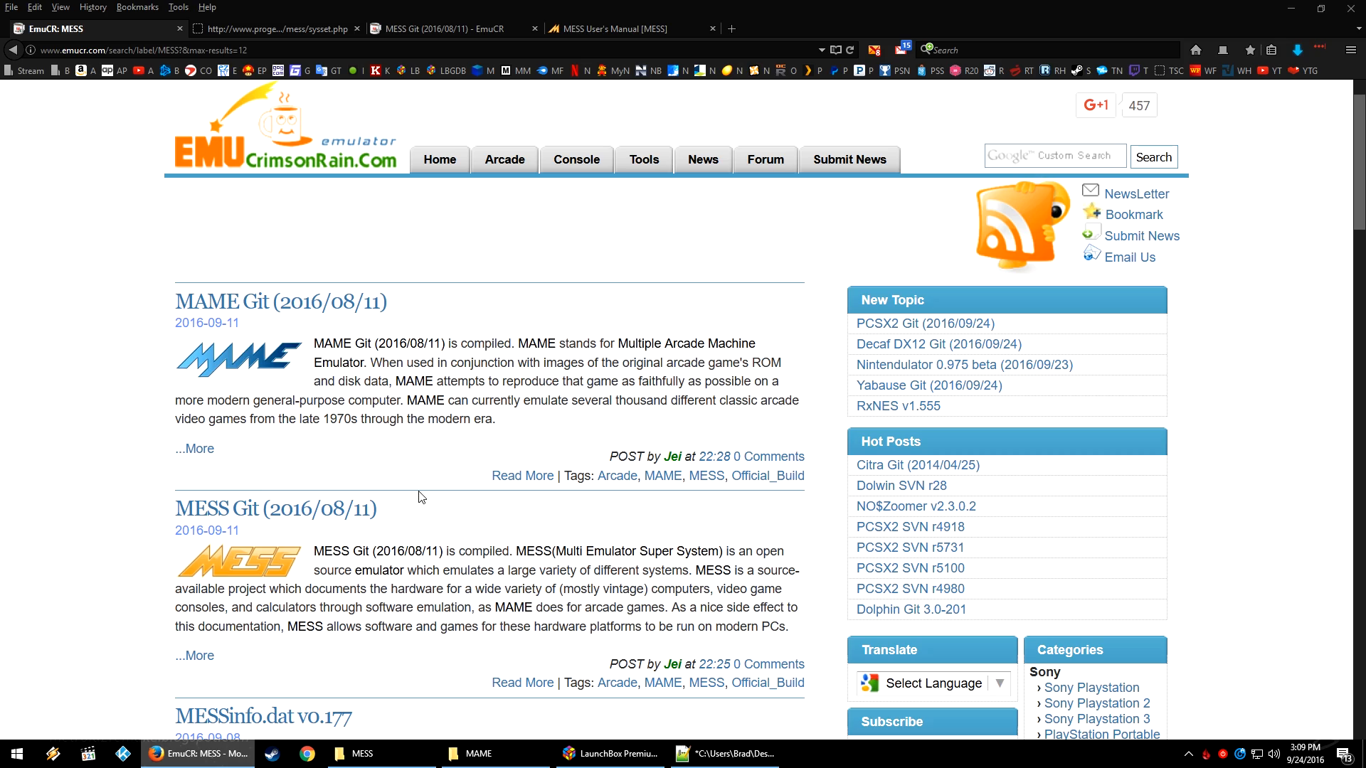
{"action": "scroll", "scroll_direction": "down", "scroll_amount": 3}
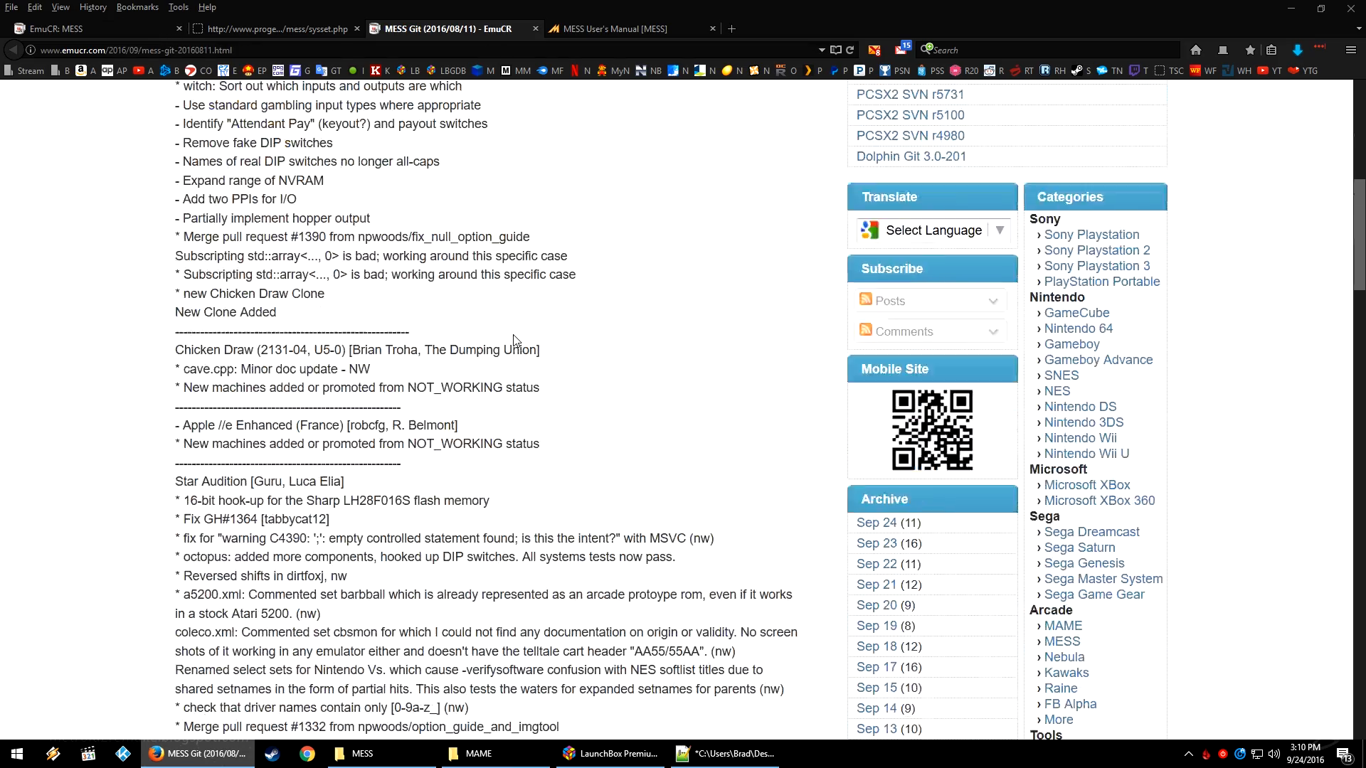
{"action": "scroll", "scroll_direction": "down", "scroll_amount": 3}
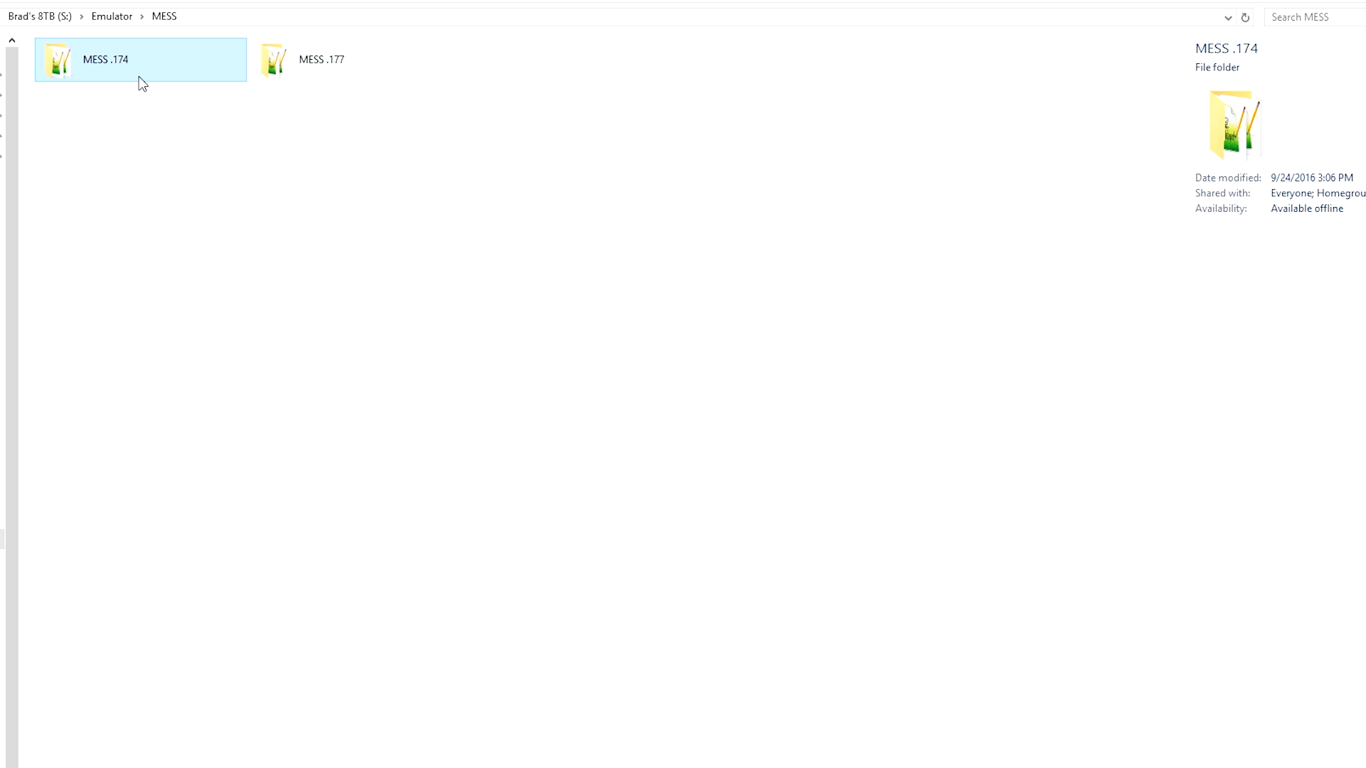
{"action": "mouse_move", "coordinate": [131, 66]}
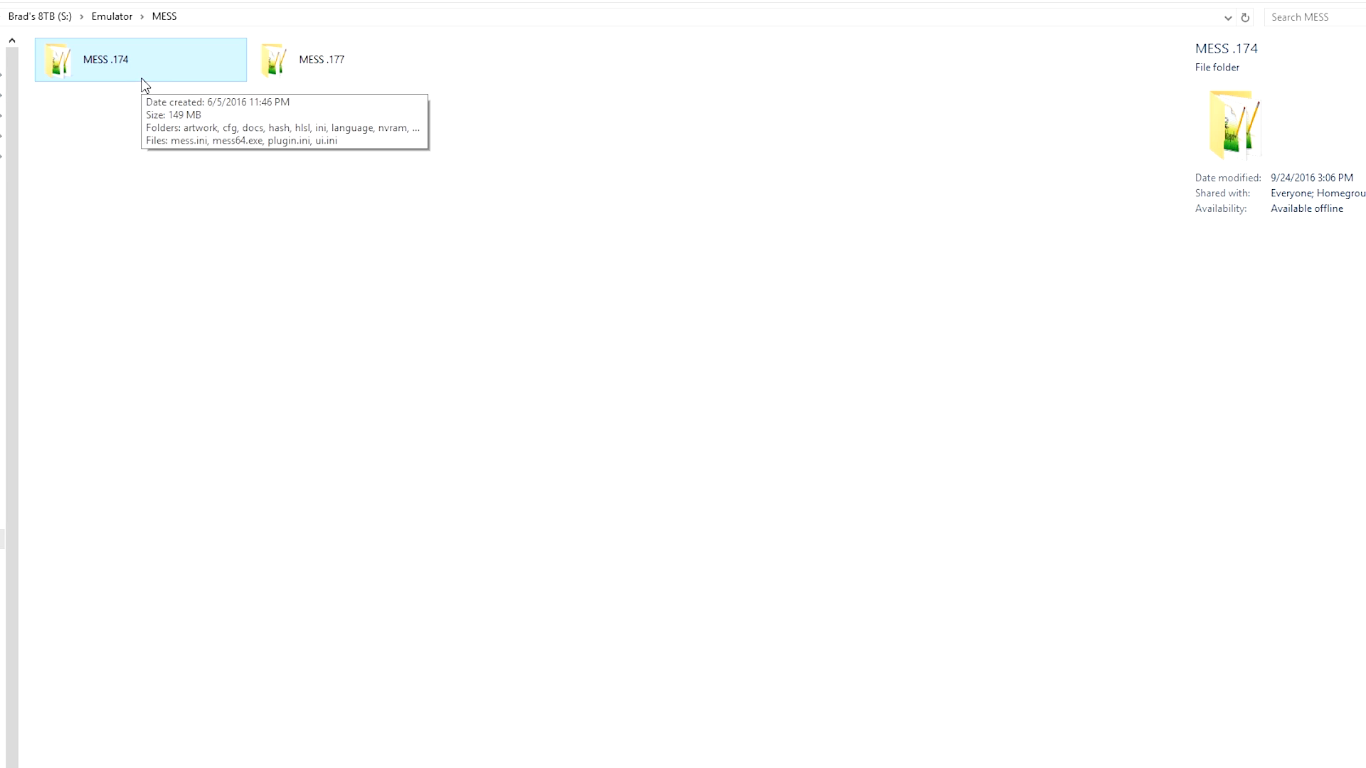
{"action": "mouse_move", "coordinate": [166, 78]}
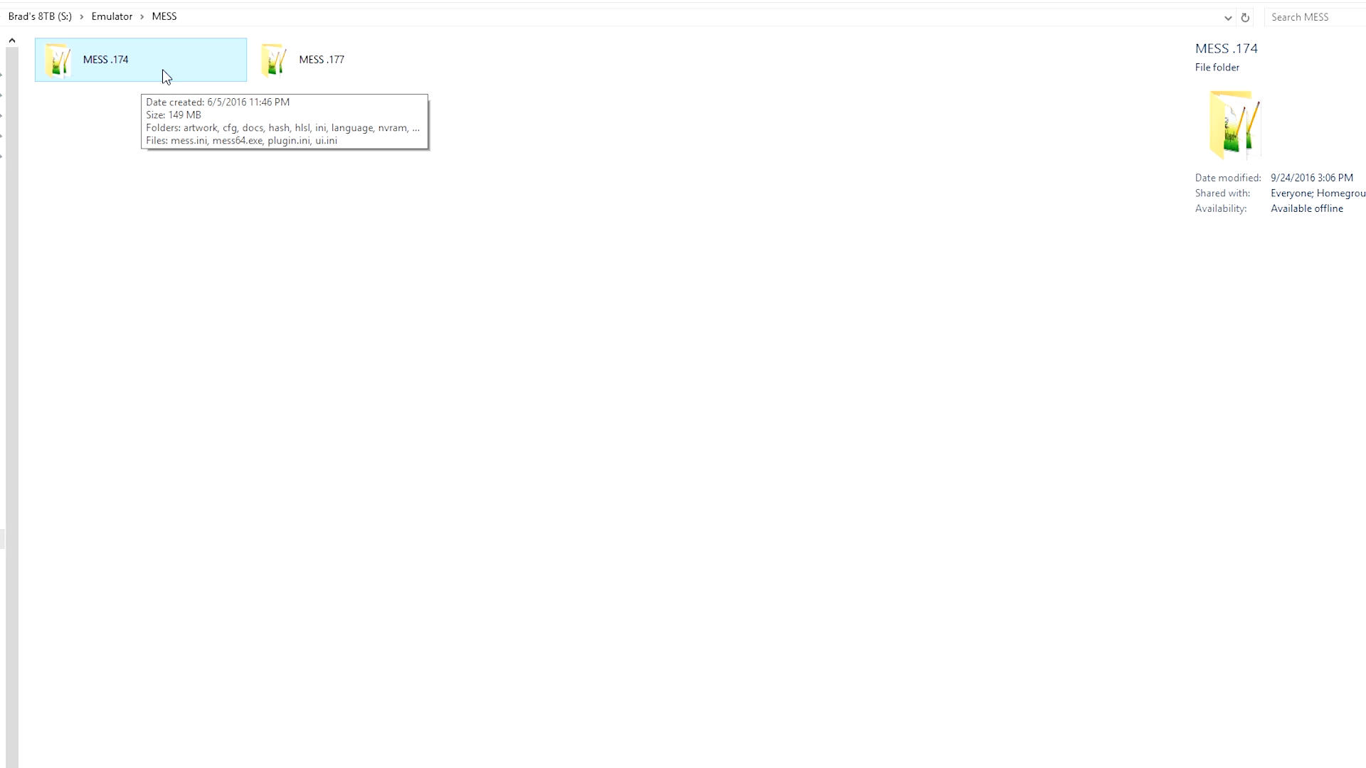
Step: Browse the MESS .174 folder and its mess.ini, then return to the main MESS folder
{"action": "double_click", "coordinate": [106, 60]}
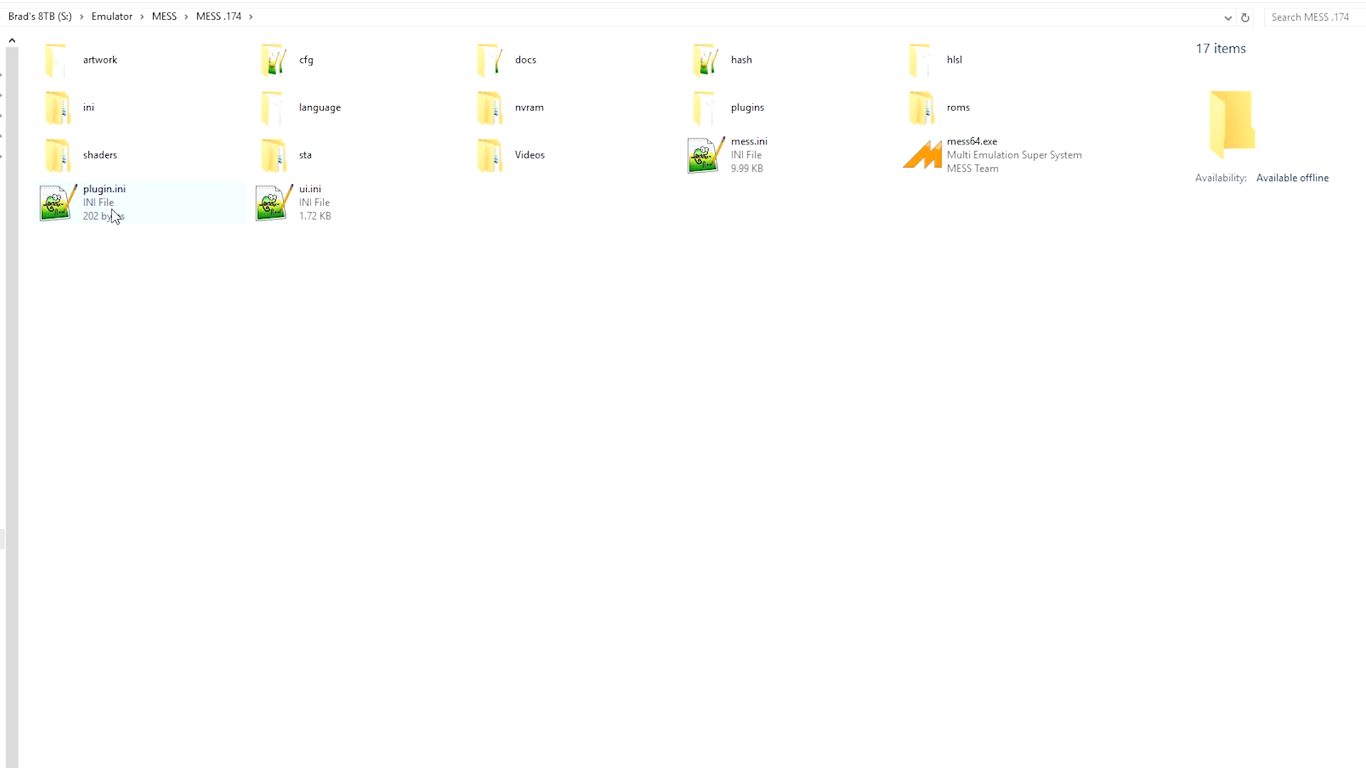
{"action": "mouse_move", "coordinate": [753, 155]}
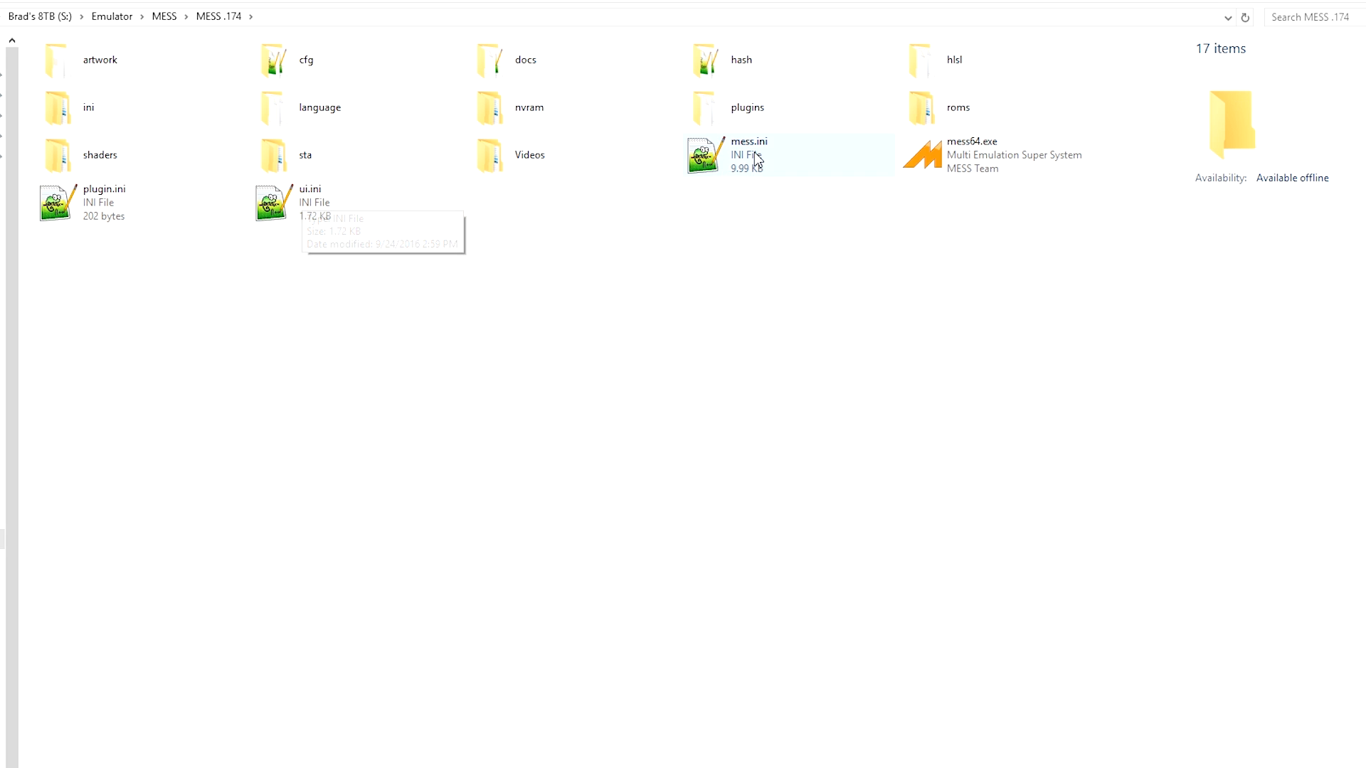
{"action": "left_click", "coordinate": [747, 155]}
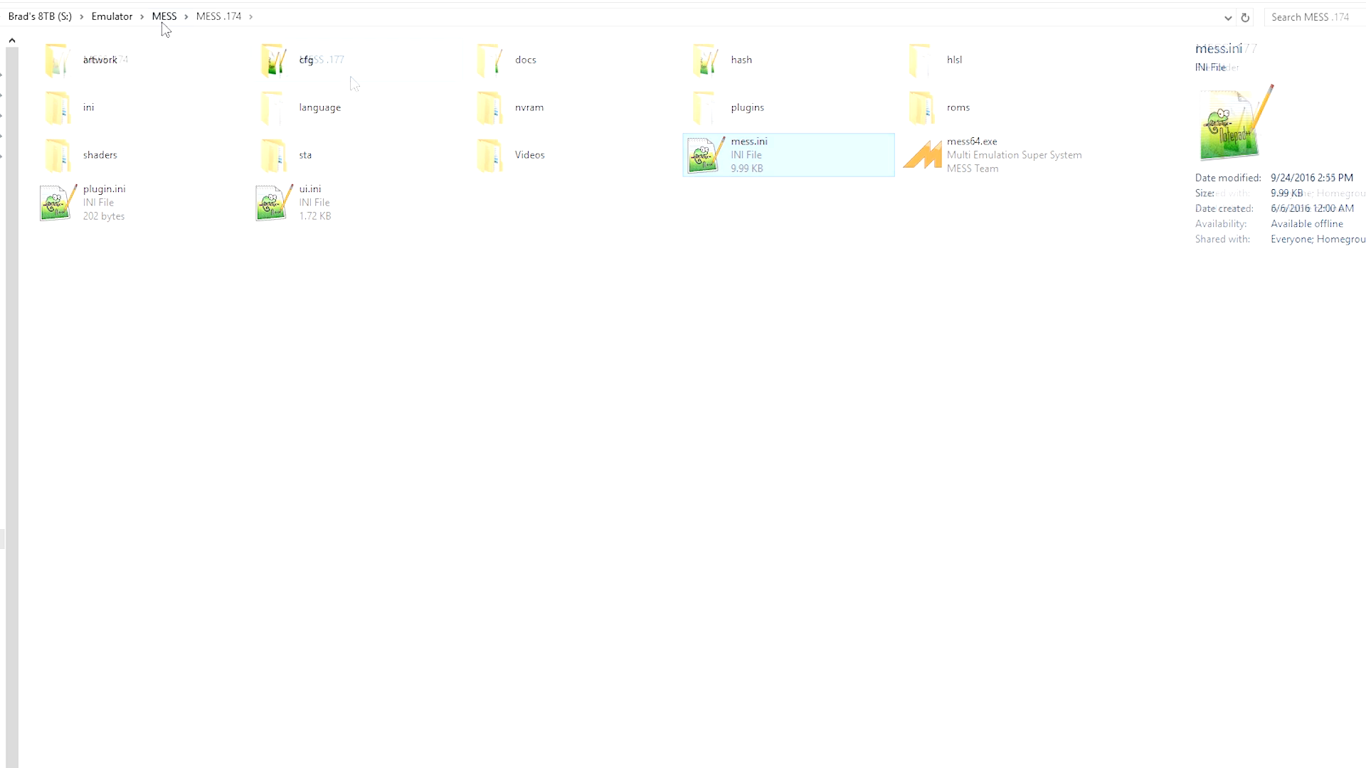
{"action": "left_click", "coordinate": [217, 15]}
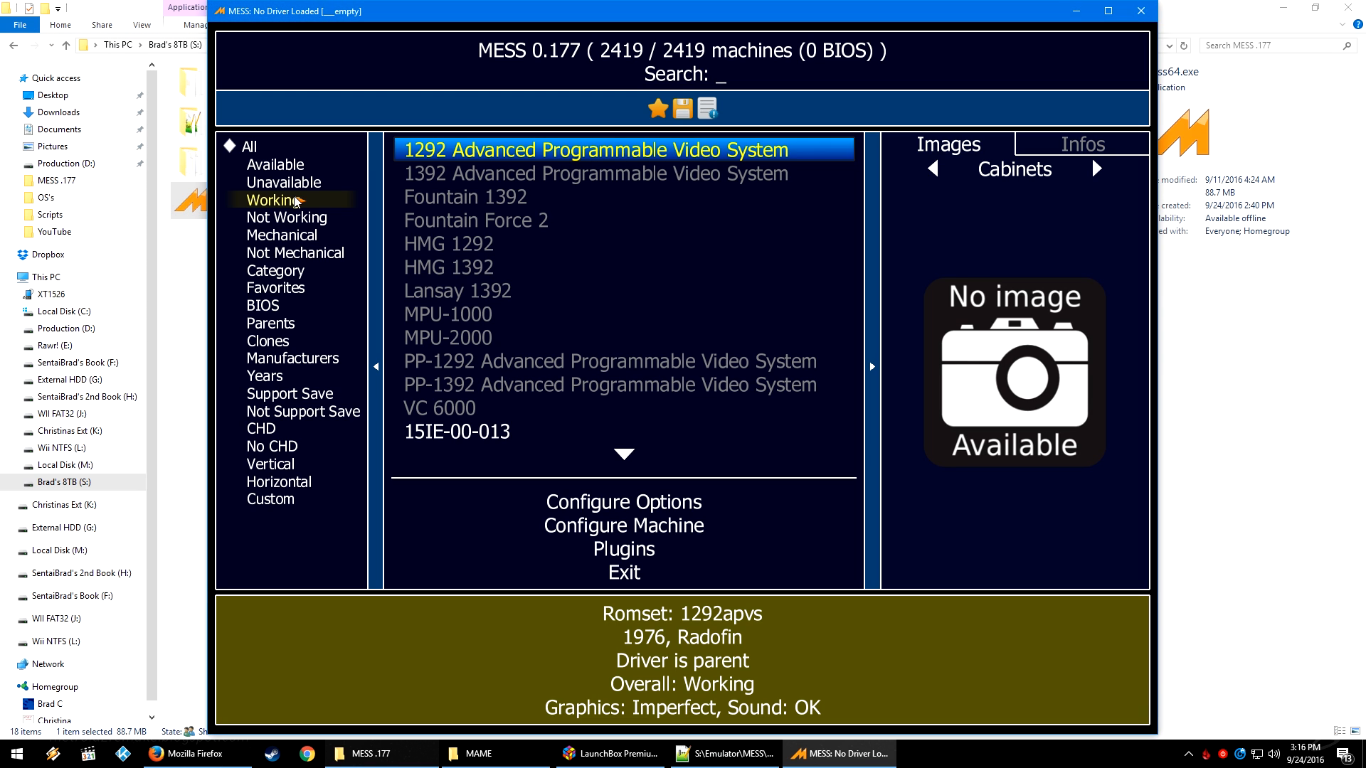
Step: Review MESS's ROMs directories, including S:\Emulator\MAME\mame0175b\roms
{"action": "left_click", "coordinate": [623, 501]}
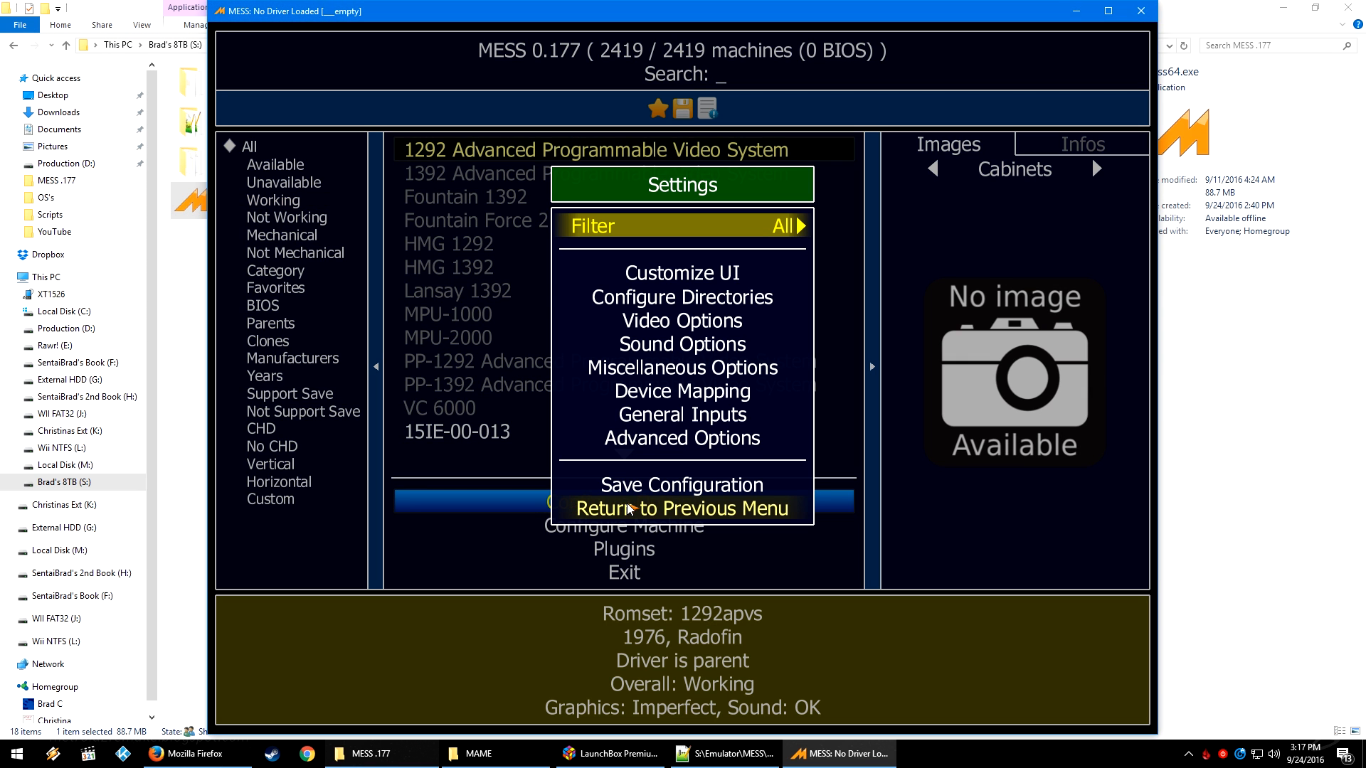
{"action": "left_click", "coordinate": [682, 297]}
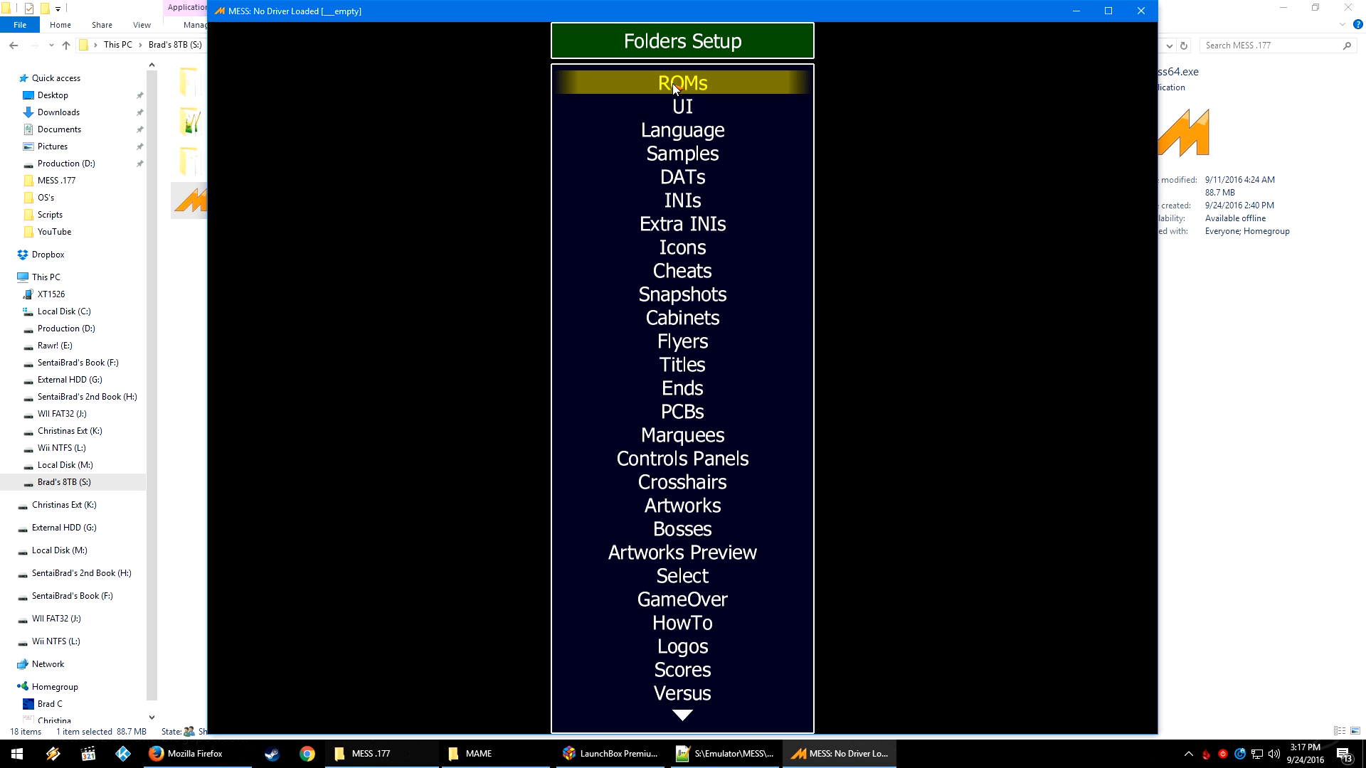
{"action": "left_click", "coordinate": [682, 82]}
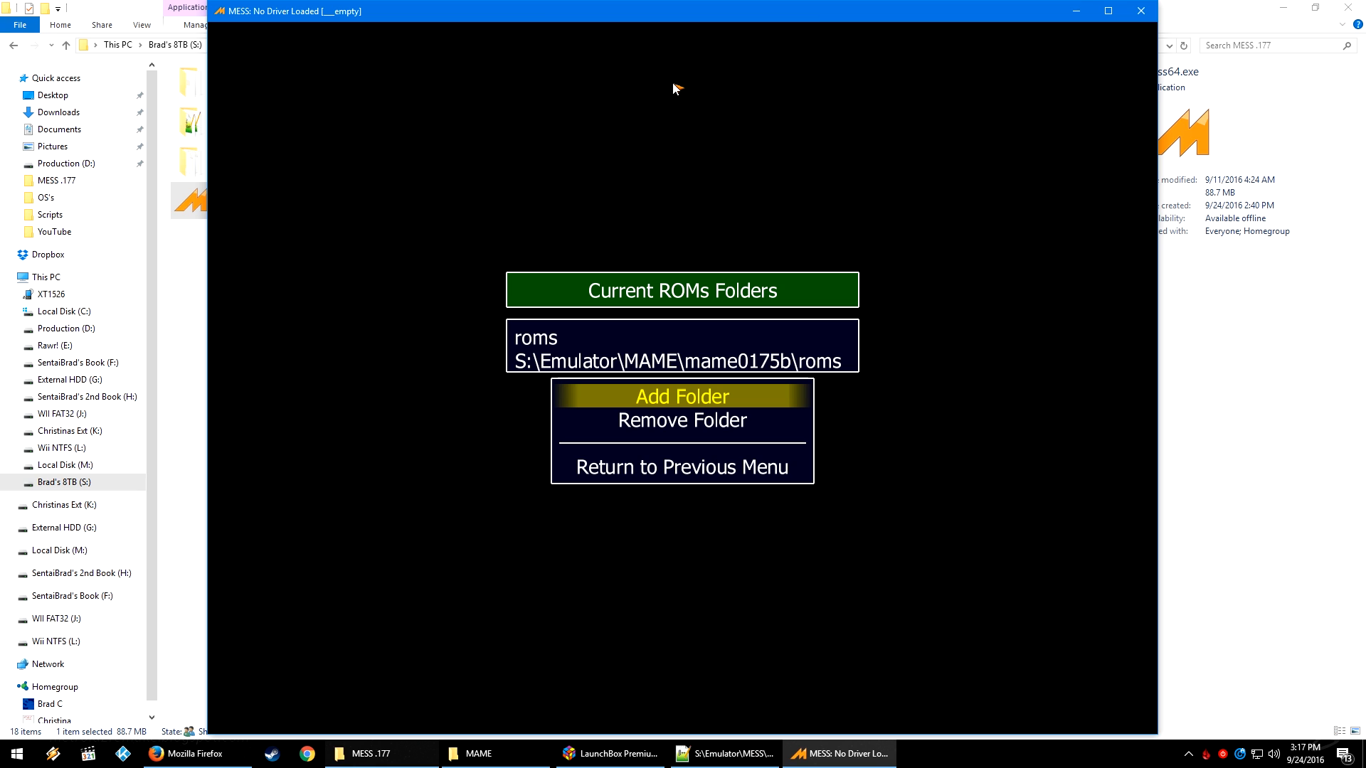
{"action": "mouse_move", "coordinate": [557, 342]}
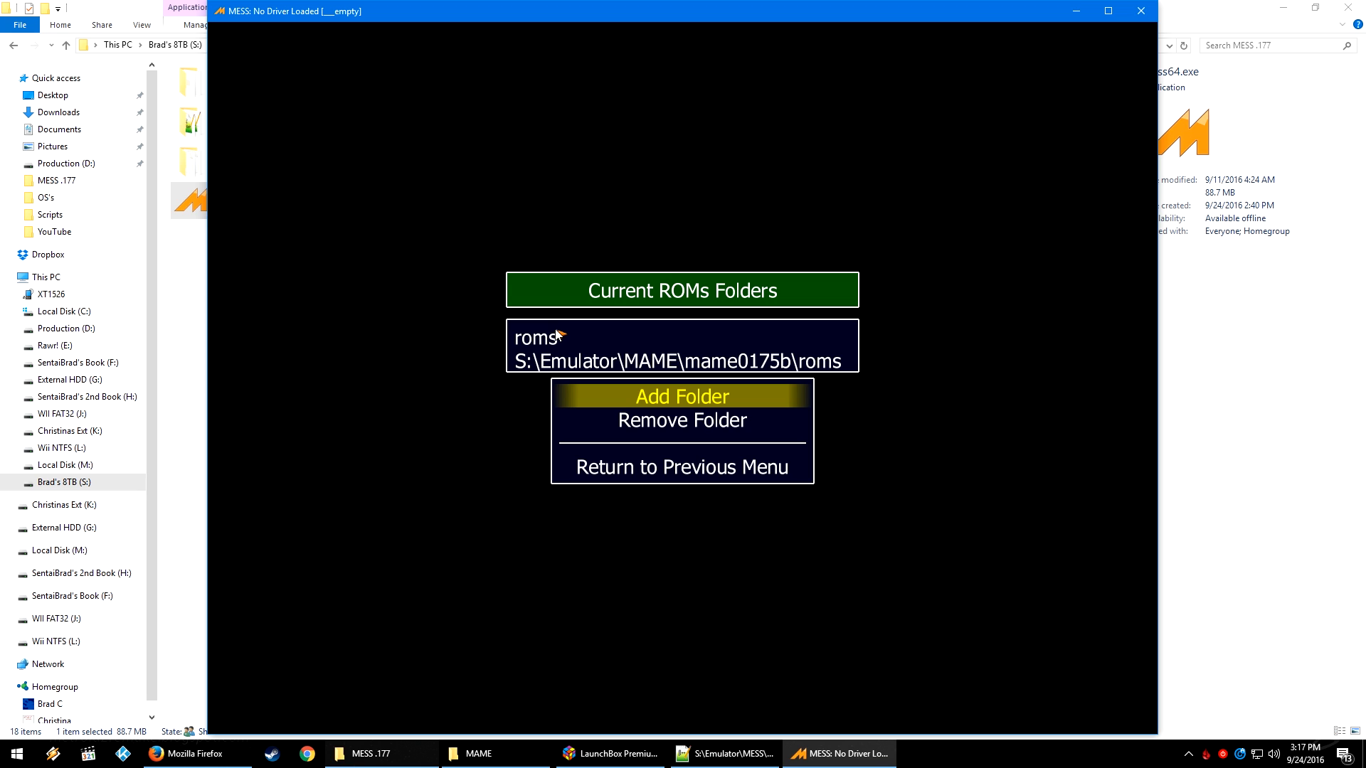
{"action": "mouse_move", "coordinate": [557, 346]}
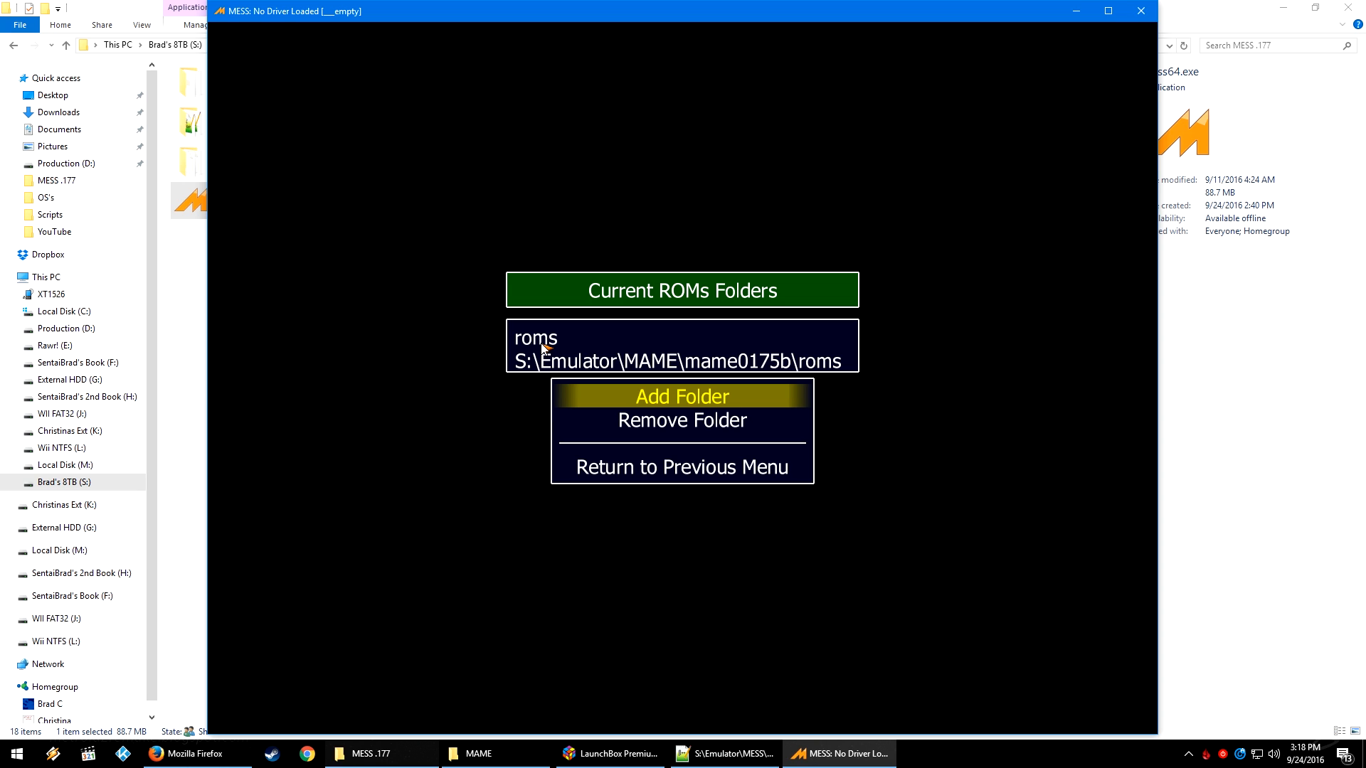
{"action": "mouse_move", "coordinate": [564, 305]}
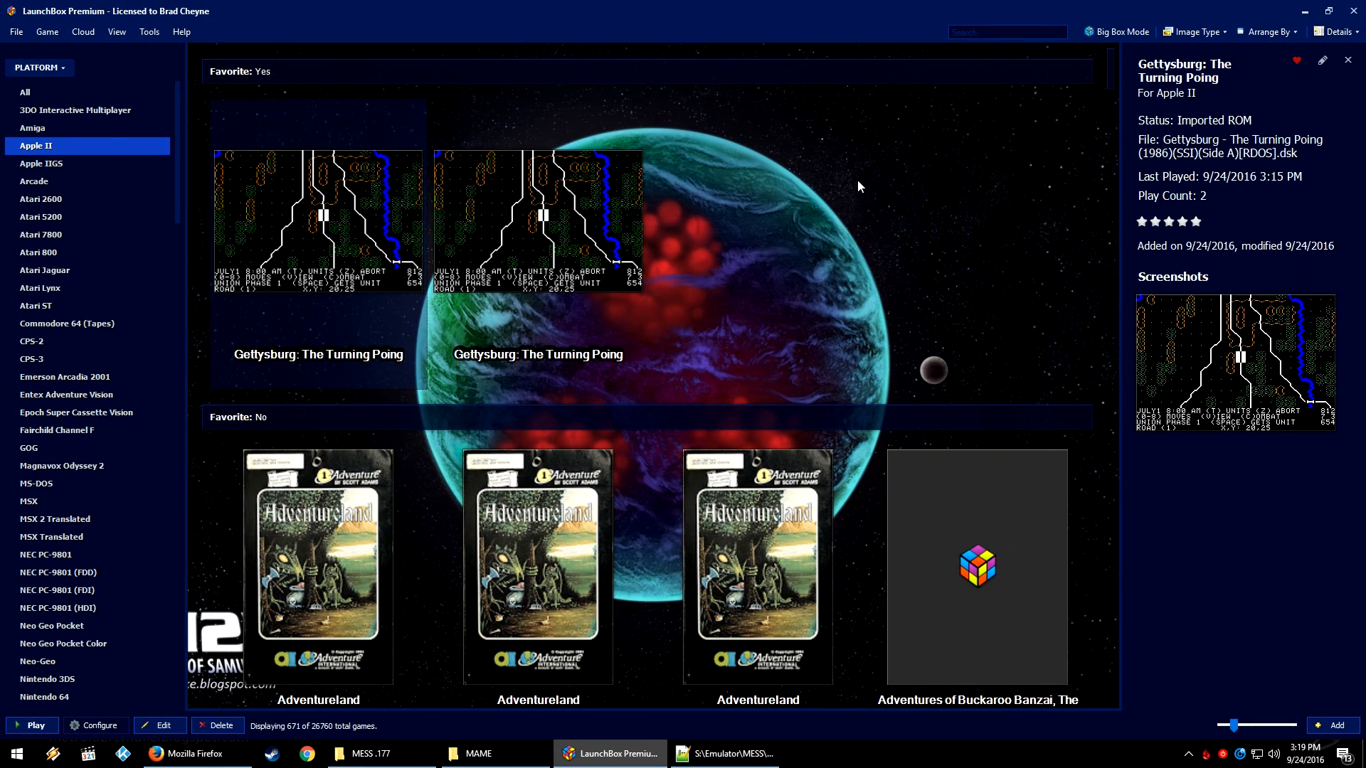
Step: Open the MESS emulator for editing from Manage Emulators, path MESS .177\mess64.exe
{"action": "left_click", "coordinate": [148, 32]}
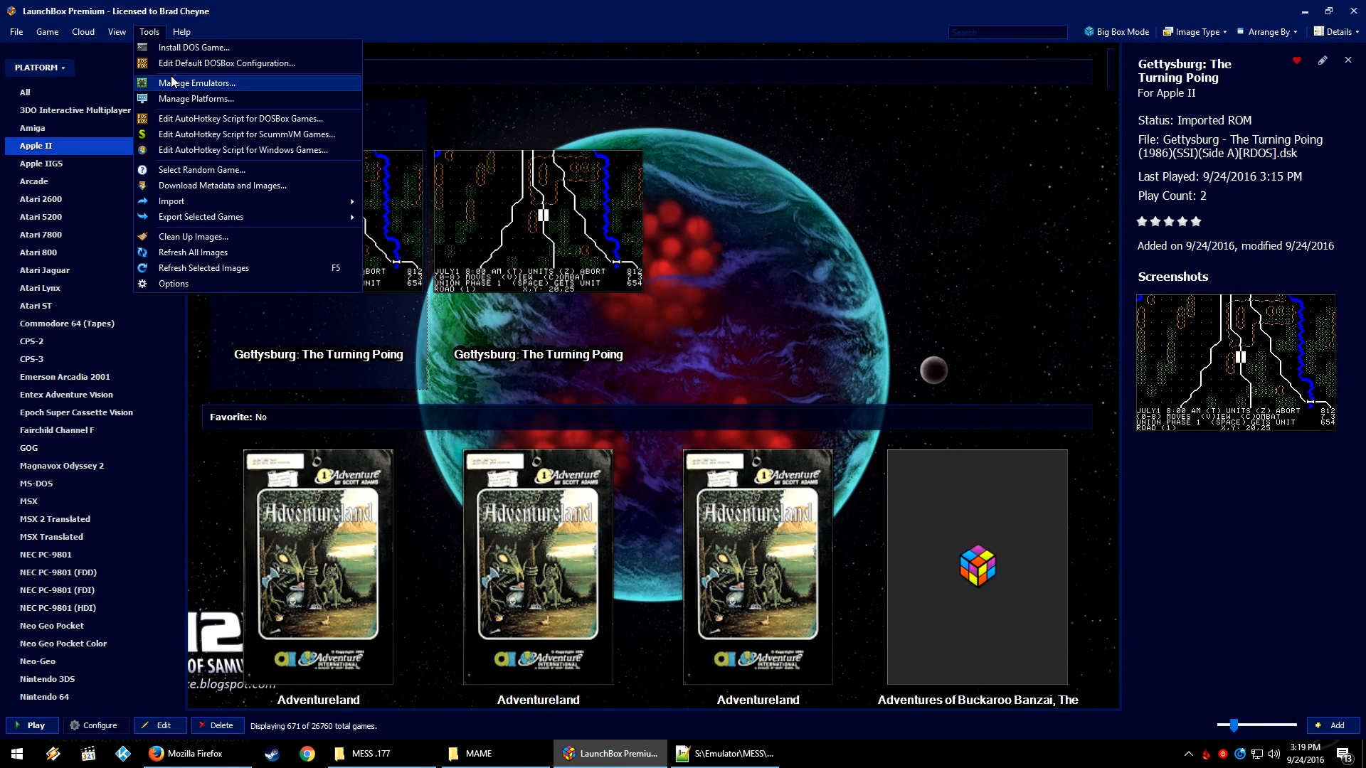
{"action": "left_click", "coordinate": [195, 82]}
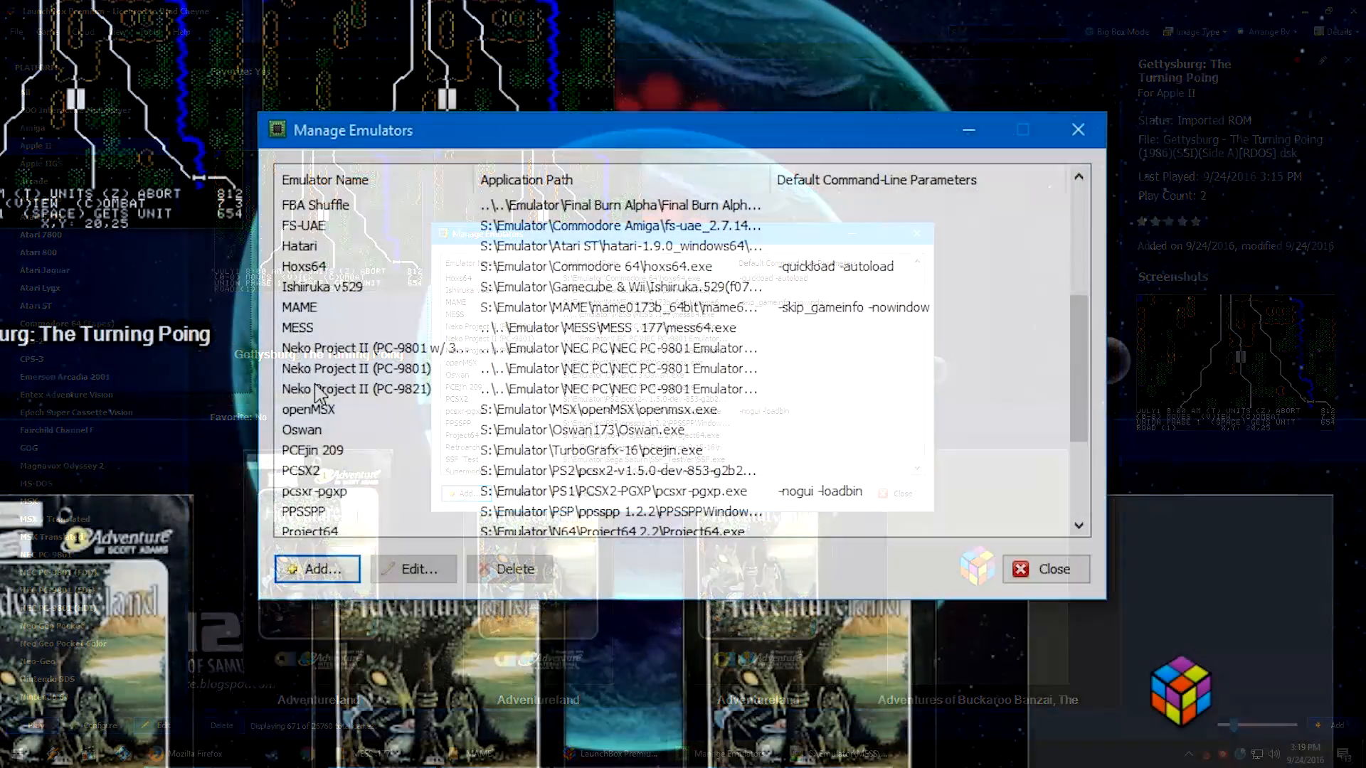
{"action": "left_click", "coordinate": [412, 569]}
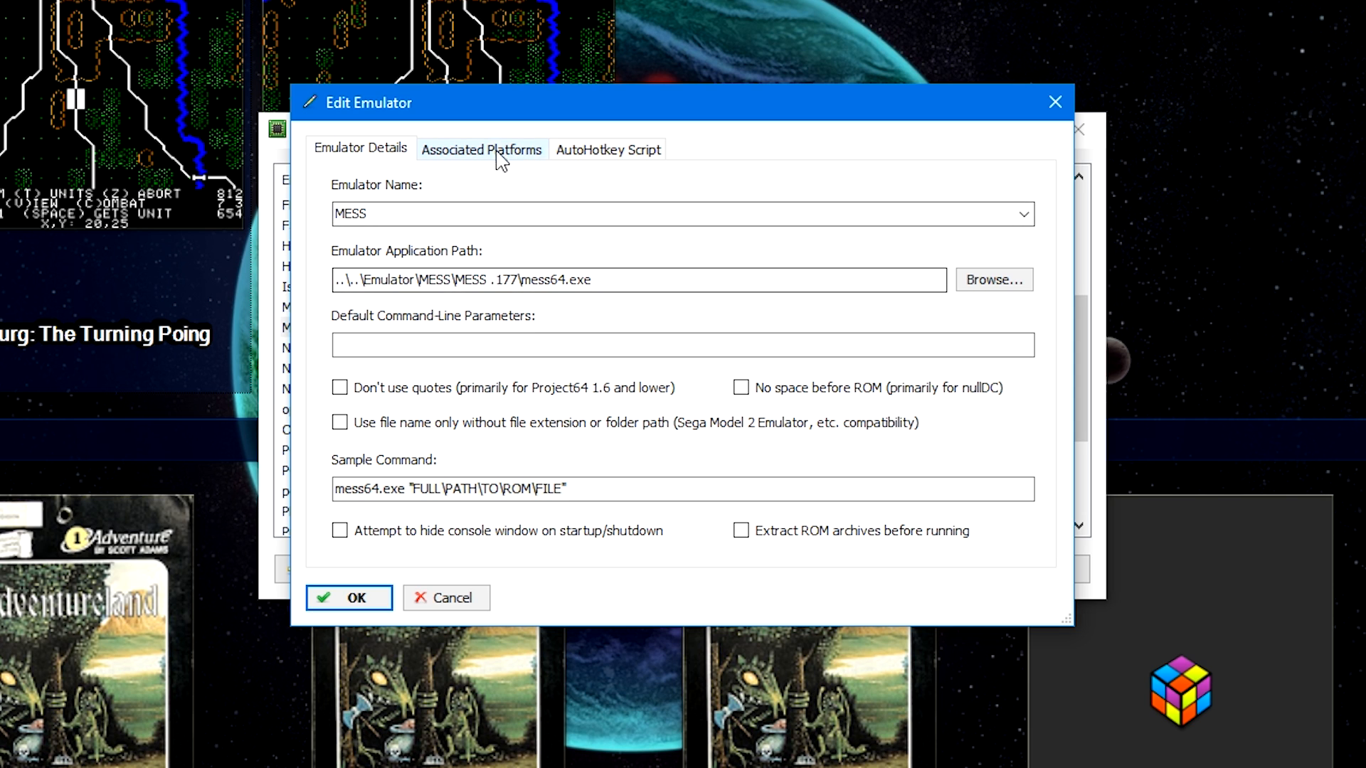
Step: Inspect MESS's associated platforms, selecting the Apple II row using apple2ee -flop1
{"action": "left_click", "coordinate": [481, 148]}
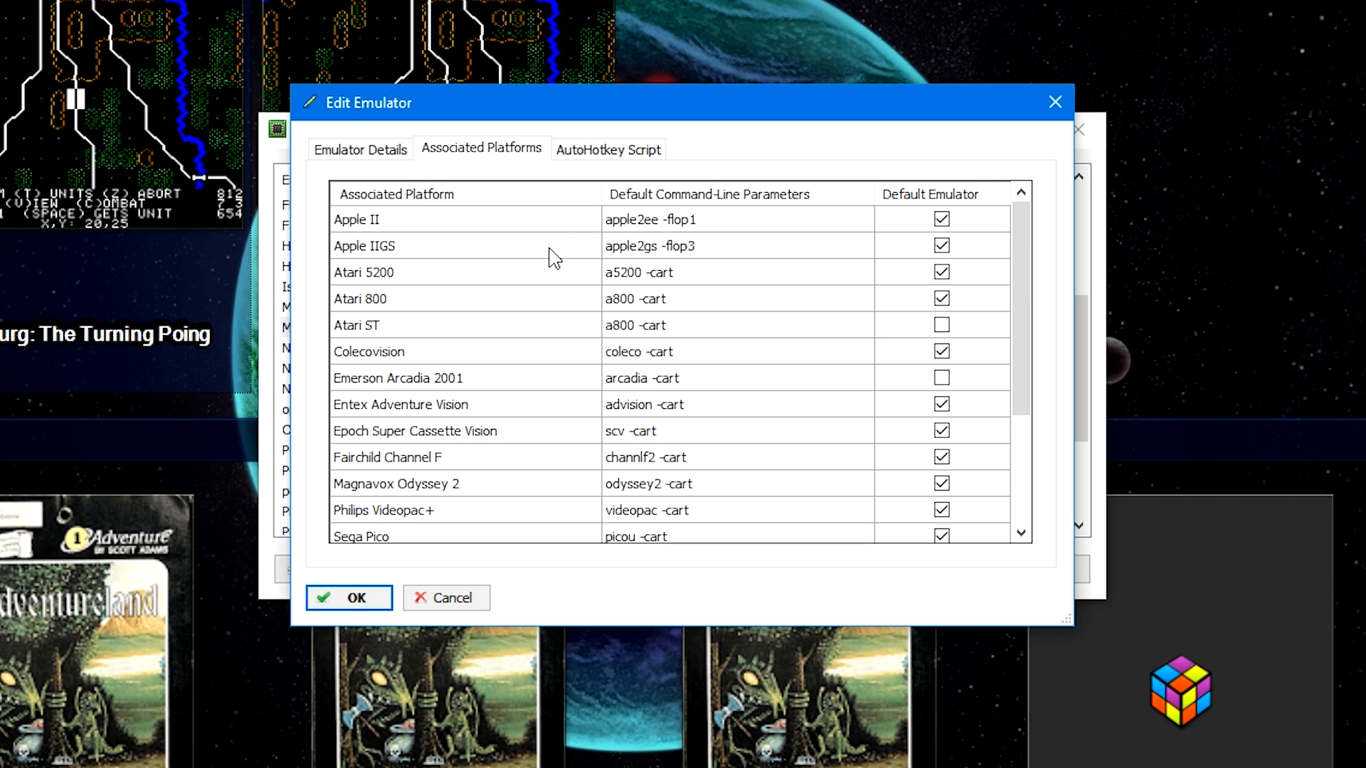
{"action": "left_click", "coordinate": [357, 218]}
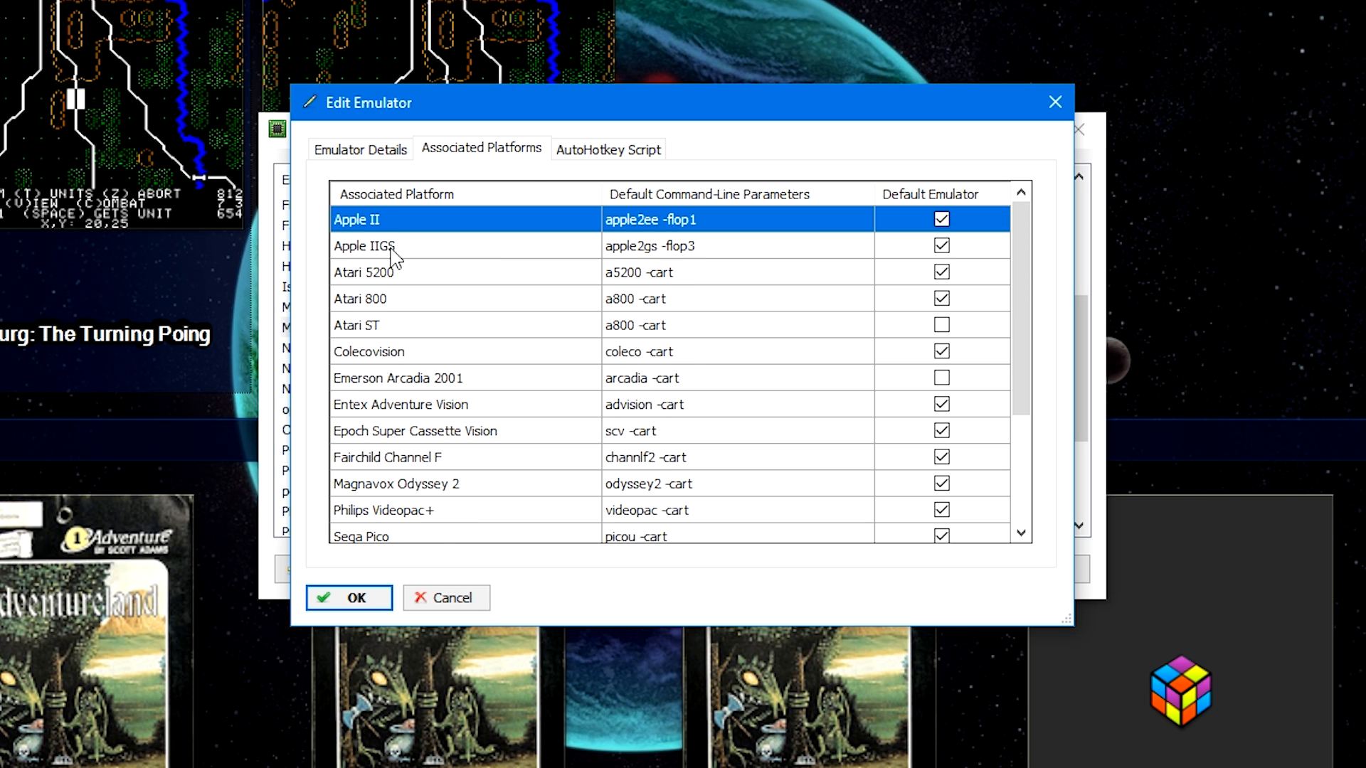
{"action": "mouse_move", "coordinate": [403, 247]}
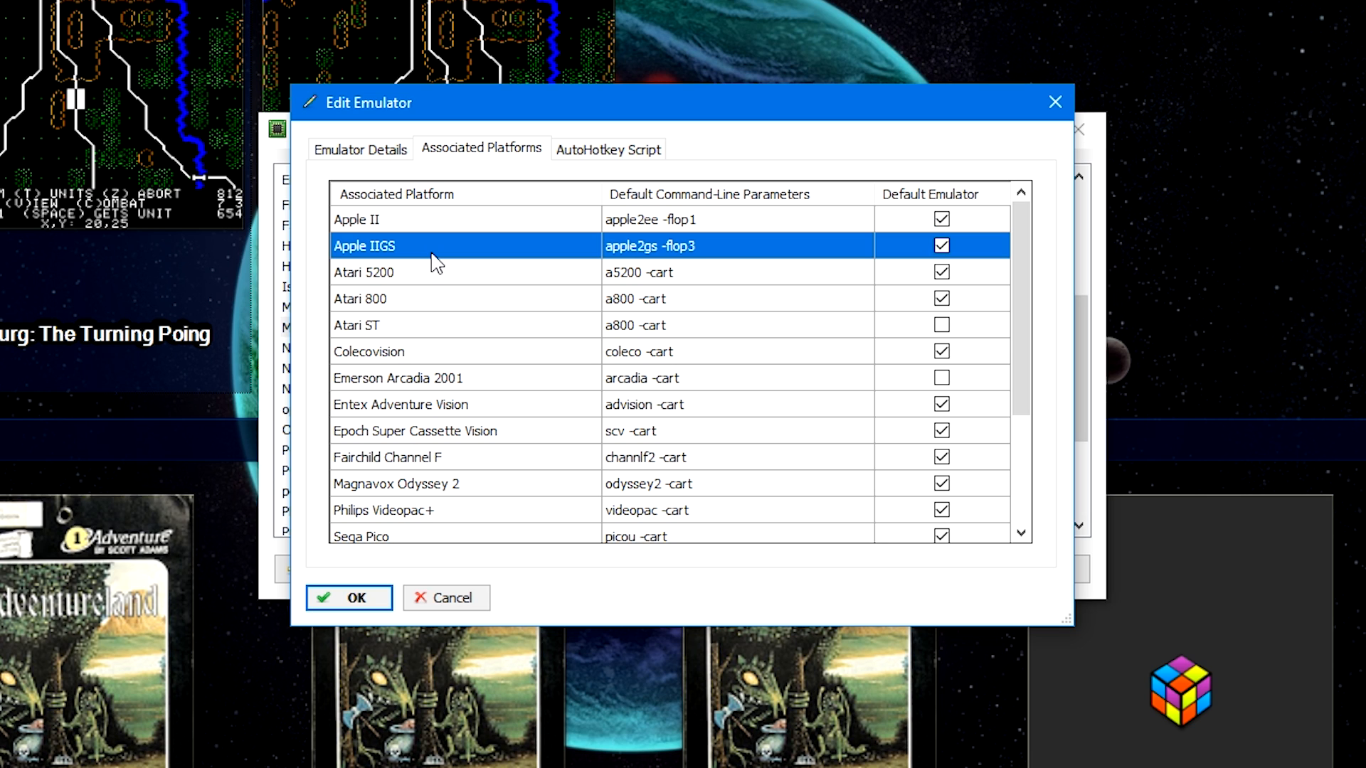
{"action": "mouse_move", "coordinate": [678, 224]}
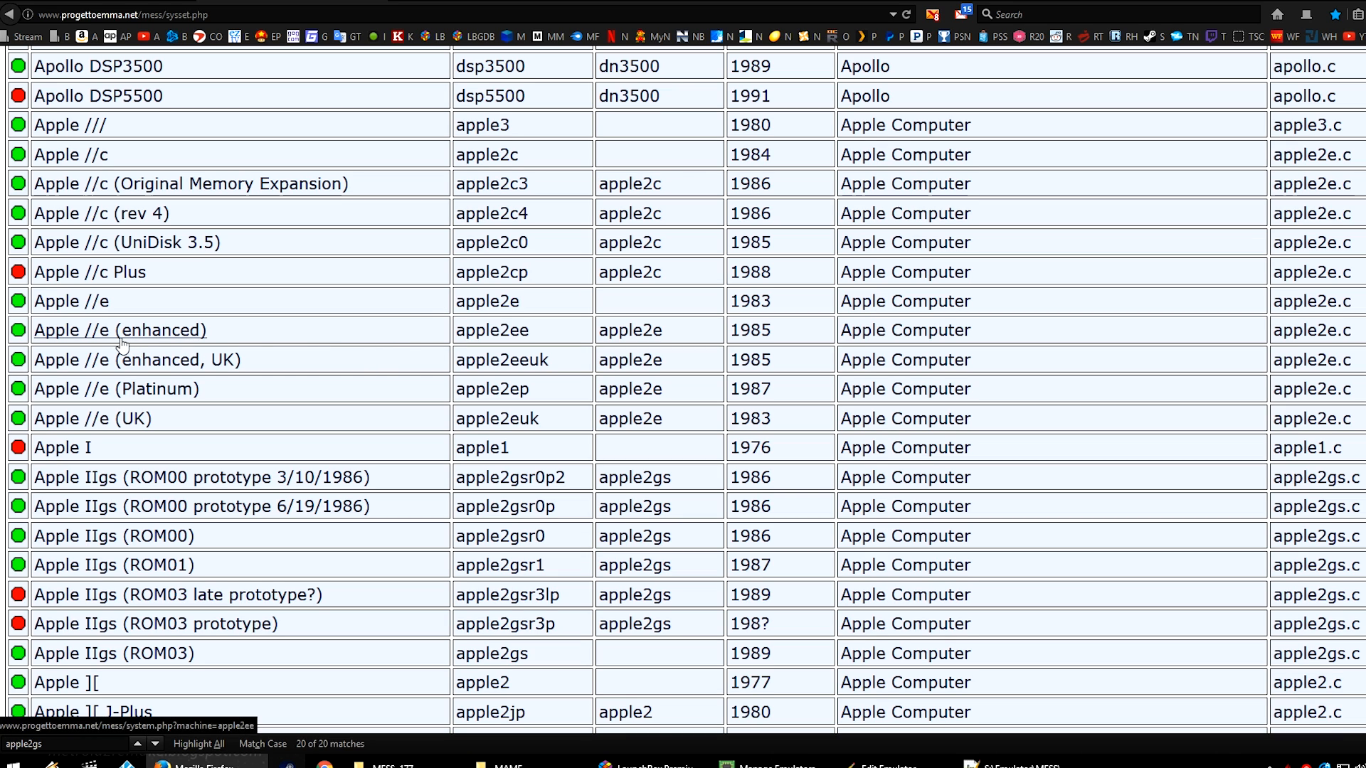
{"action": "mouse_move", "coordinate": [257, 703]}
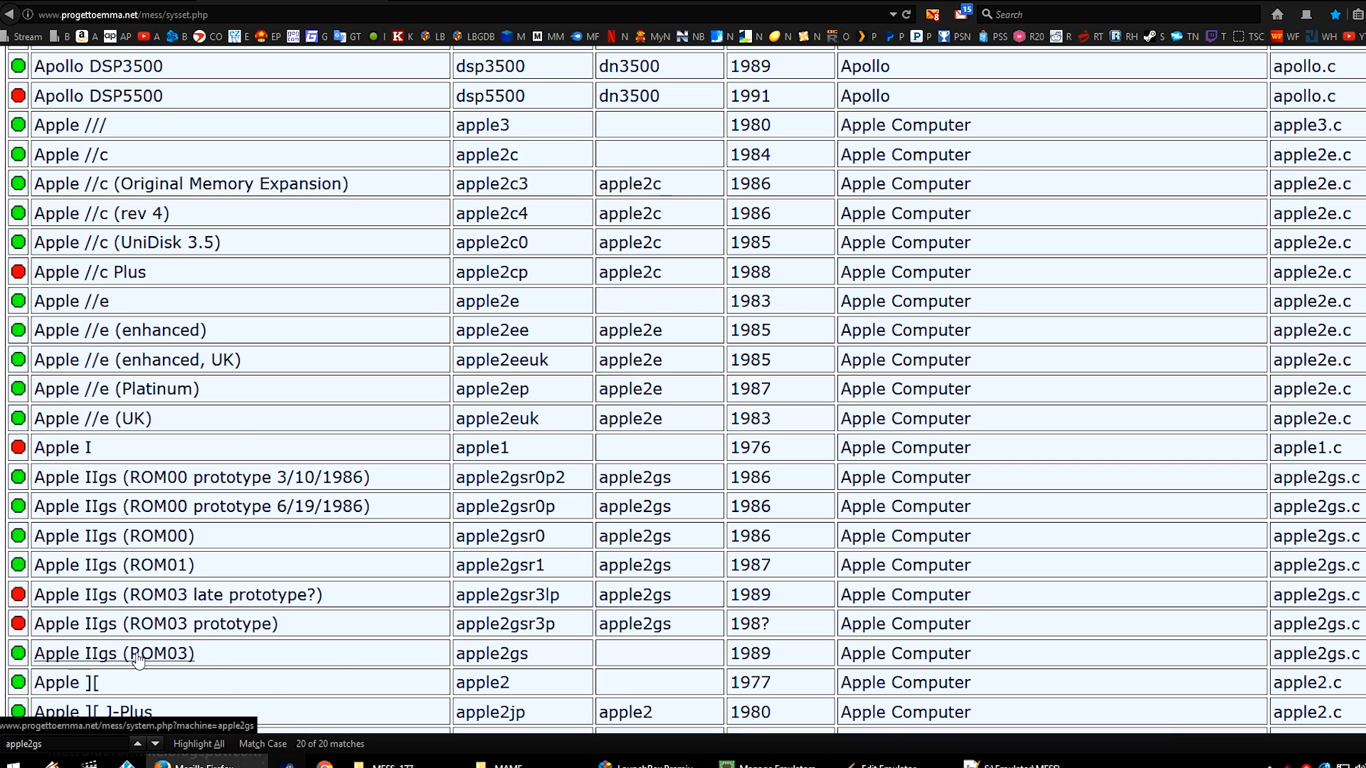
{"action": "mouse_move", "coordinate": [503, 679]}
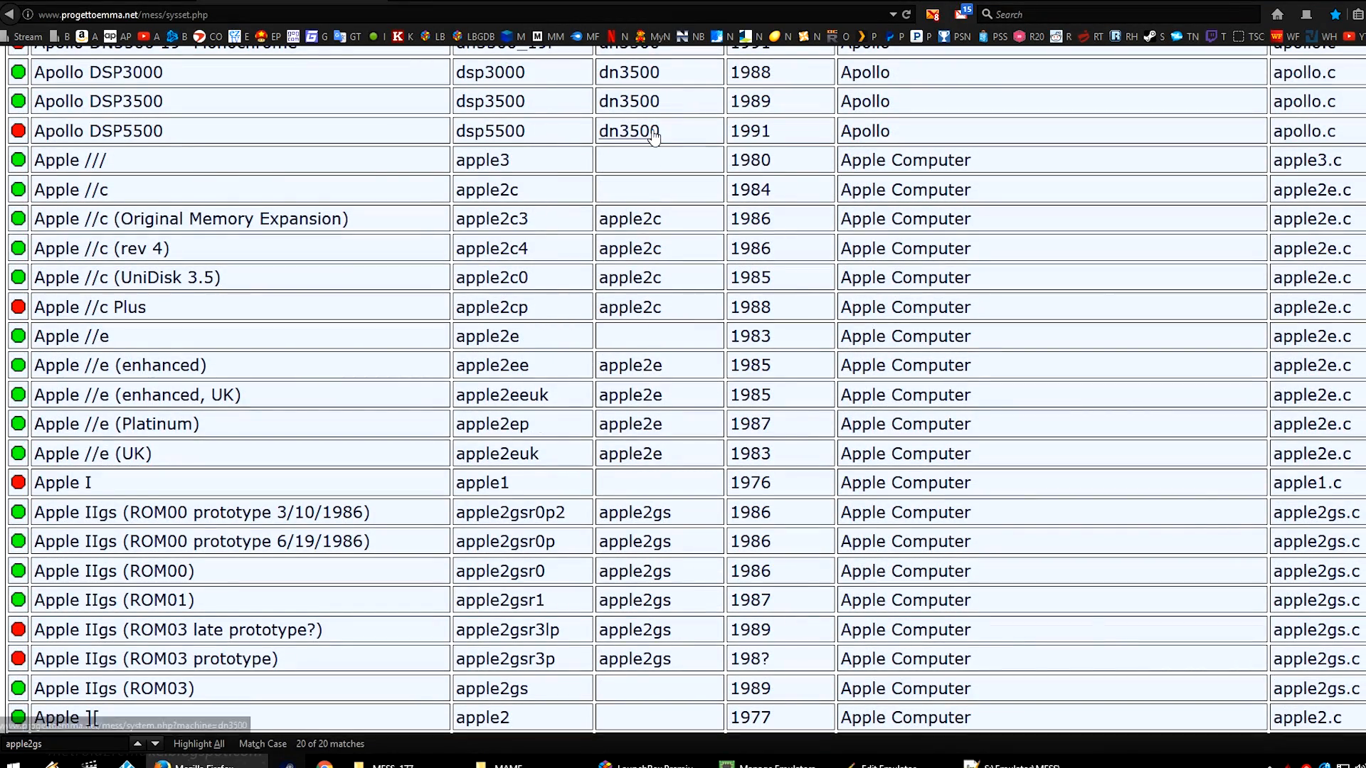
{"action": "mouse_move", "coordinate": [252, 376]}
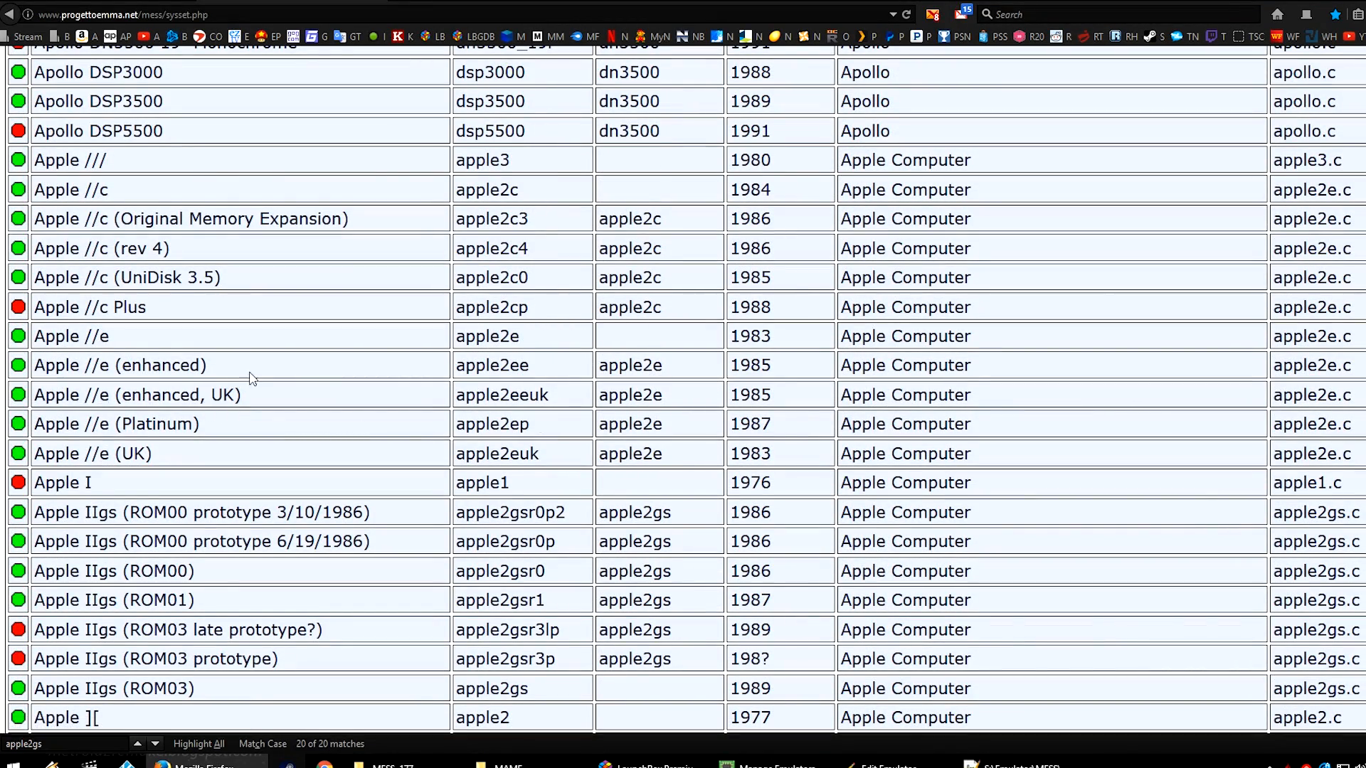
{"action": "mouse_move", "coordinate": [568, 372]}
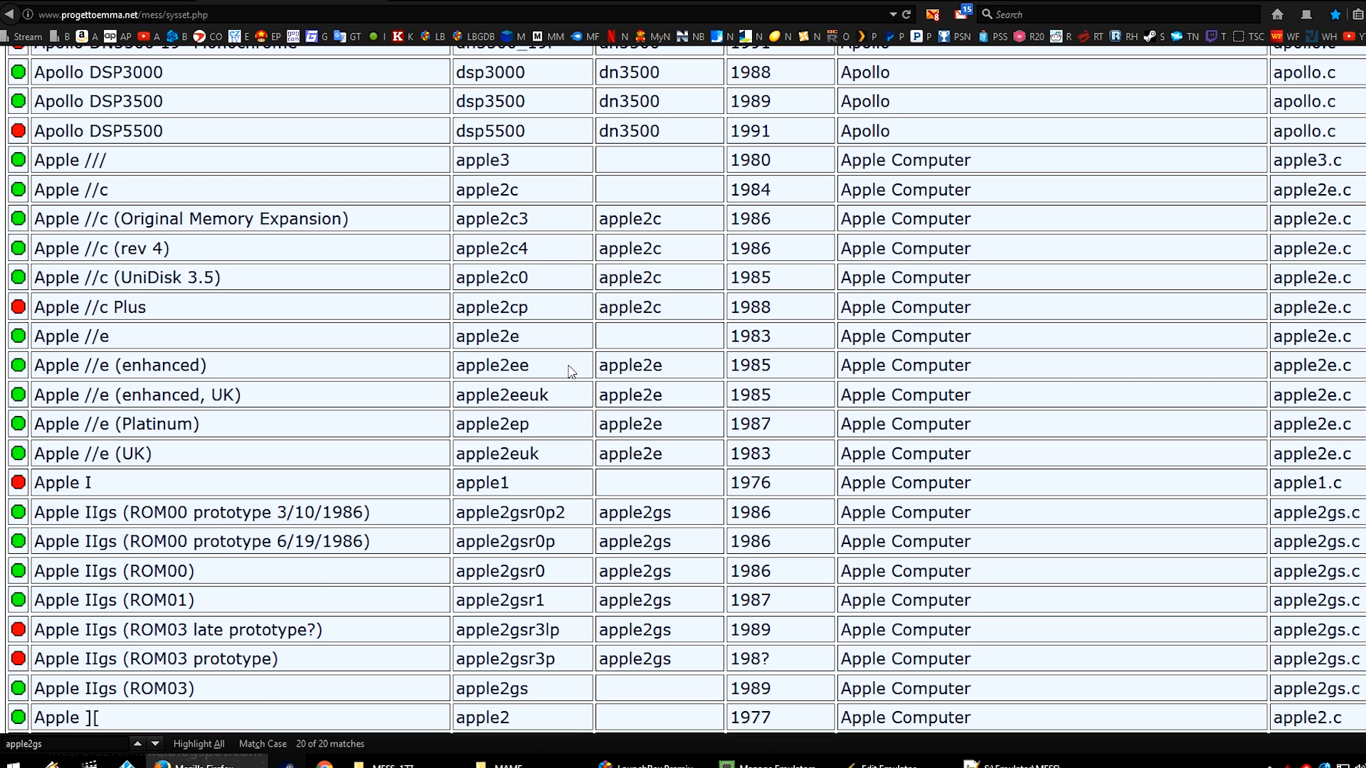
{"action": "mouse_move", "coordinate": [625, 382]}
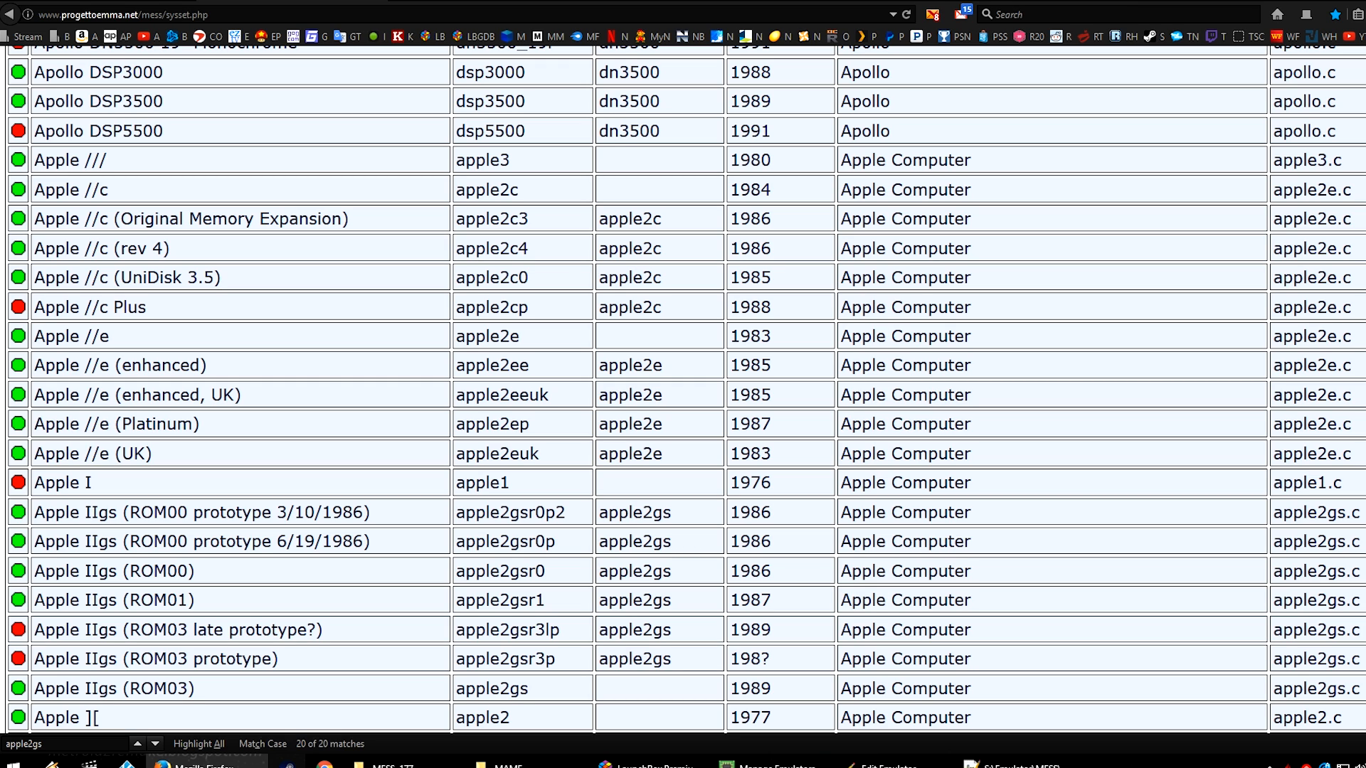
{"action": "mouse_move", "coordinate": [556, 697]}
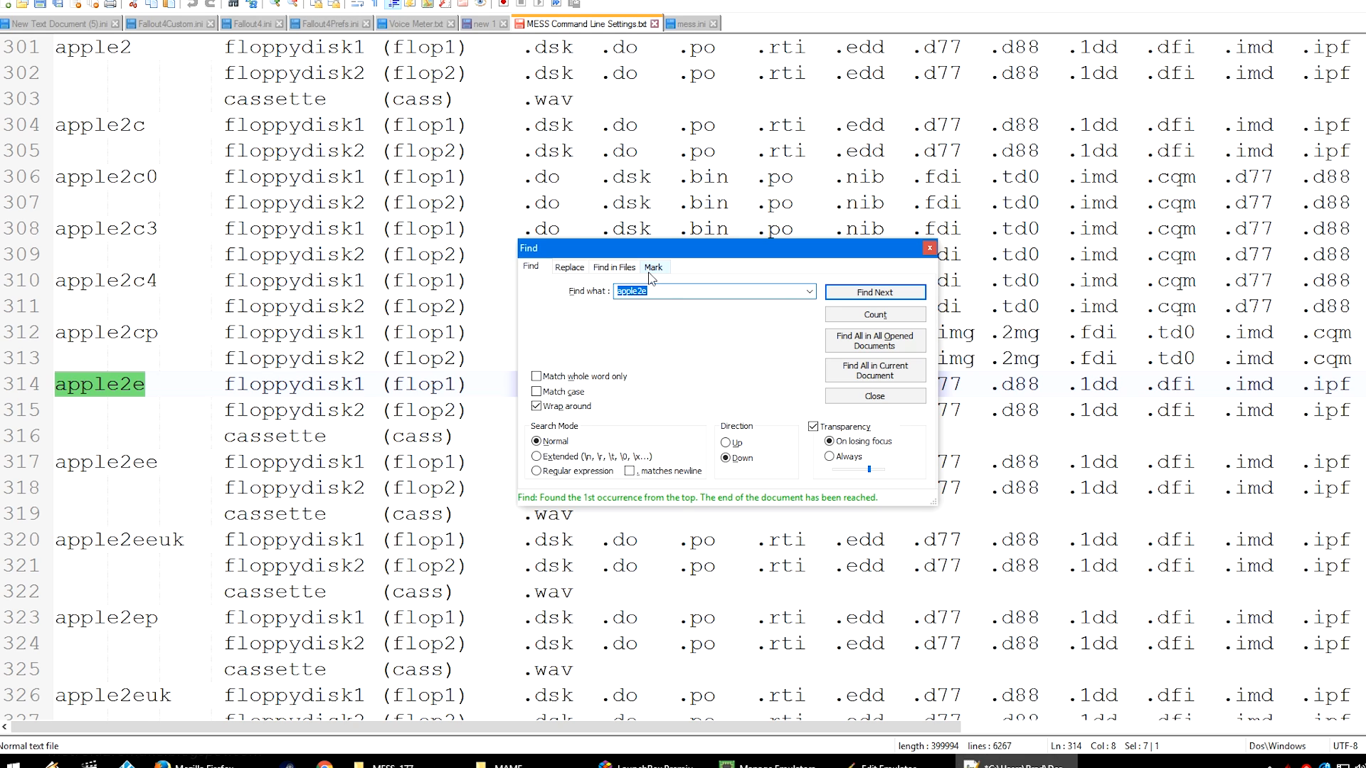
Step: Check the apple2gs floppy drive lines, noting flop3 accepts .2mg disks
{"action": "left_click", "coordinate": [873, 395]}
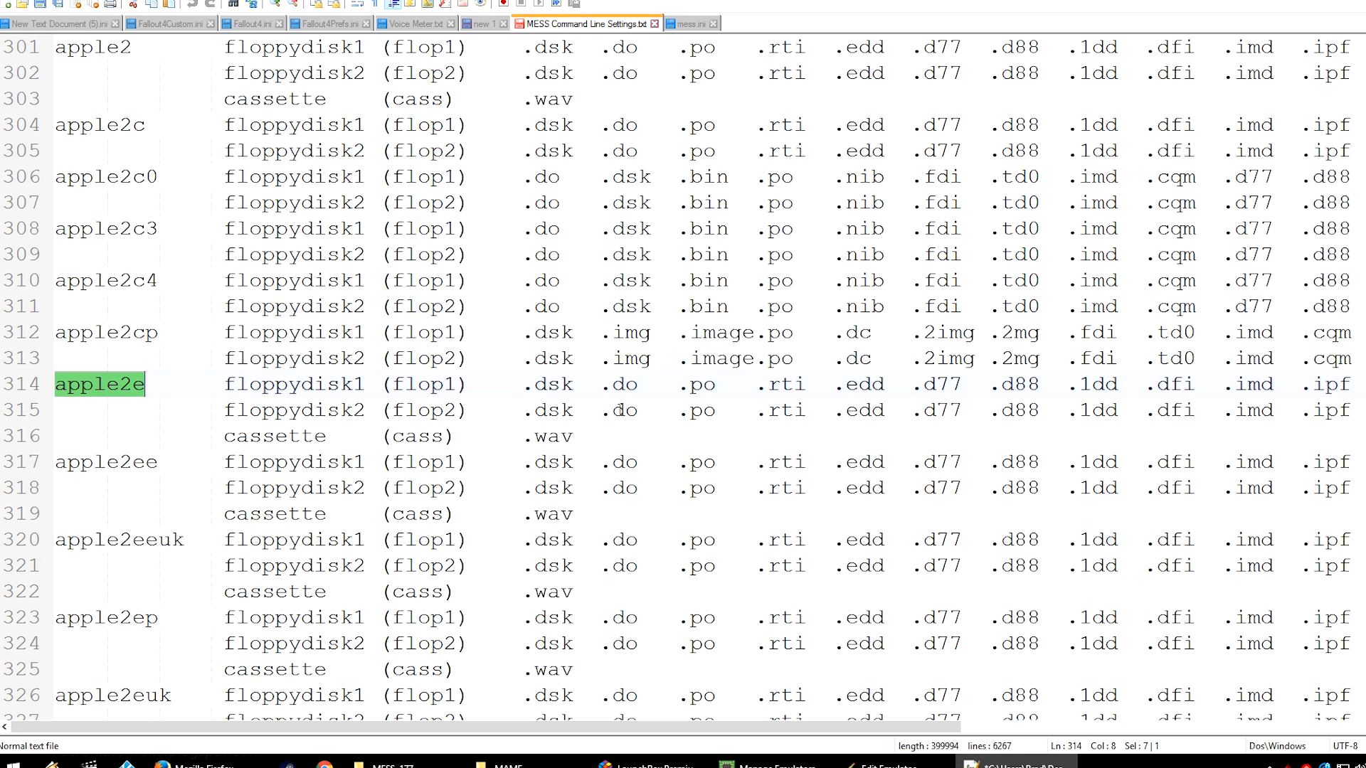
{"action": "mouse_move", "coordinate": [364, 312]}
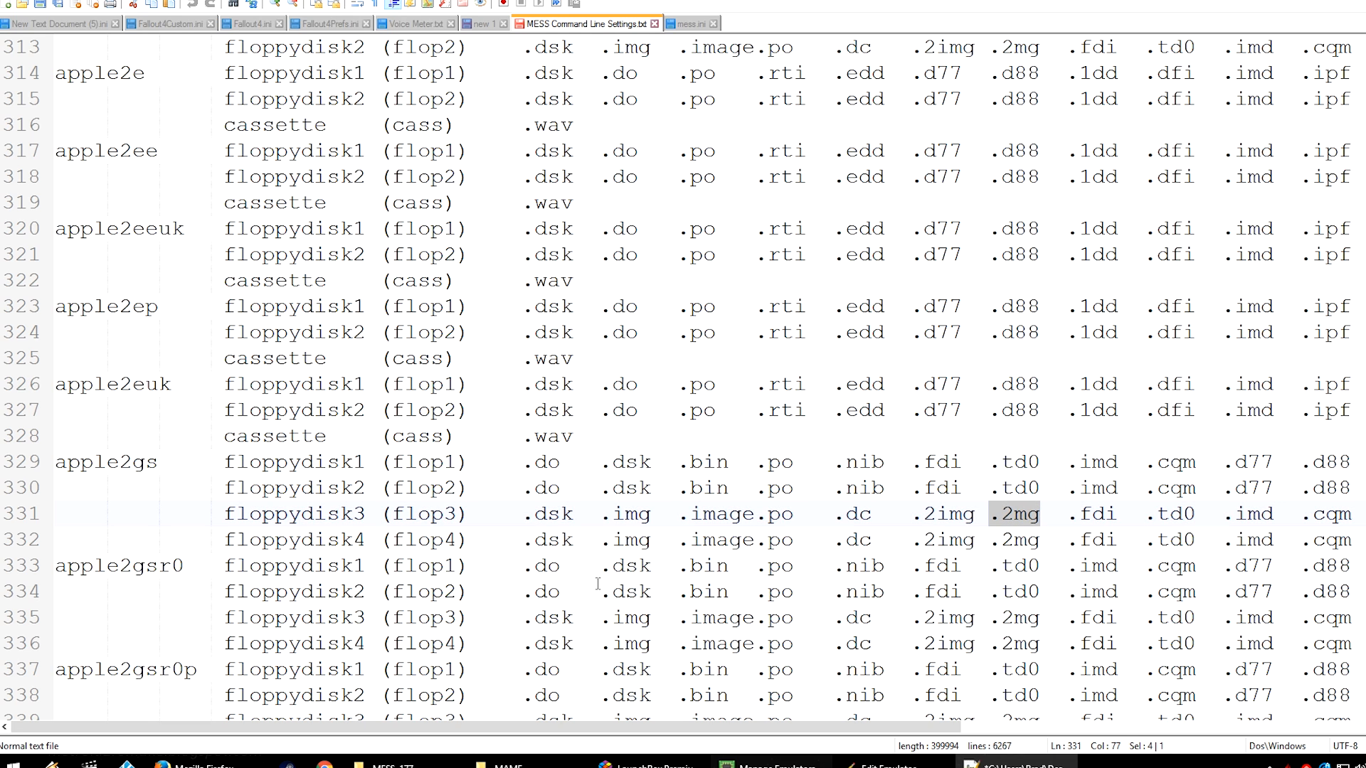
{"action": "double_click", "coordinate": [426, 512]}
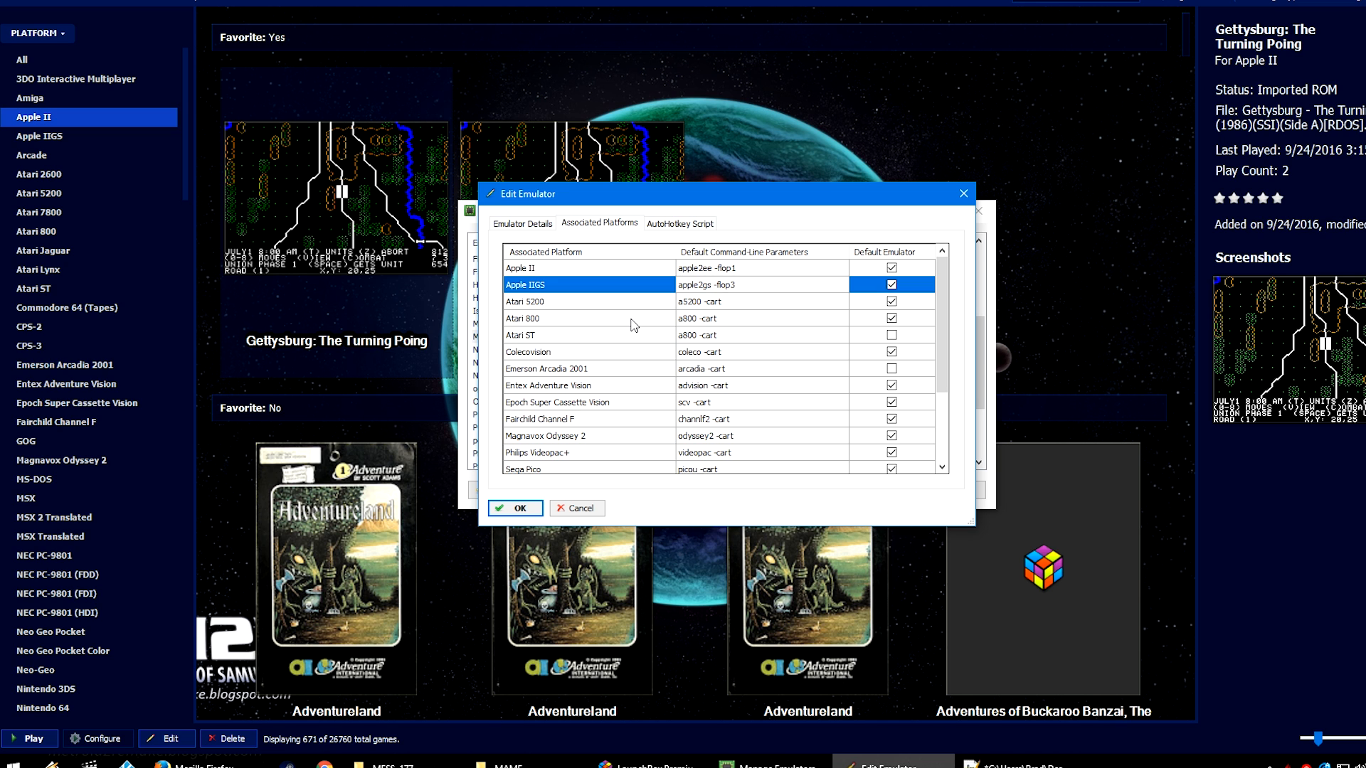
{"action": "mouse_move", "coordinate": [1050, 689]}
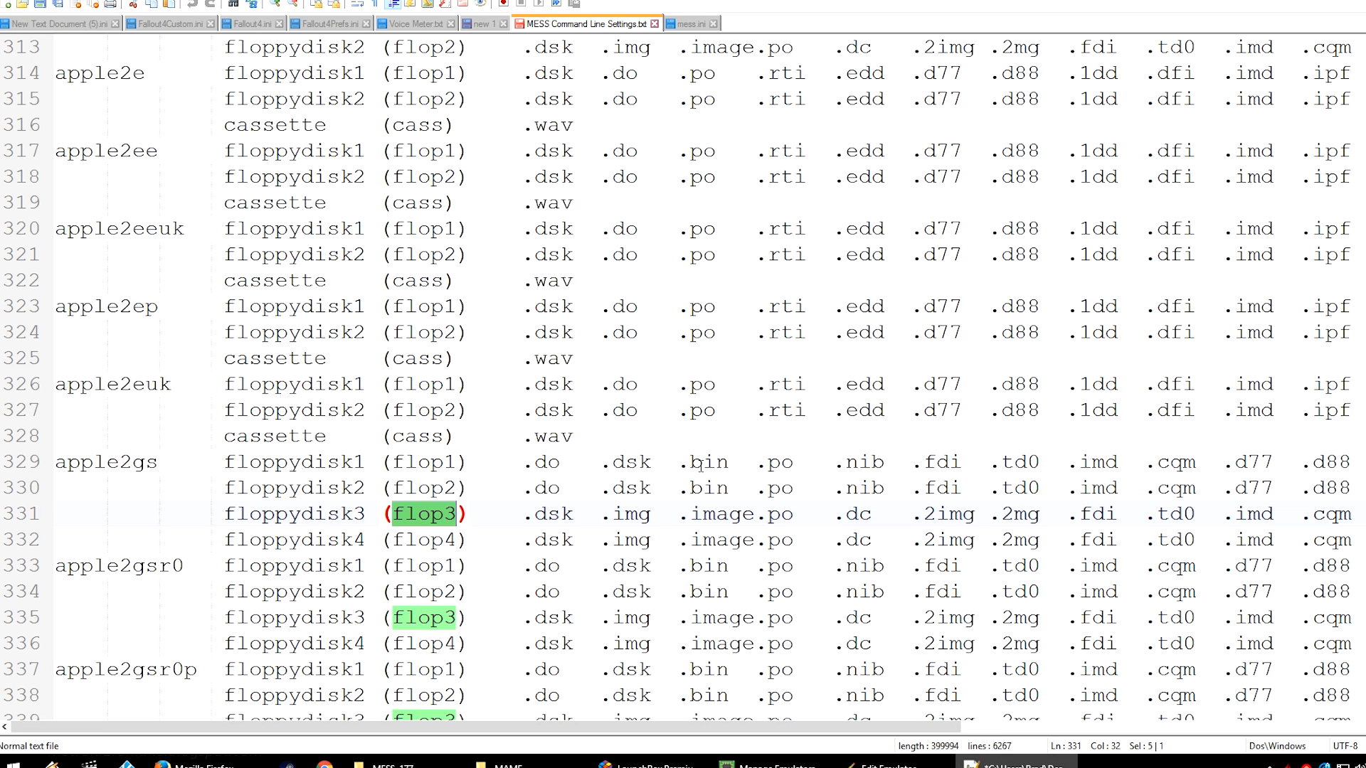
{"action": "mouse_move", "coordinate": [806, 466]}
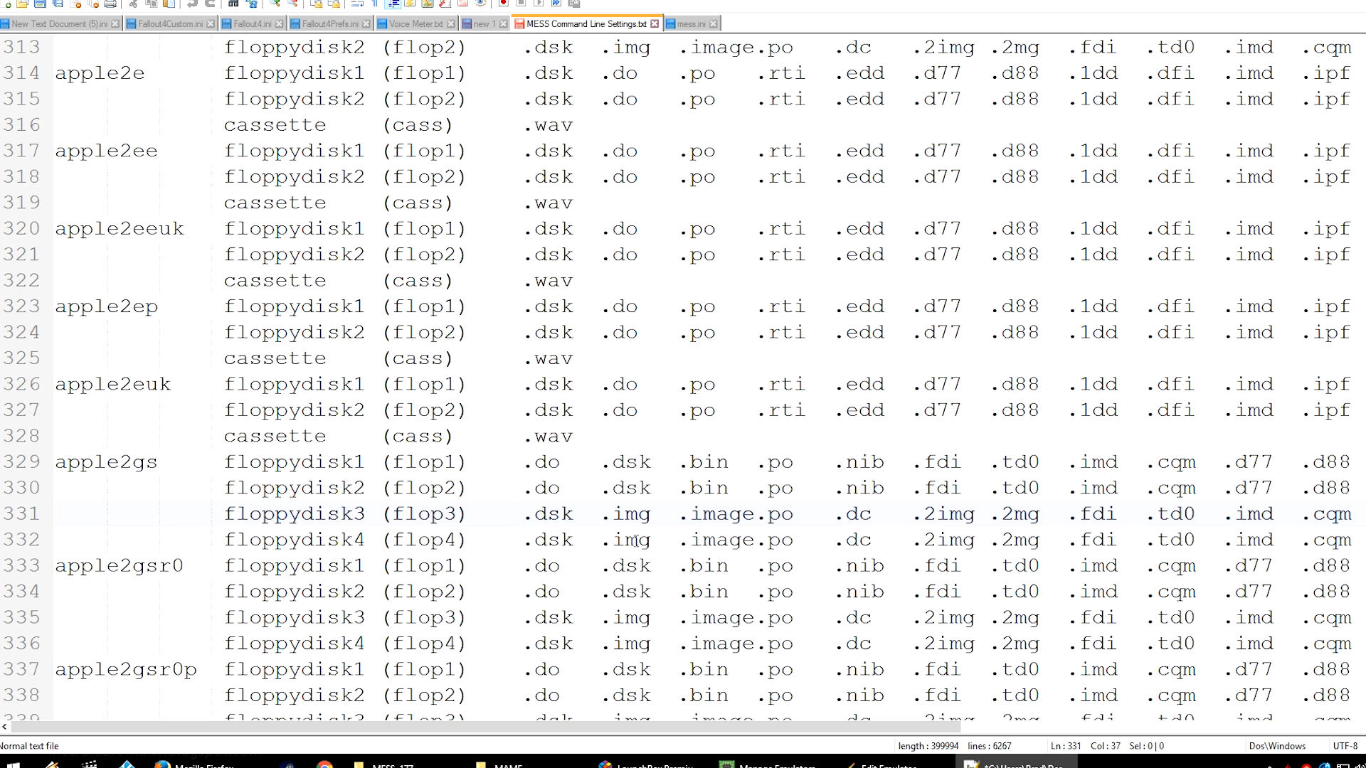
{"action": "mouse_move", "coordinate": [762, 539]}
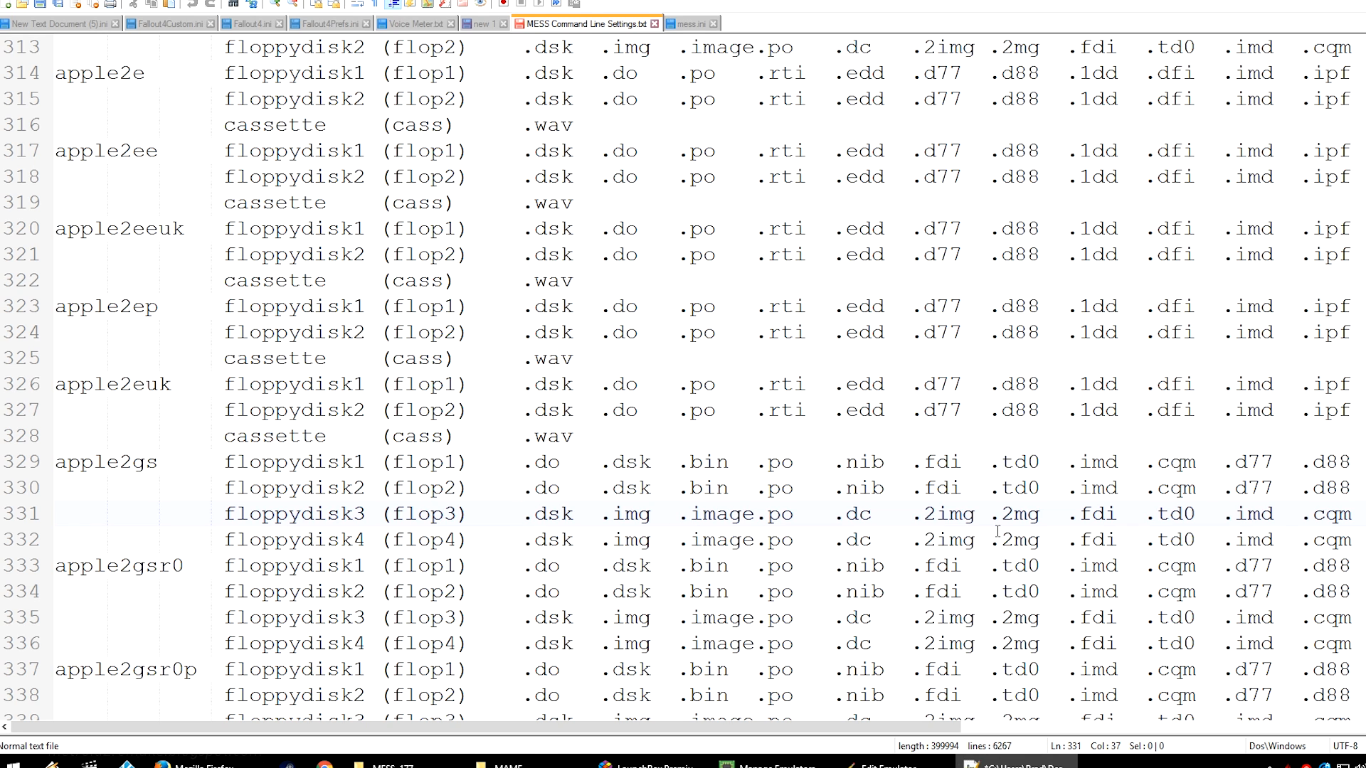
{"action": "mouse_move", "coordinate": [1162, 518]}
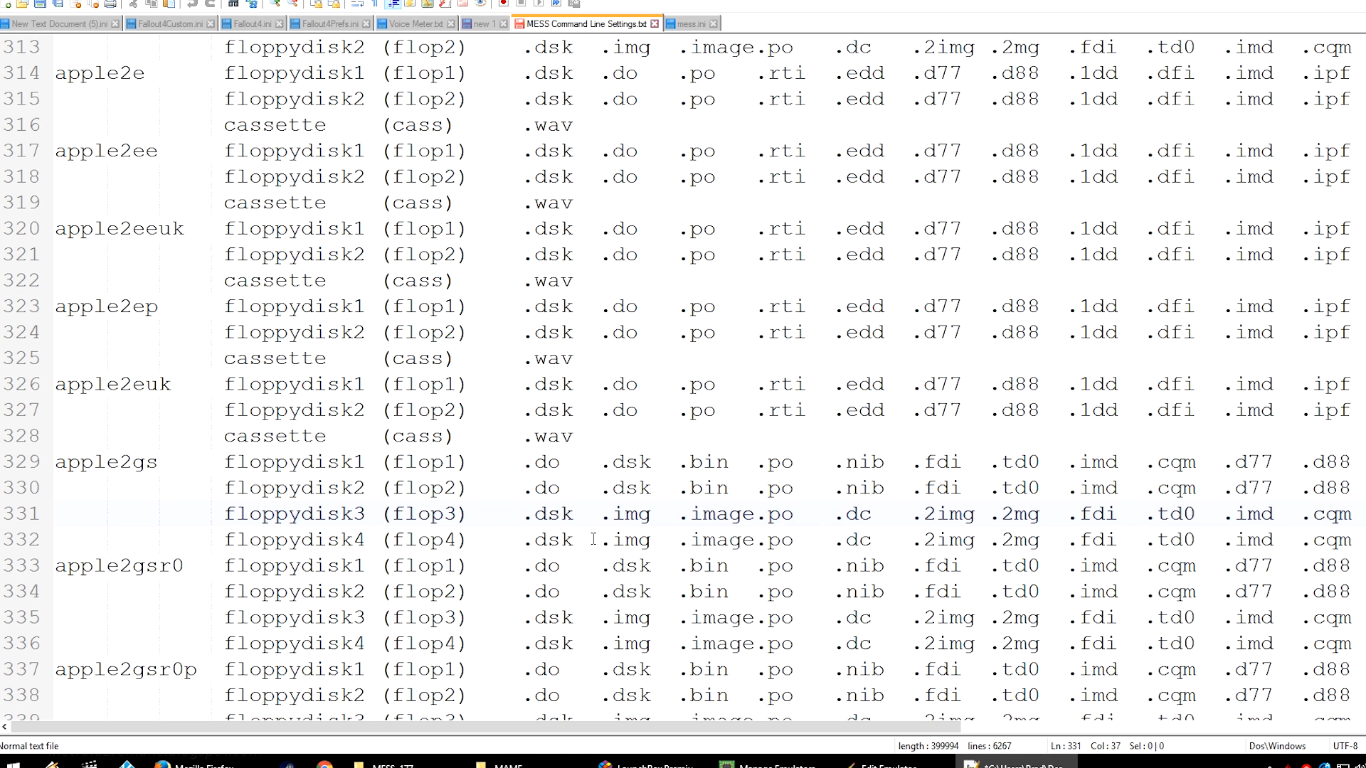
{"action": "double_click", "coordinate": [418, 512]}
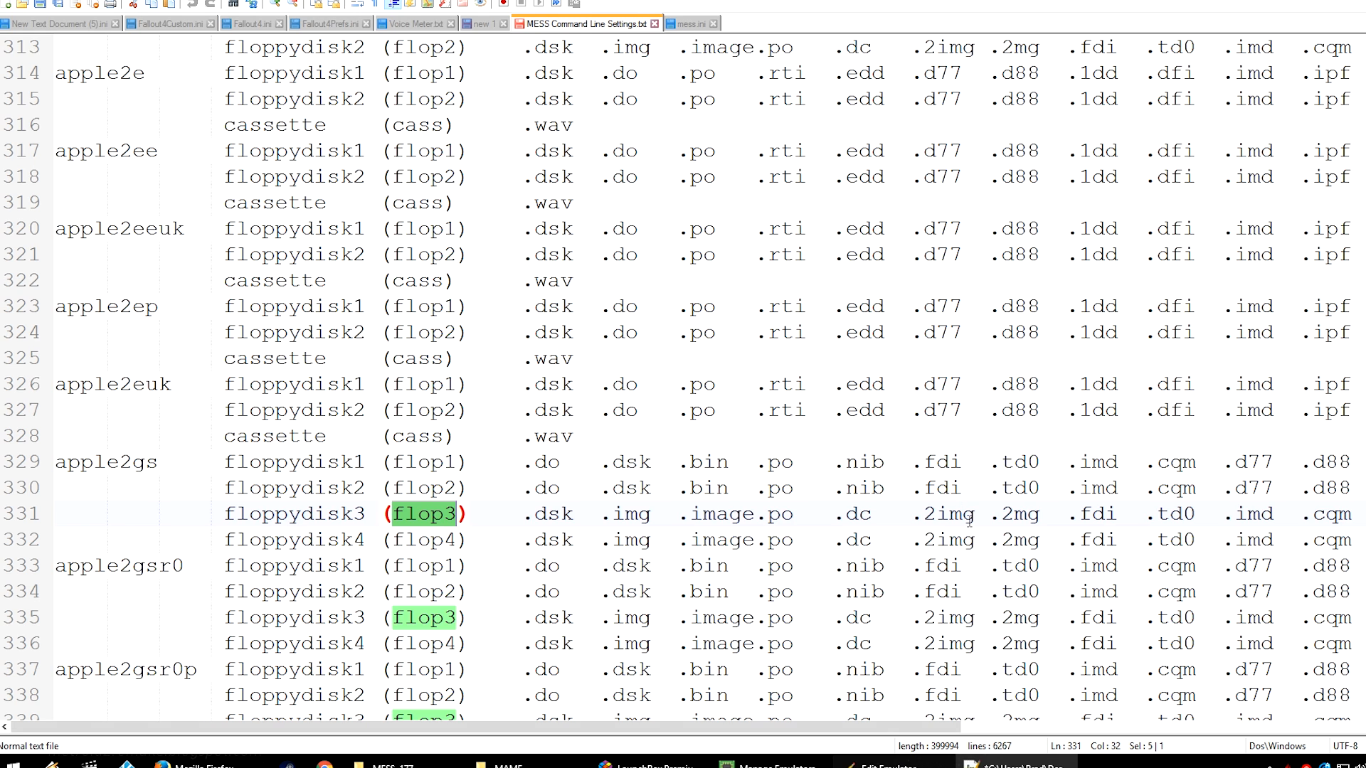
{"action": "double_click", "coordinate": [1019, 512]}
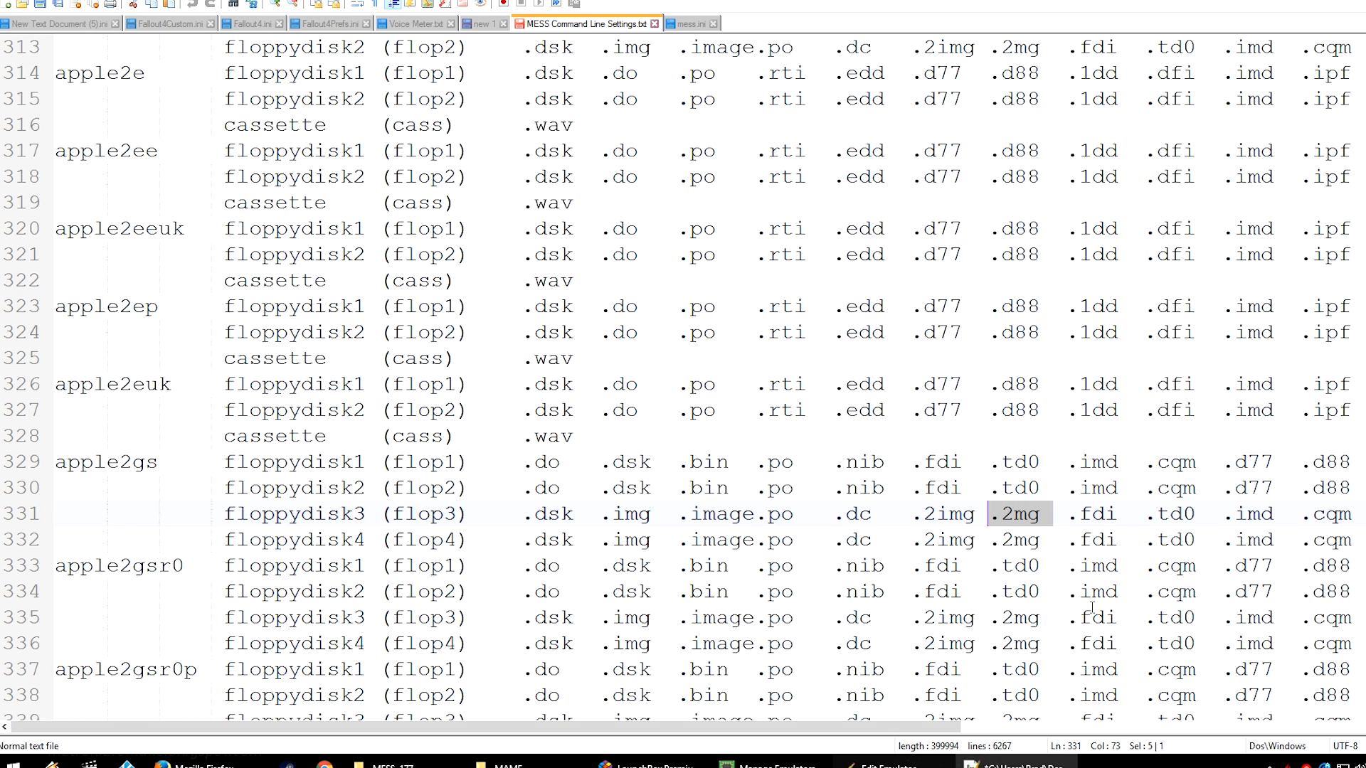
{"action": "double_click", "coordinate": [427, 513]}
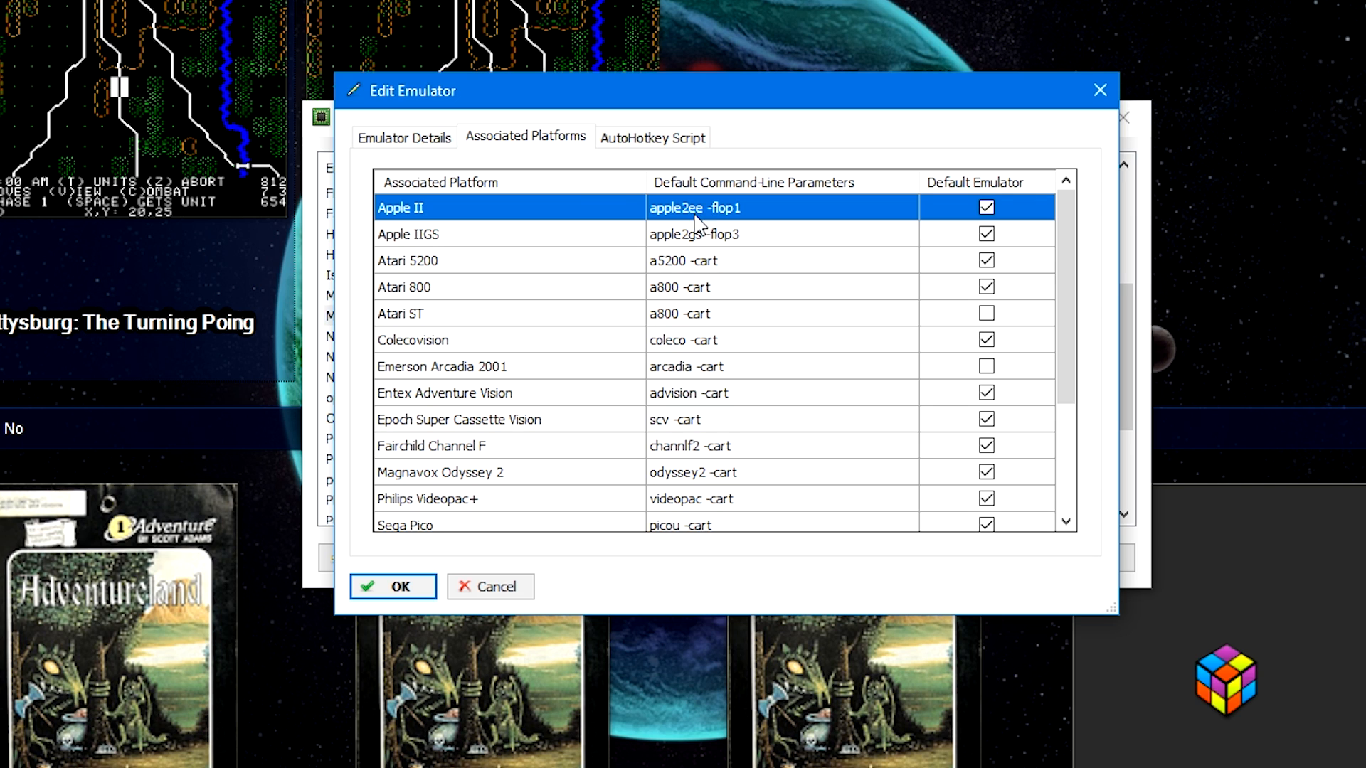
Step: Set Apple II to apple2ee -flop1 and Apple IIGS to apple2gs -flop3, save, and close
{"action": "double_click", "coordinate": [677, 207]}
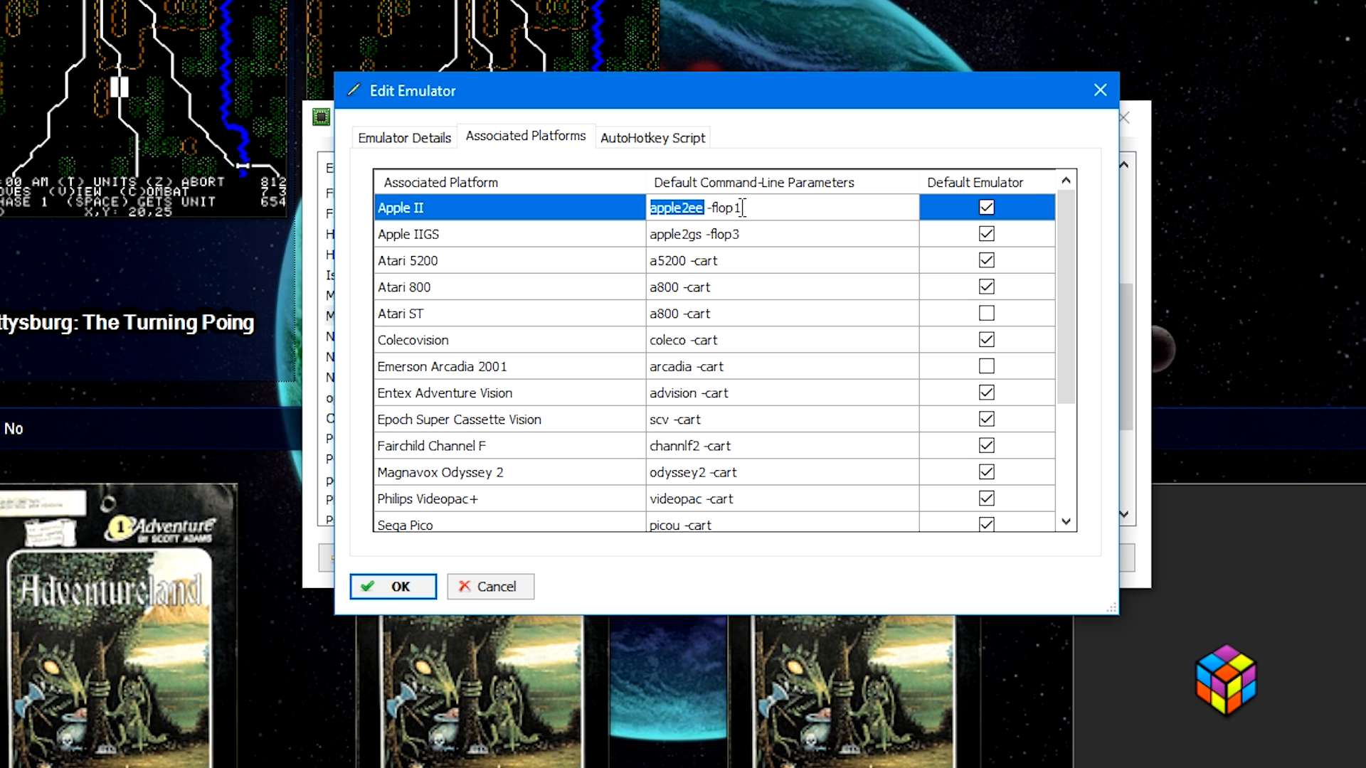
{"action": "left_click_drag", "start_coordinate": [649, 207], "coordinate": [740, 207]}
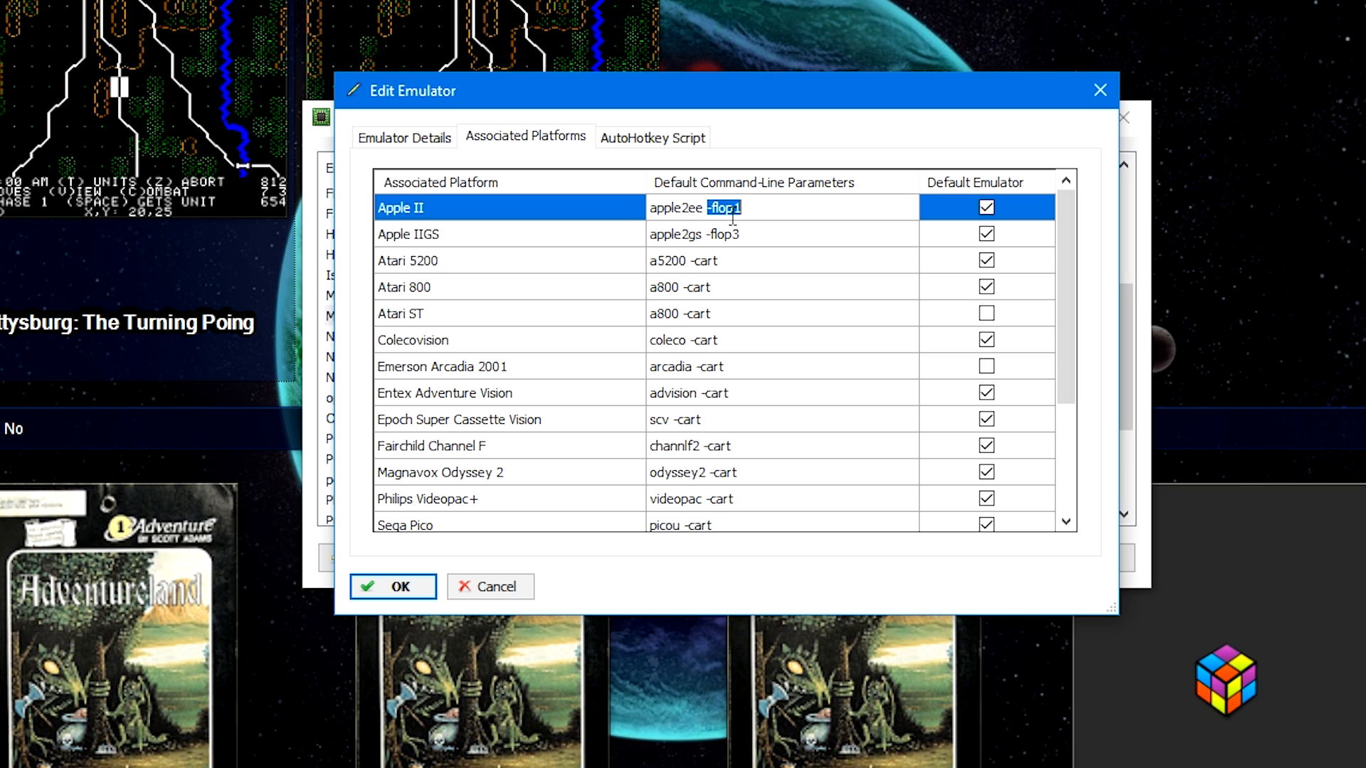
{"action": "left_click", "coordinate": [697, 233]}
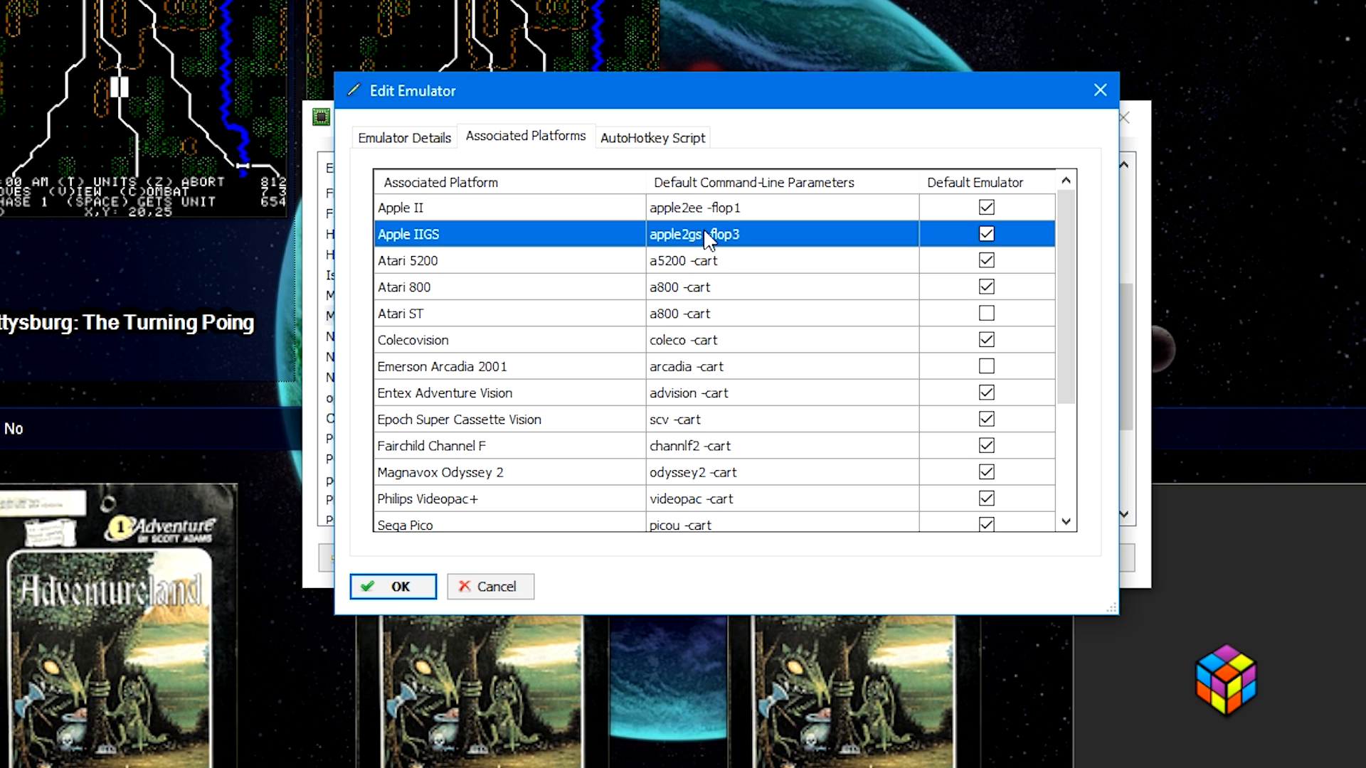
{"action": "double_click", "coordinate": [675, 234]}
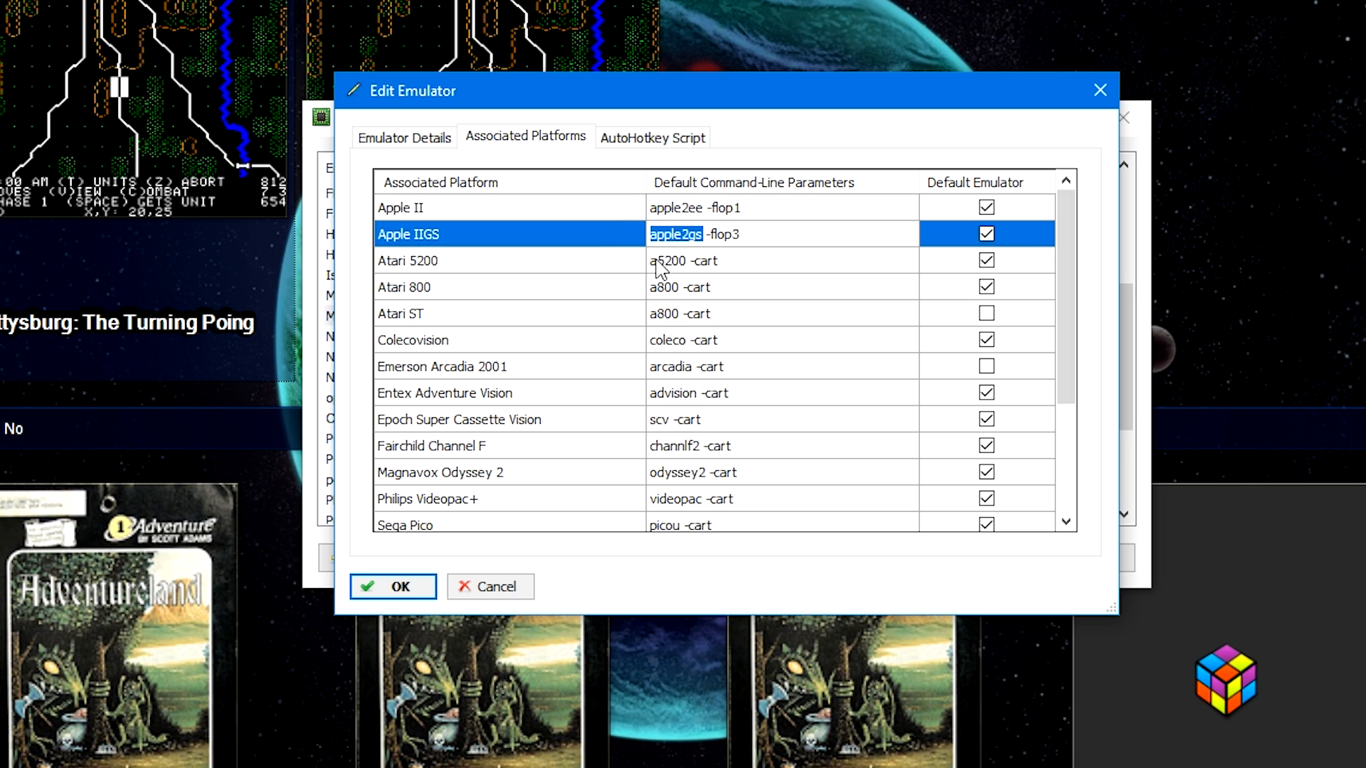
{"action": "left_click", "coordinate": [705, 233]}
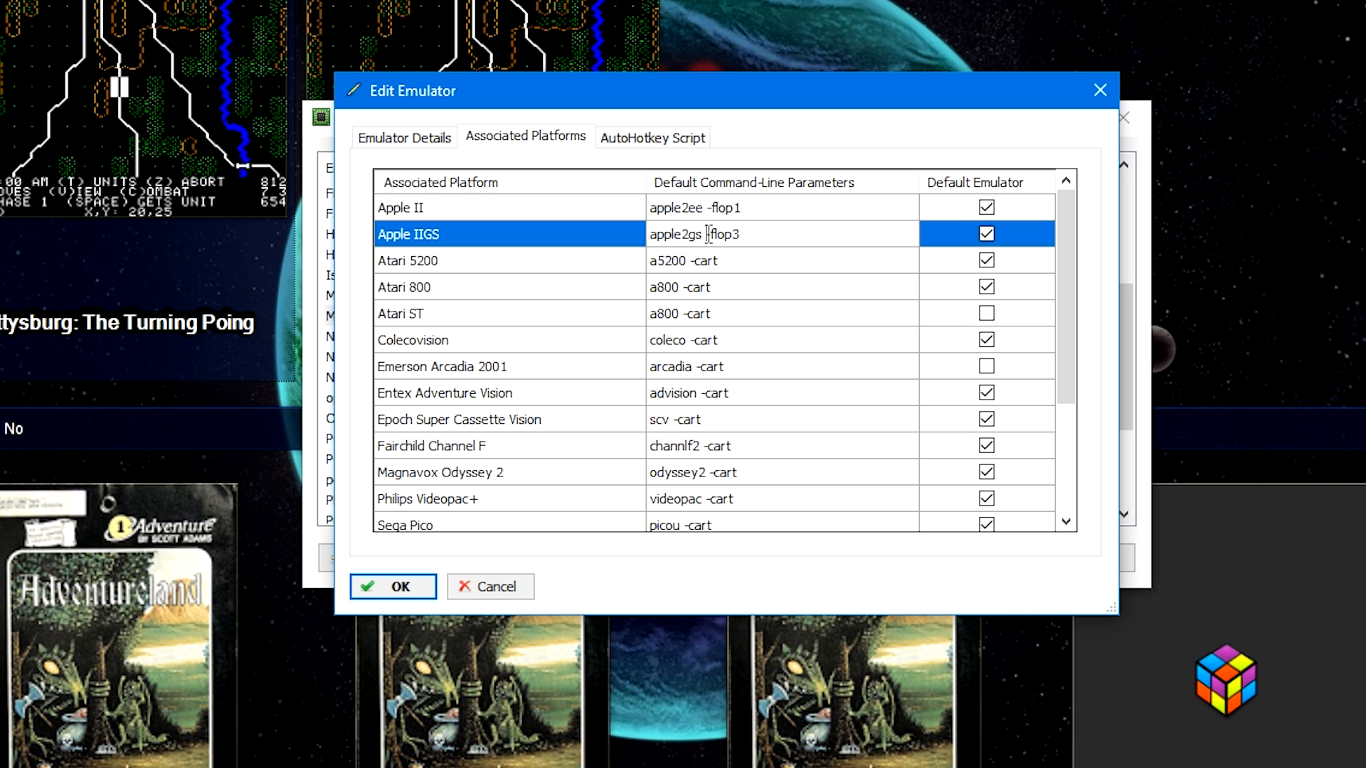
{"action": "double_click", "coordinate": [722, 233]}
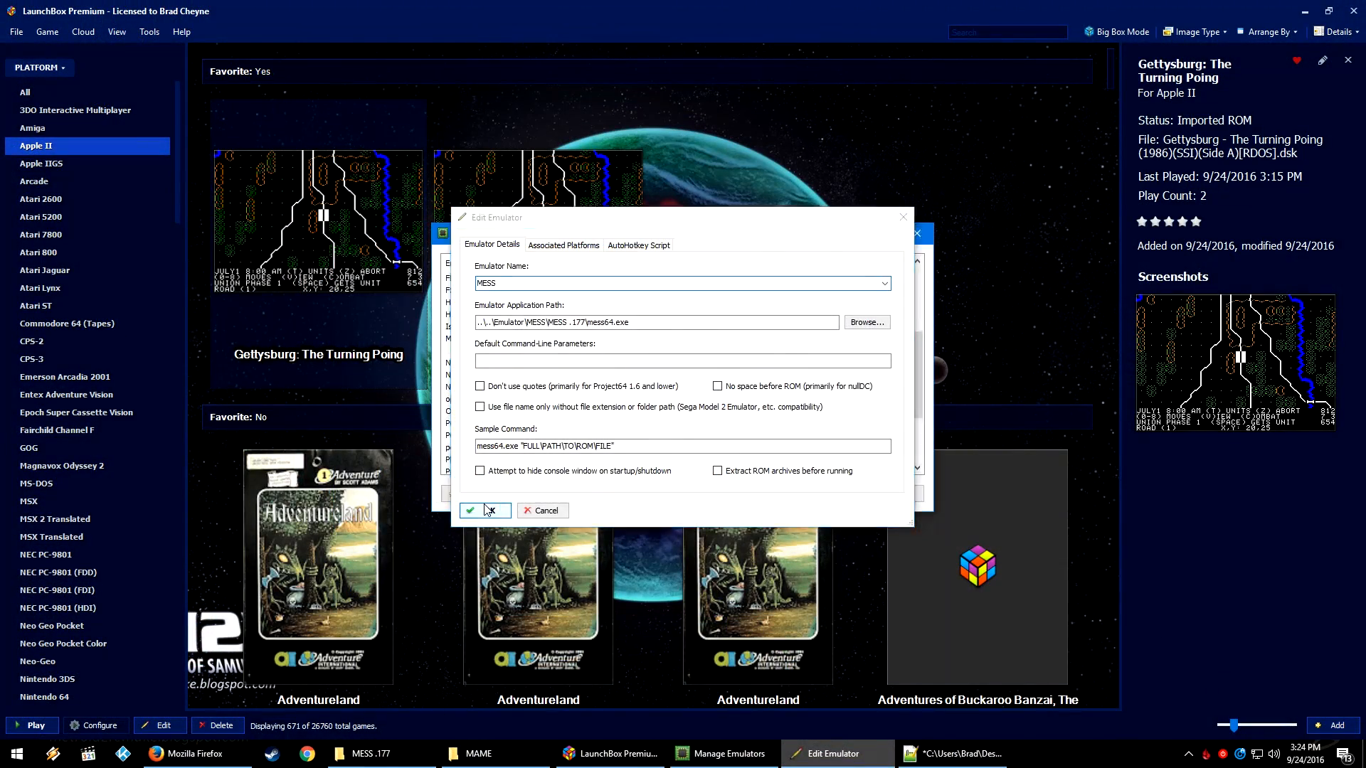
{"action": "left_click", "coordinate": [469, 511]}
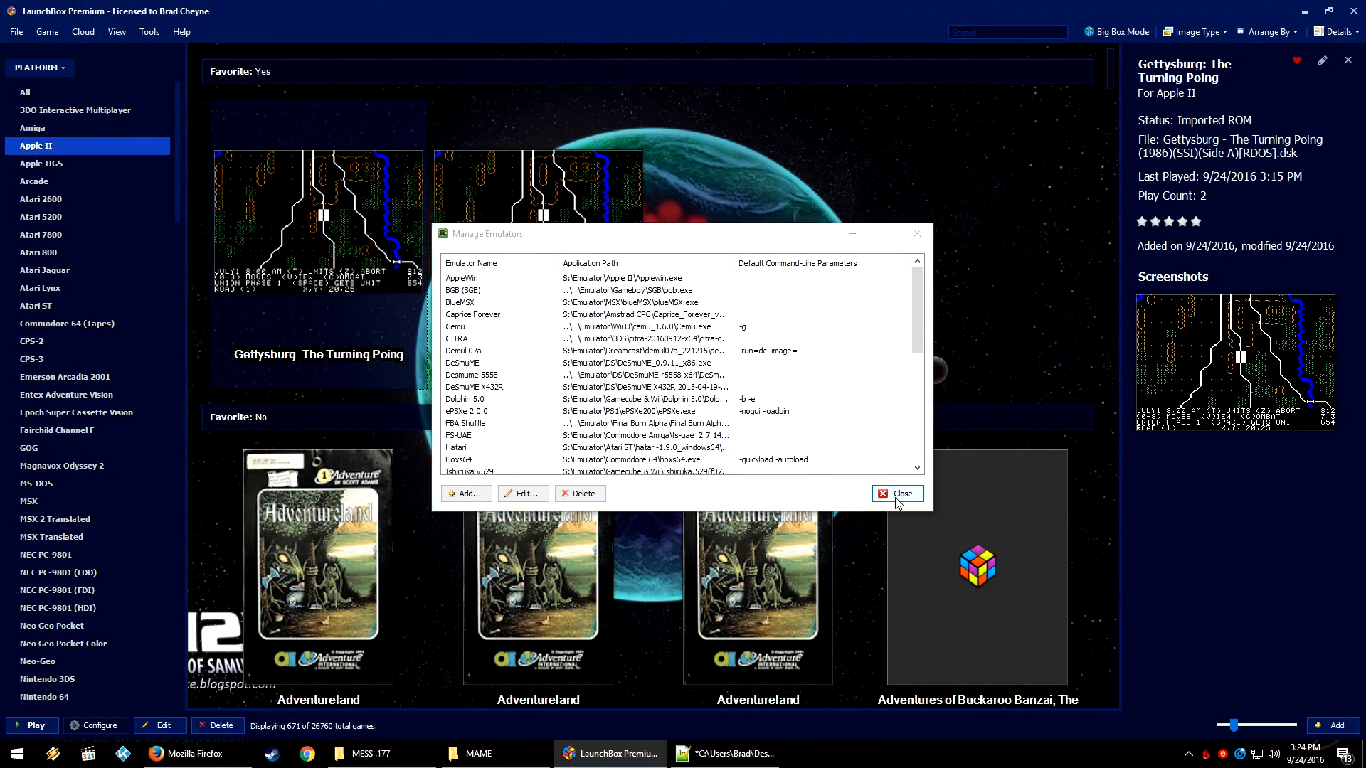
{"action": "left_click", "coordinate": [897, 493]}
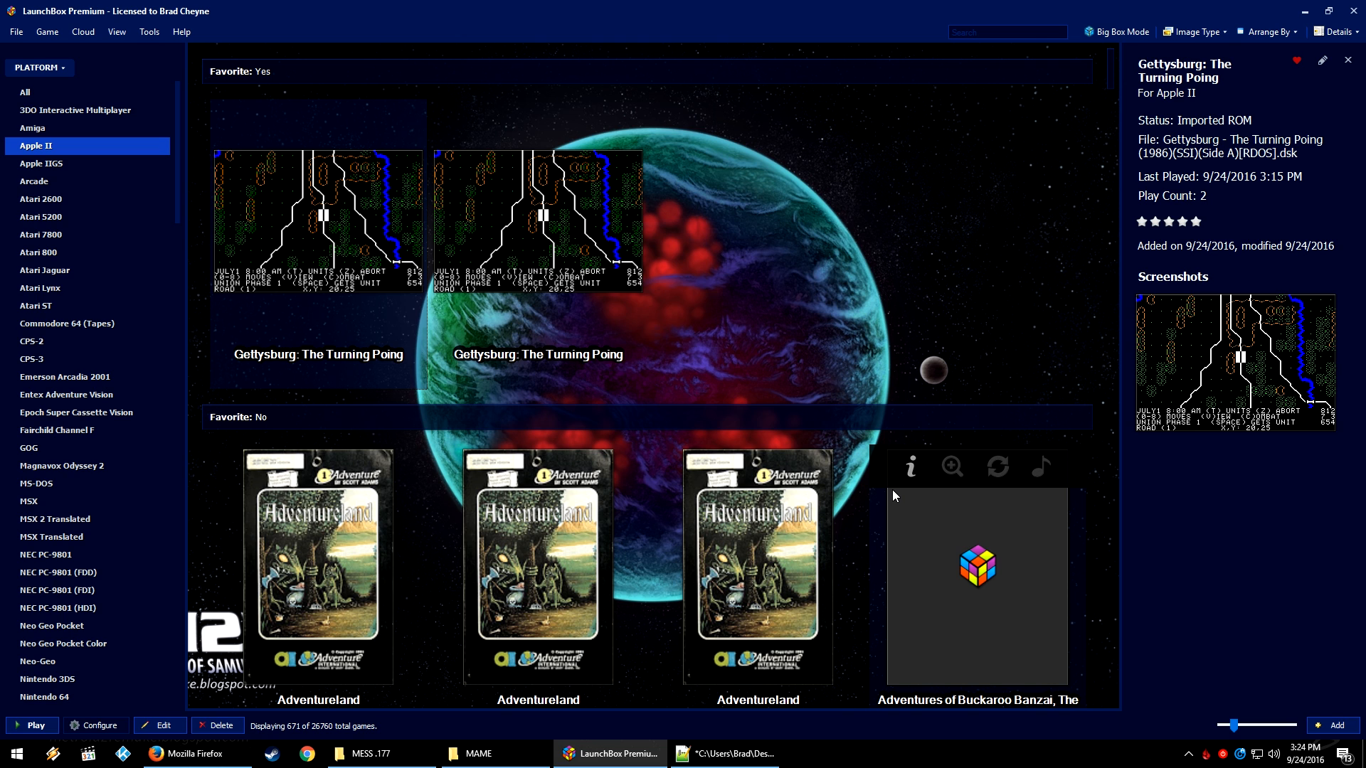
{"action": "mouse_move", "coordinate": [582, 101]}
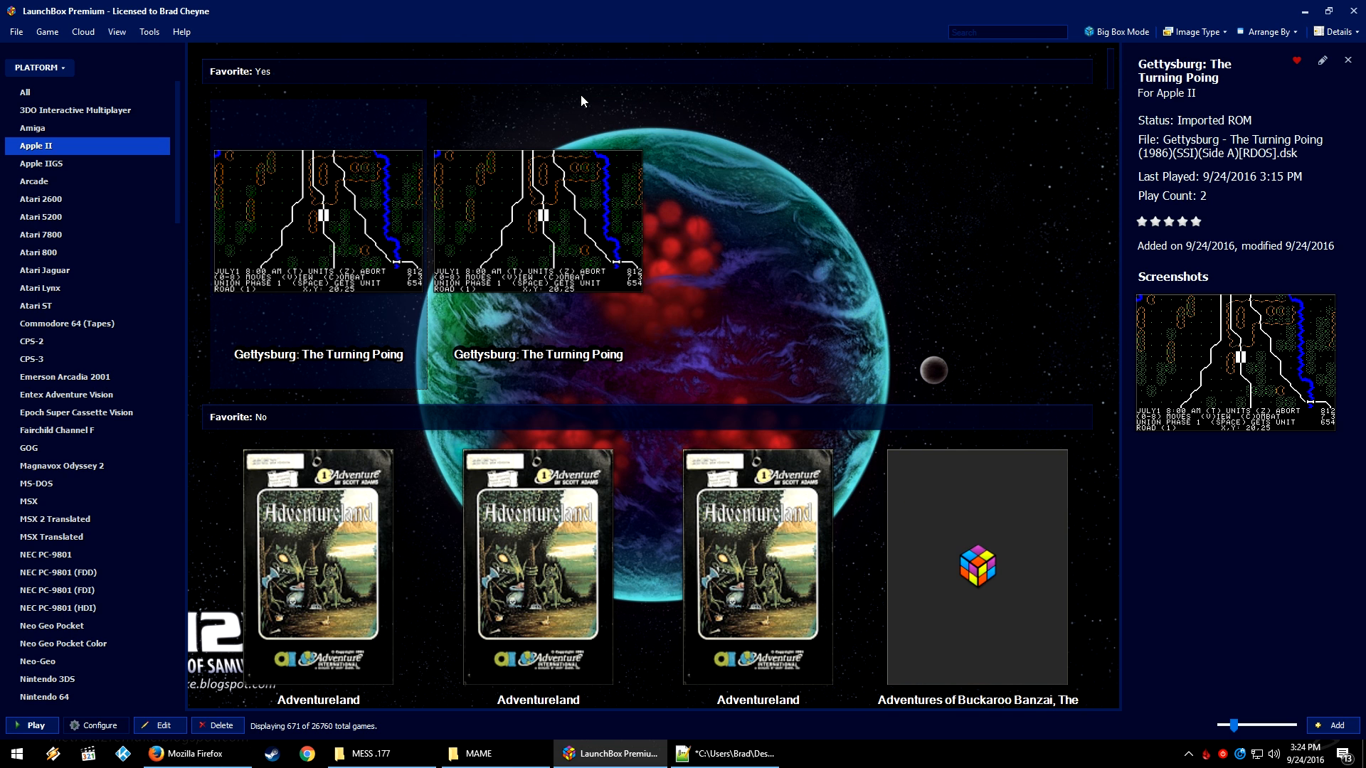
Step: Start a ROM Files import and add all disk files from S:\Emulator\Apple II\Games
{"action": "left_click", "coordinate": [148, 31]}
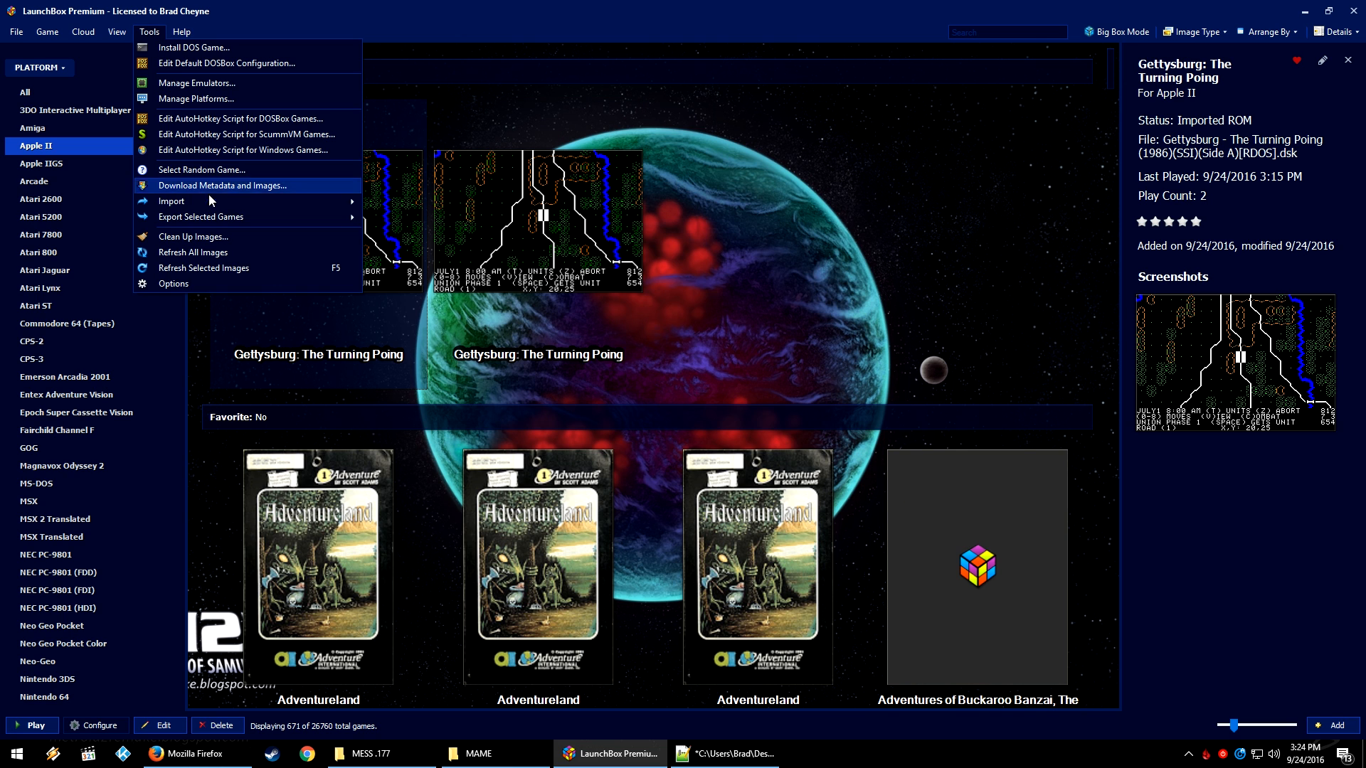
{"action": "left_click", "coordinate": [171, 201]}
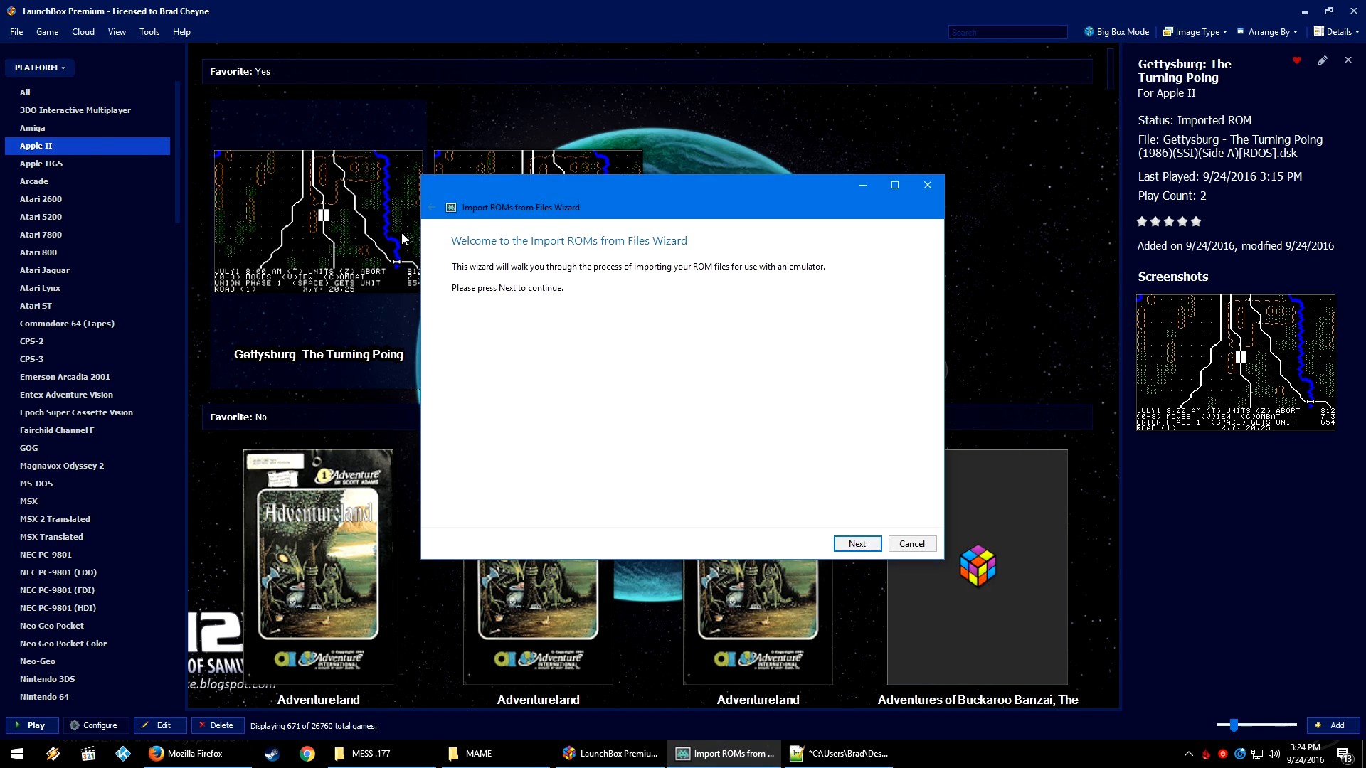
{"action": "left_click", "coordinate": [857, 543]}
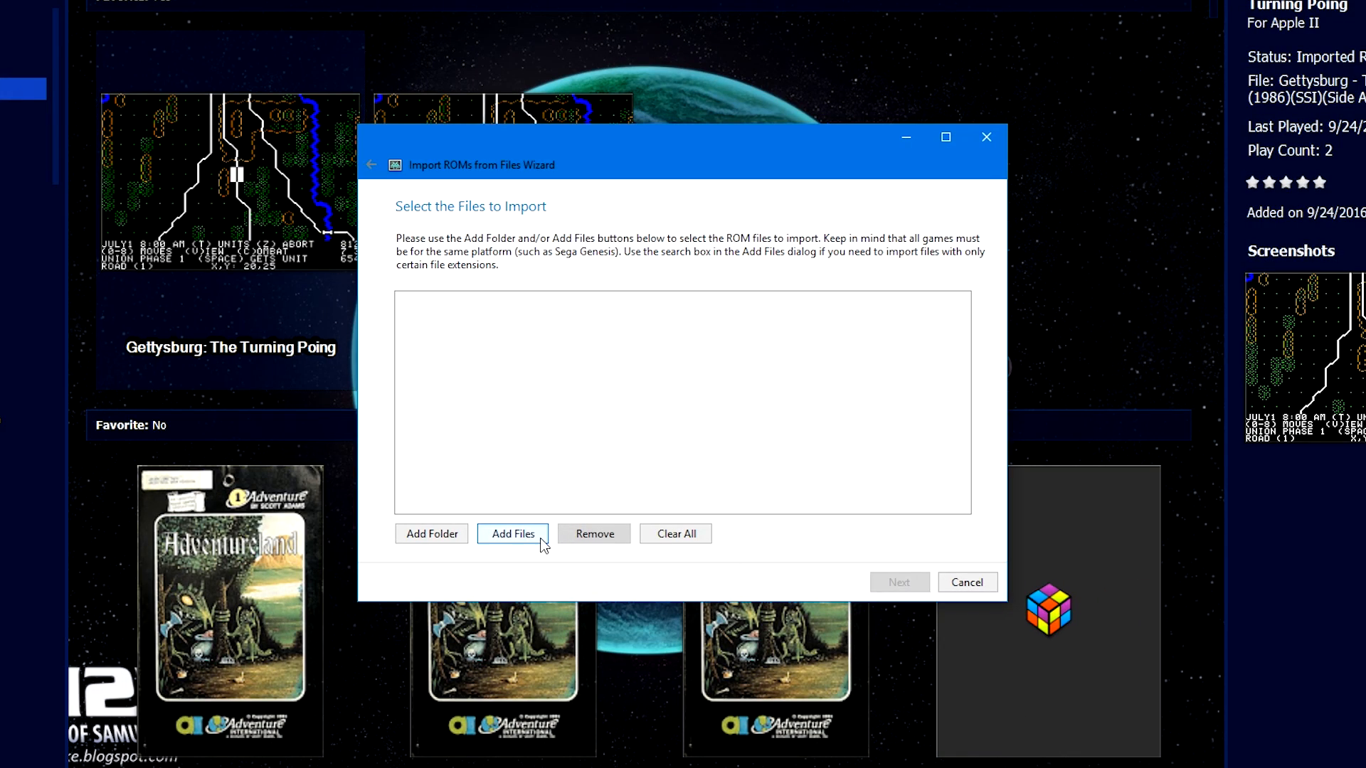
{"action": "left_click", "coordinate": [513, 534]}
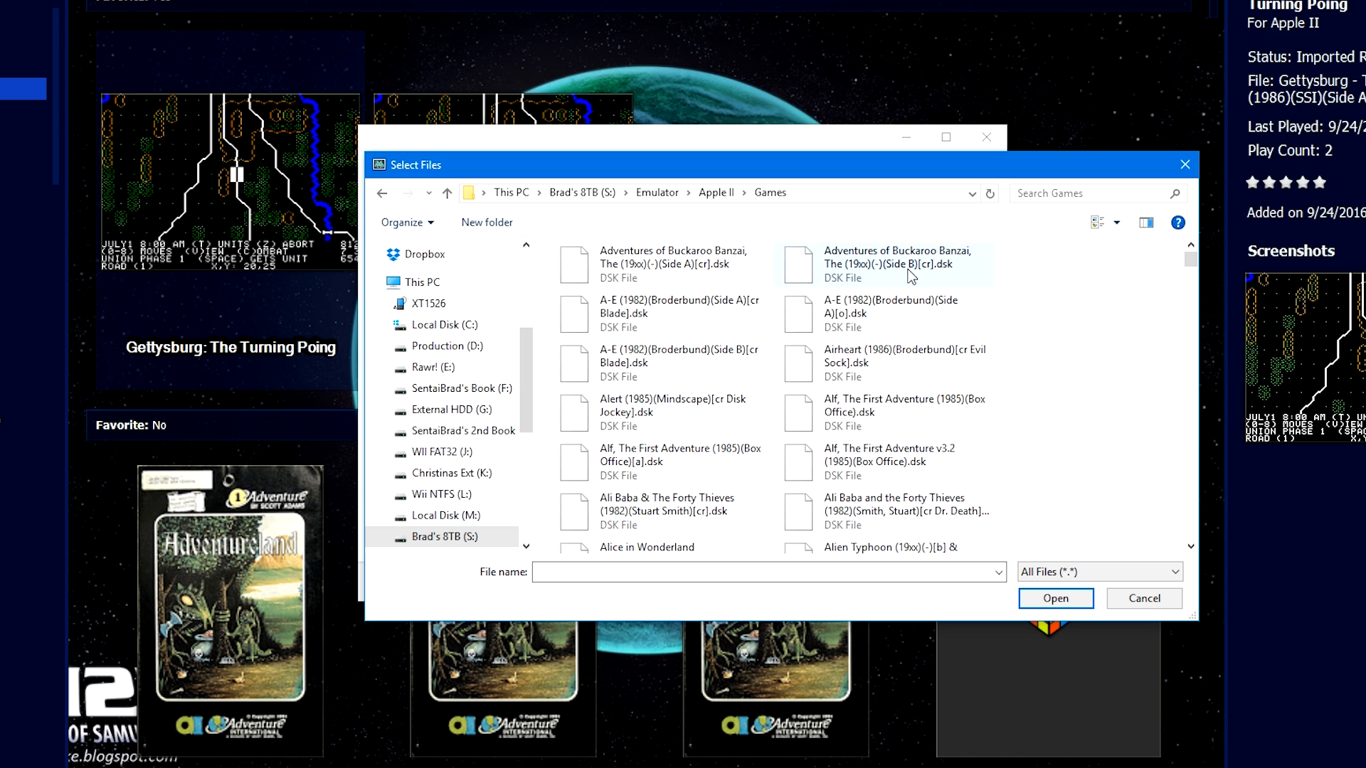
{"action": "left_click", "coordinate": [882, 264]}
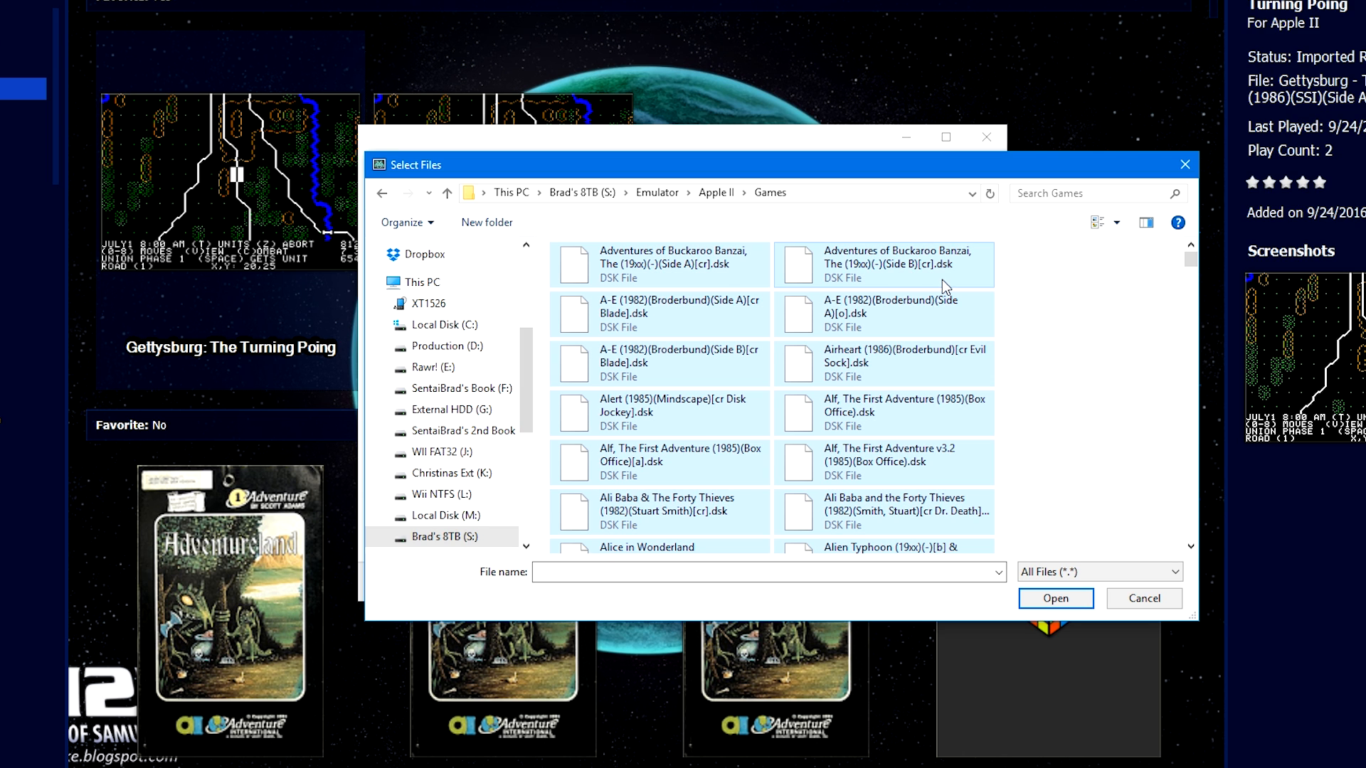
{"action": "mouse_move", "coordinate": [945, 264]}
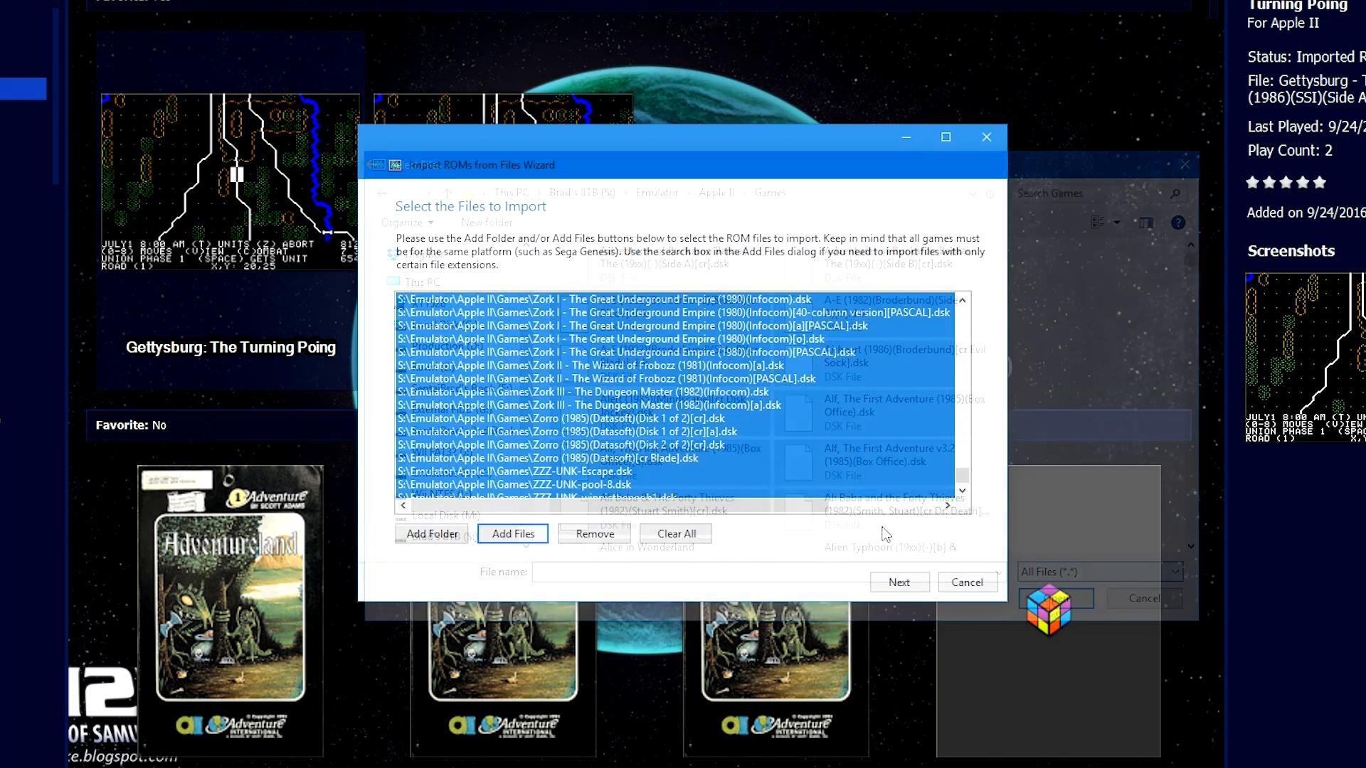
Step: Set the import platform to Apple II with MESS as the emulator
{"action": "left_click", "coordinate": [897, 582]}
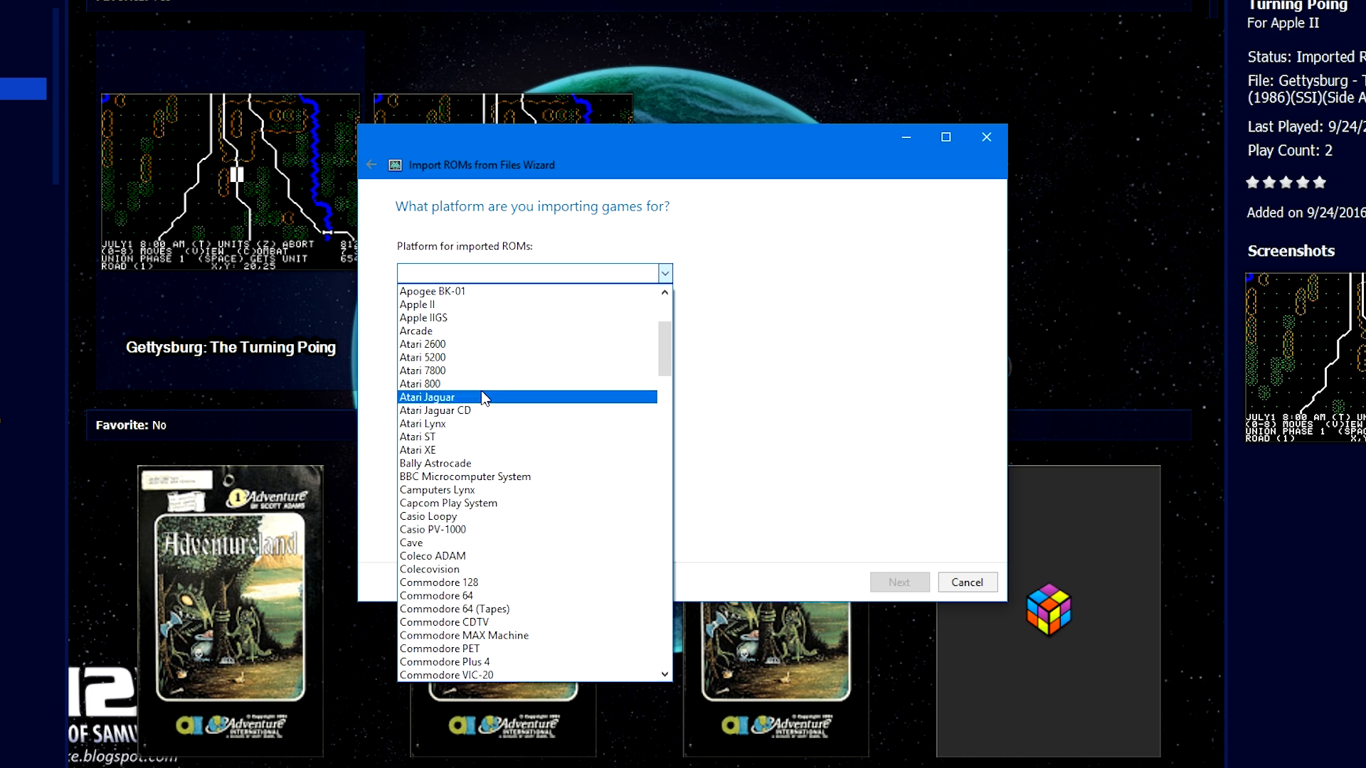
{"action": "left_click", "coordinate": [416, 304]}
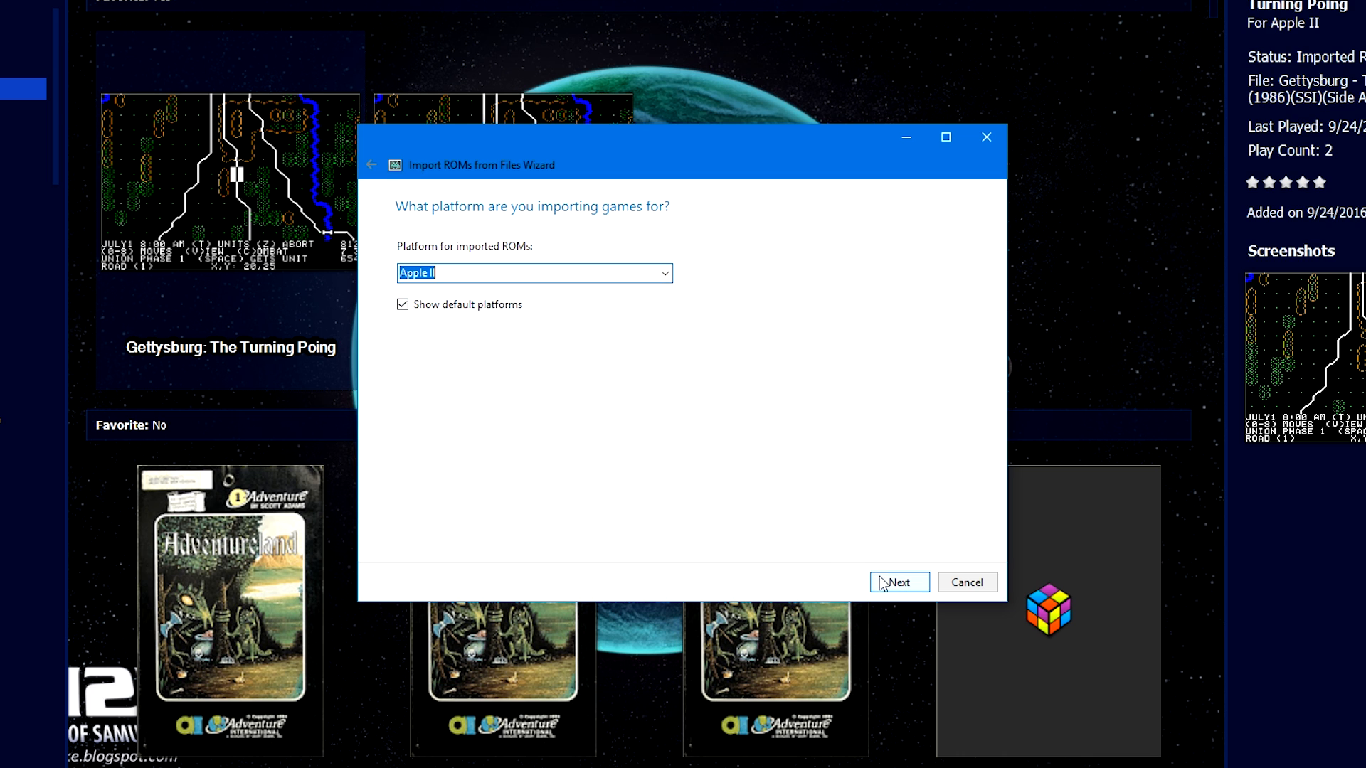
{"action": "left_click", "coordinate": [899, 582]}
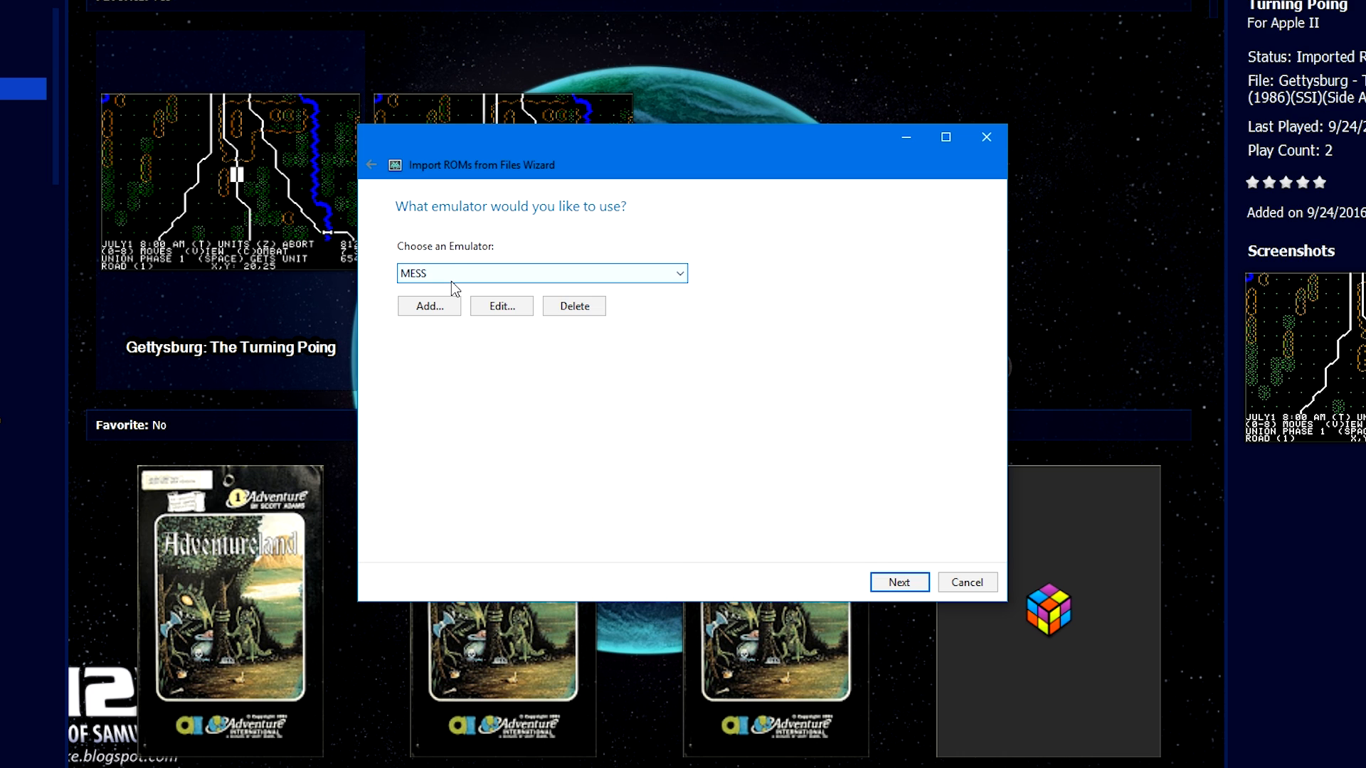
{"action": "mouse_move", "coordinate": [453, 279]}
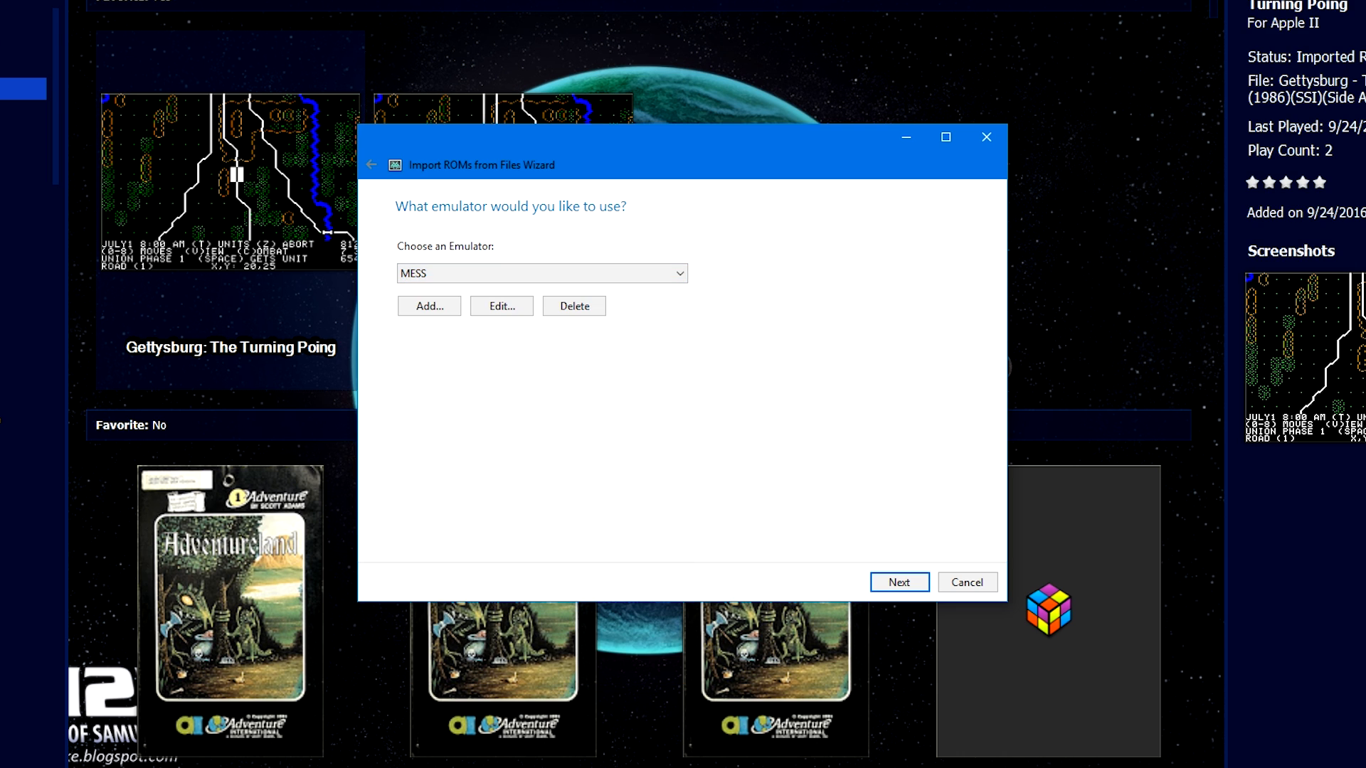
{"action": "left_click", "coordinate": [899, 582]}
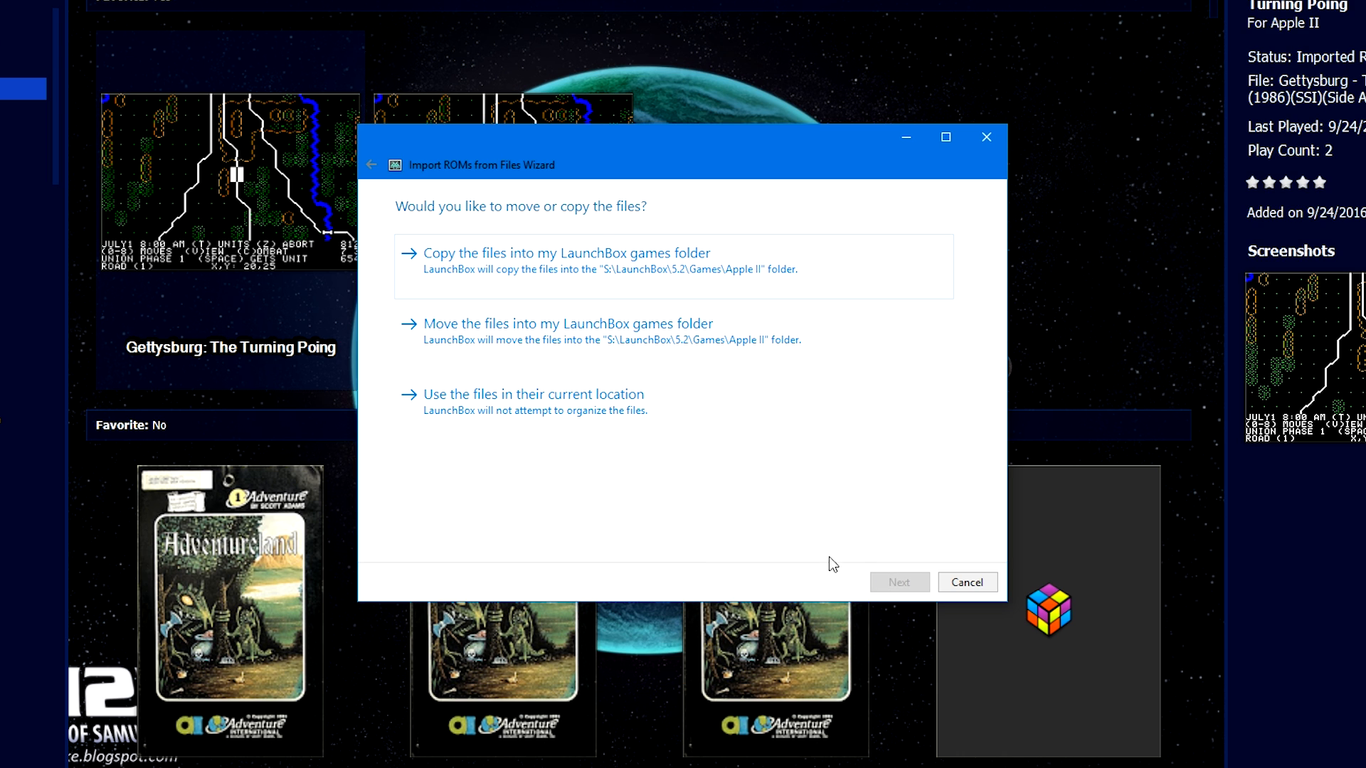
Step: Accept file handling, metadata, EmuMovies media and default options, then finish importing
{"action": "left_click", "coordinate": [566, 253]}
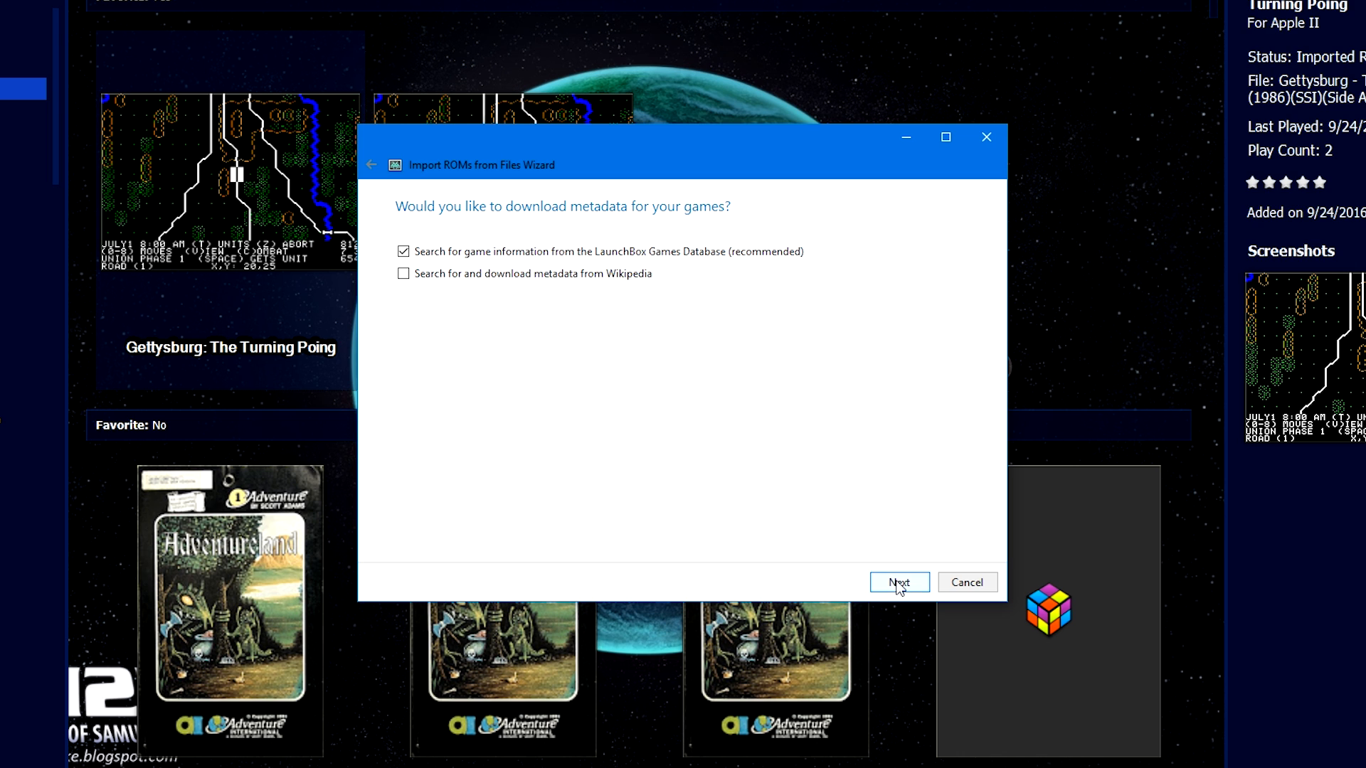
{"action": "left_click", "coordinate": [897, 582]}
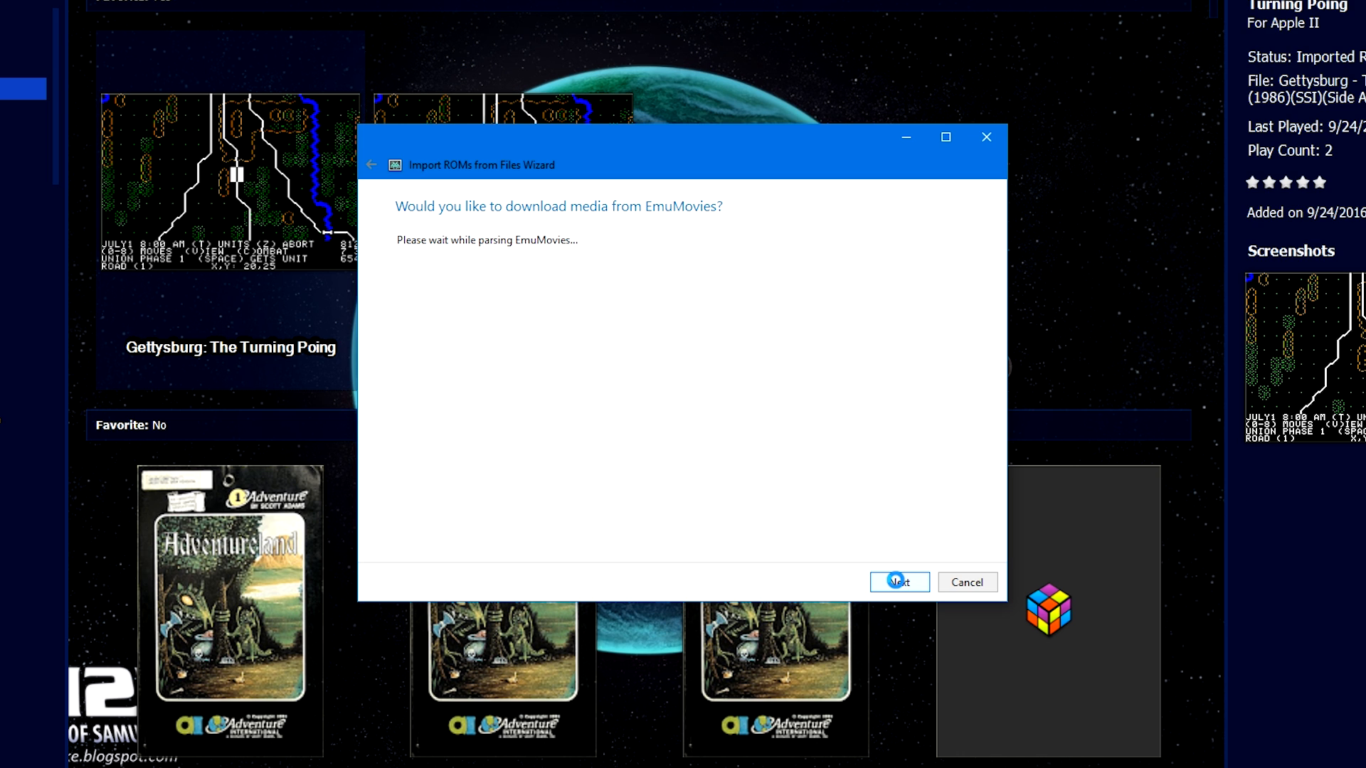
{"action": "left_click", "coordinate": [898, 582]}
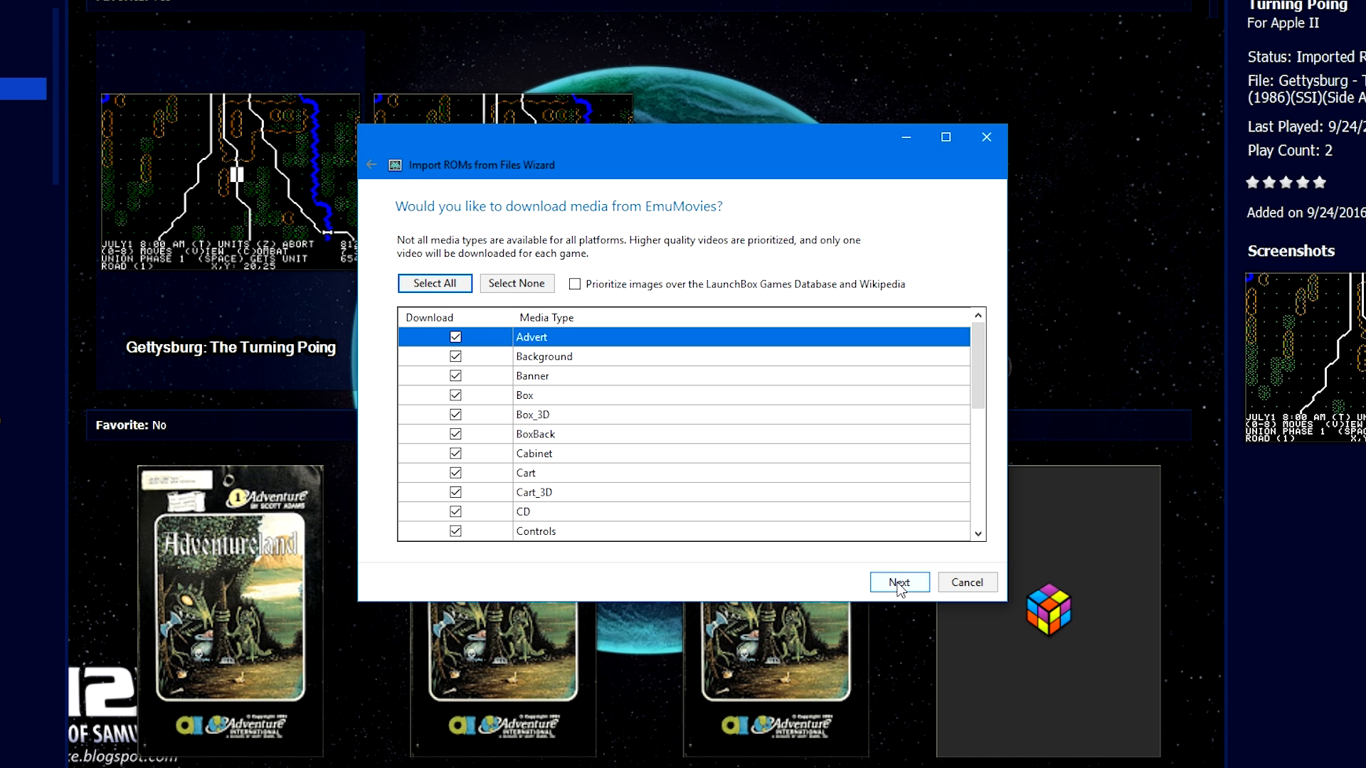
{"action": "left_click", "coordinate": [899, 582]}
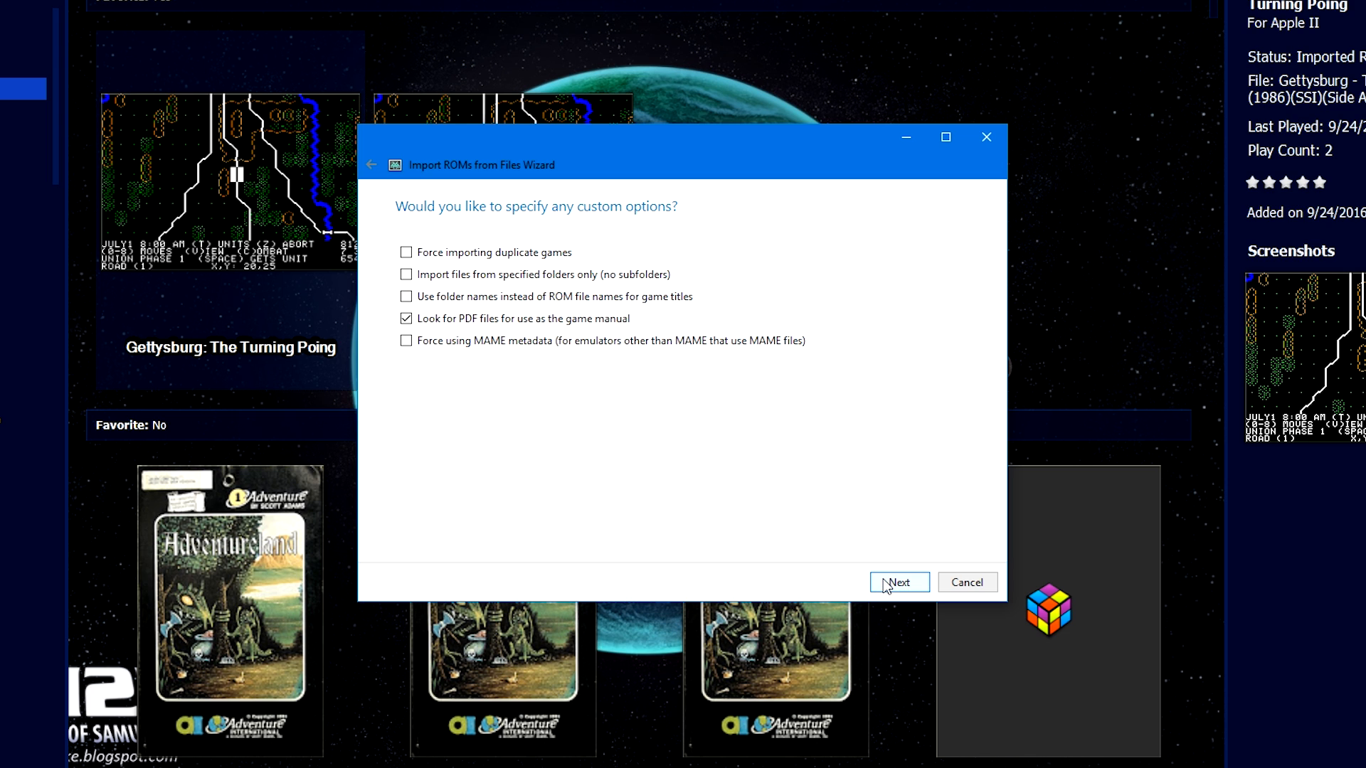
{"action": "left_click", "coordinate": [899, 581]}
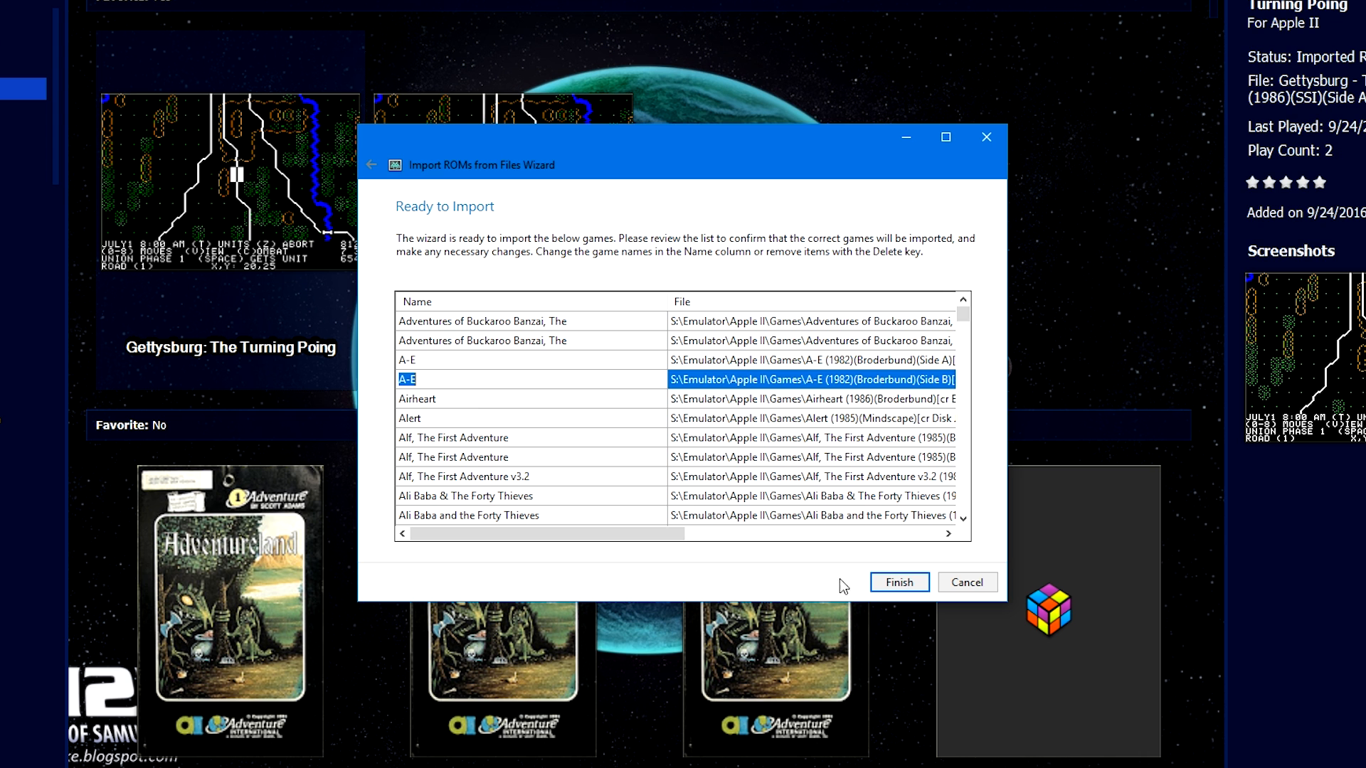
{"action": "left_click", "coordinate": [898, 582]}
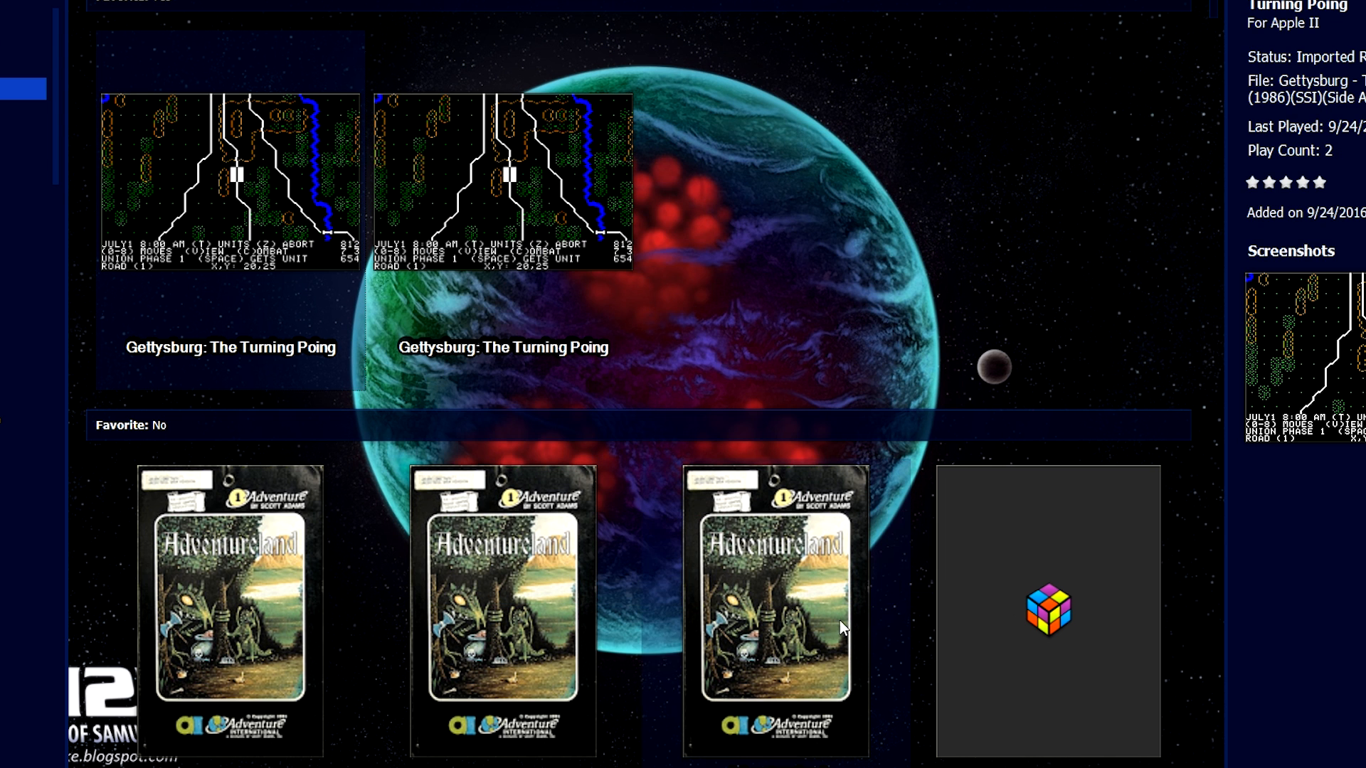
{"action": "mouse_move", "coordinate": [843, 646]}
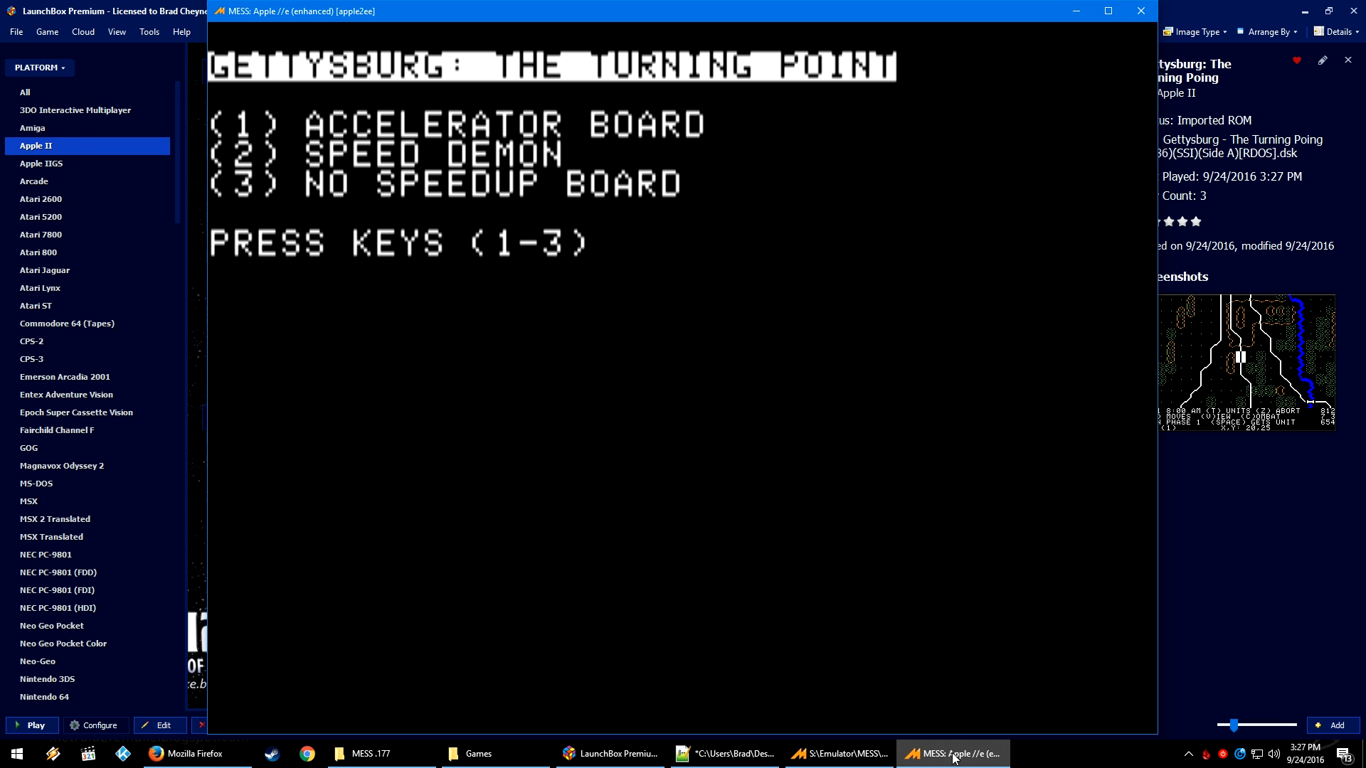
{"action": "mouse_move", "coordinate": [1288, 143]}
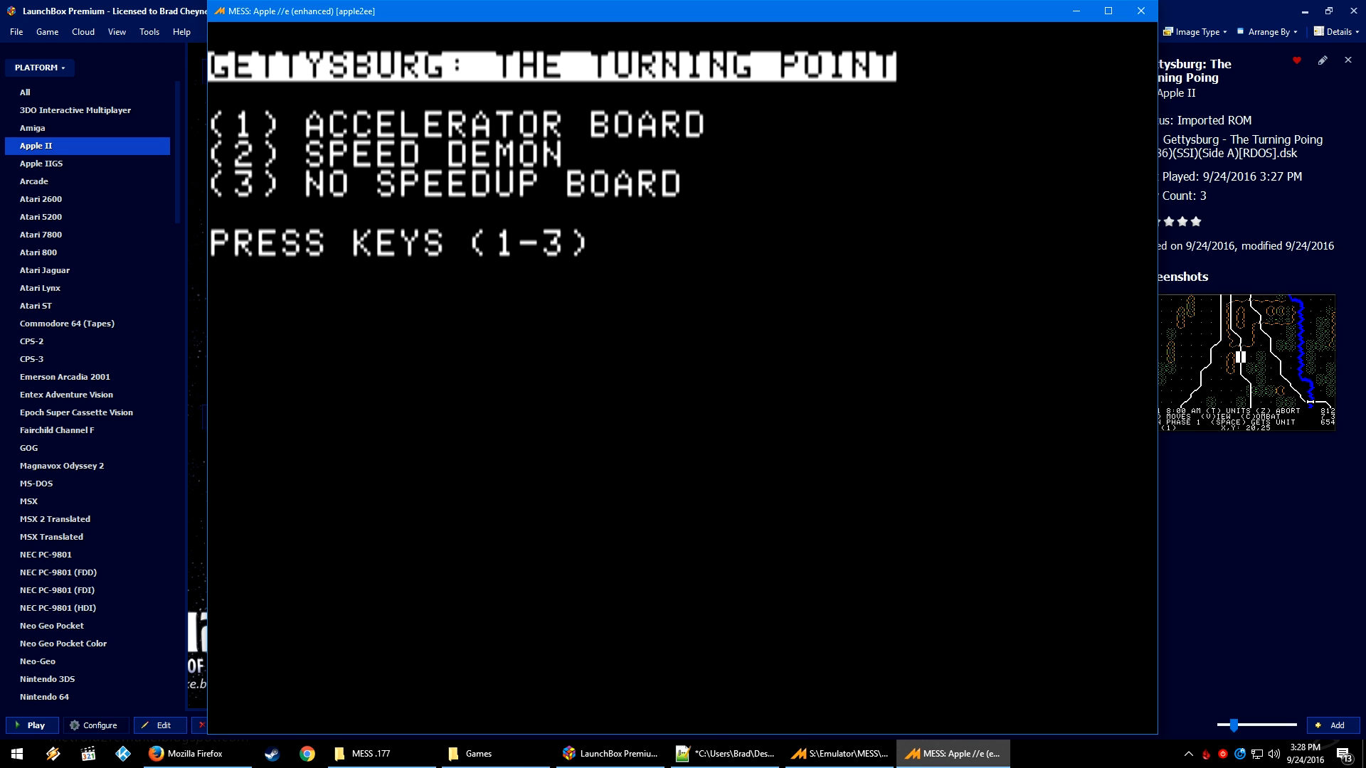
Step: Toggle keyboard emulation with Scroll Lock and choose Gettysburg's speedup board option
{"action": "key", "text": "scrolllock"}
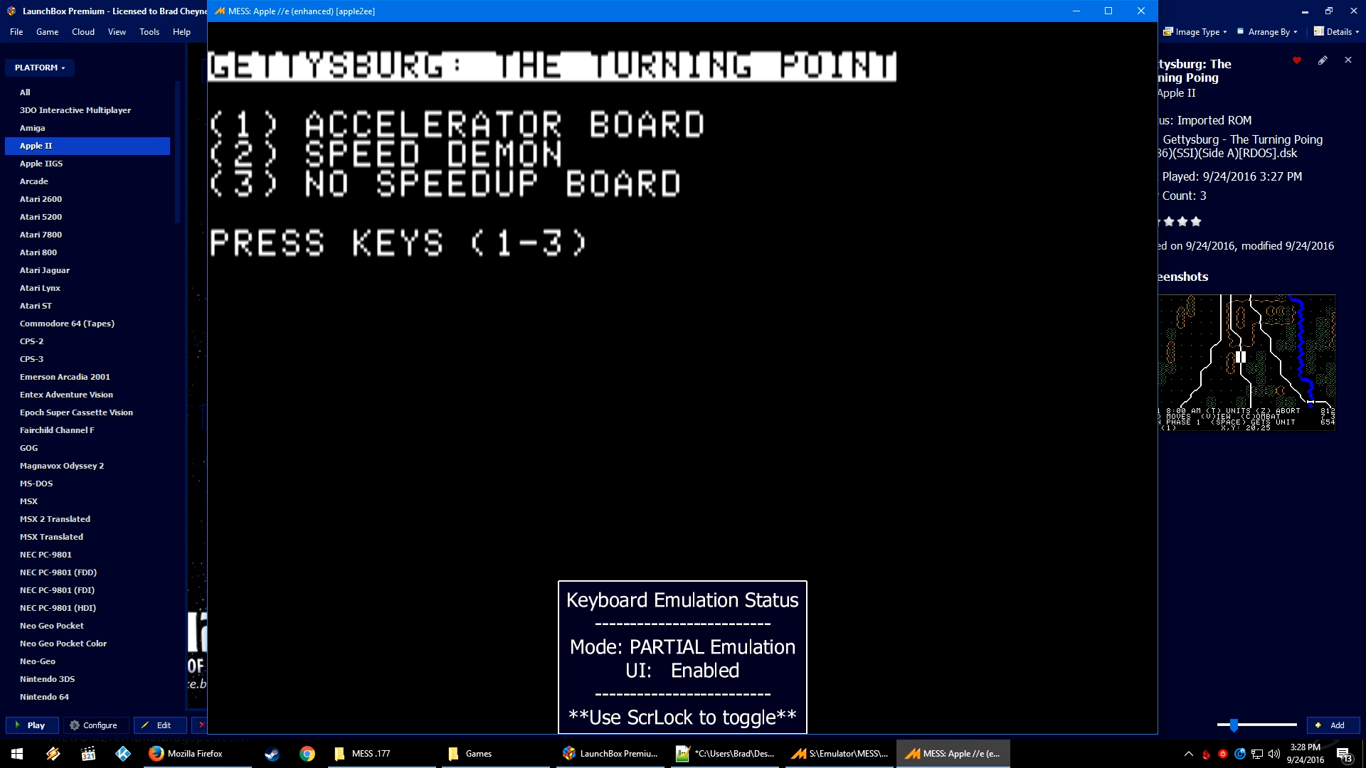
{"action": "key", "text": "Tab"}
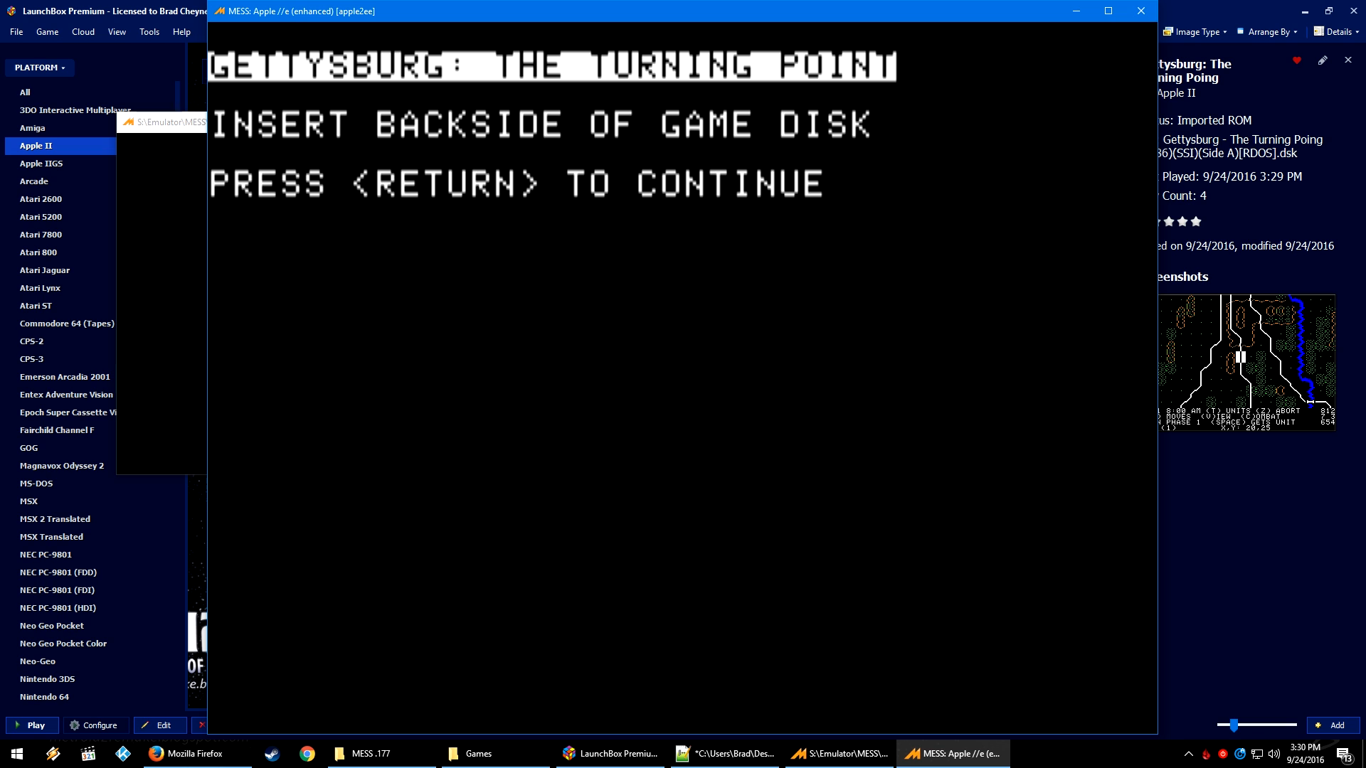
Step: Bring up the MESS menu to swap in the Gettysburg Side B disk on floppydisk1
{"action": "key", "text": "Tab"}
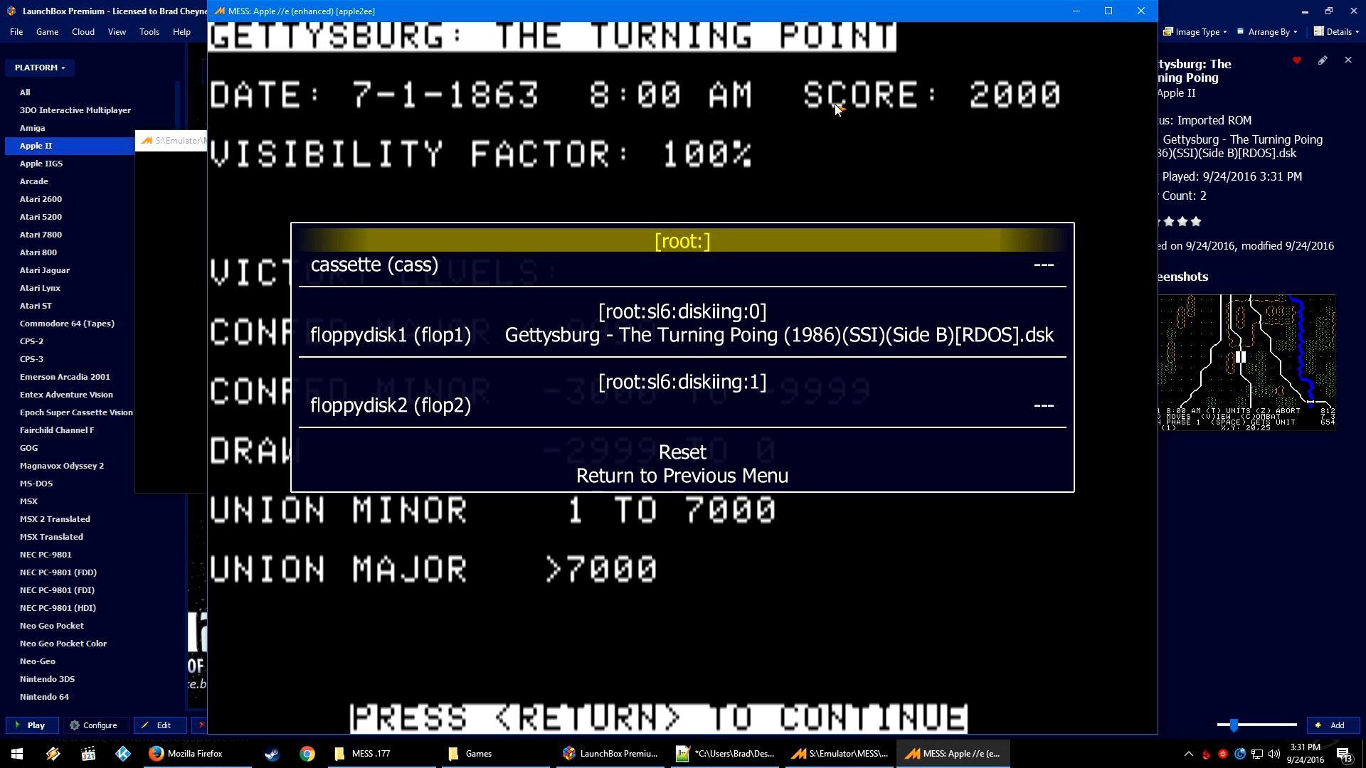
Step: Browse S:\Emulator\Apple II\Games in File Manager, then close MESS
{"action": "key", "text": "Down"}
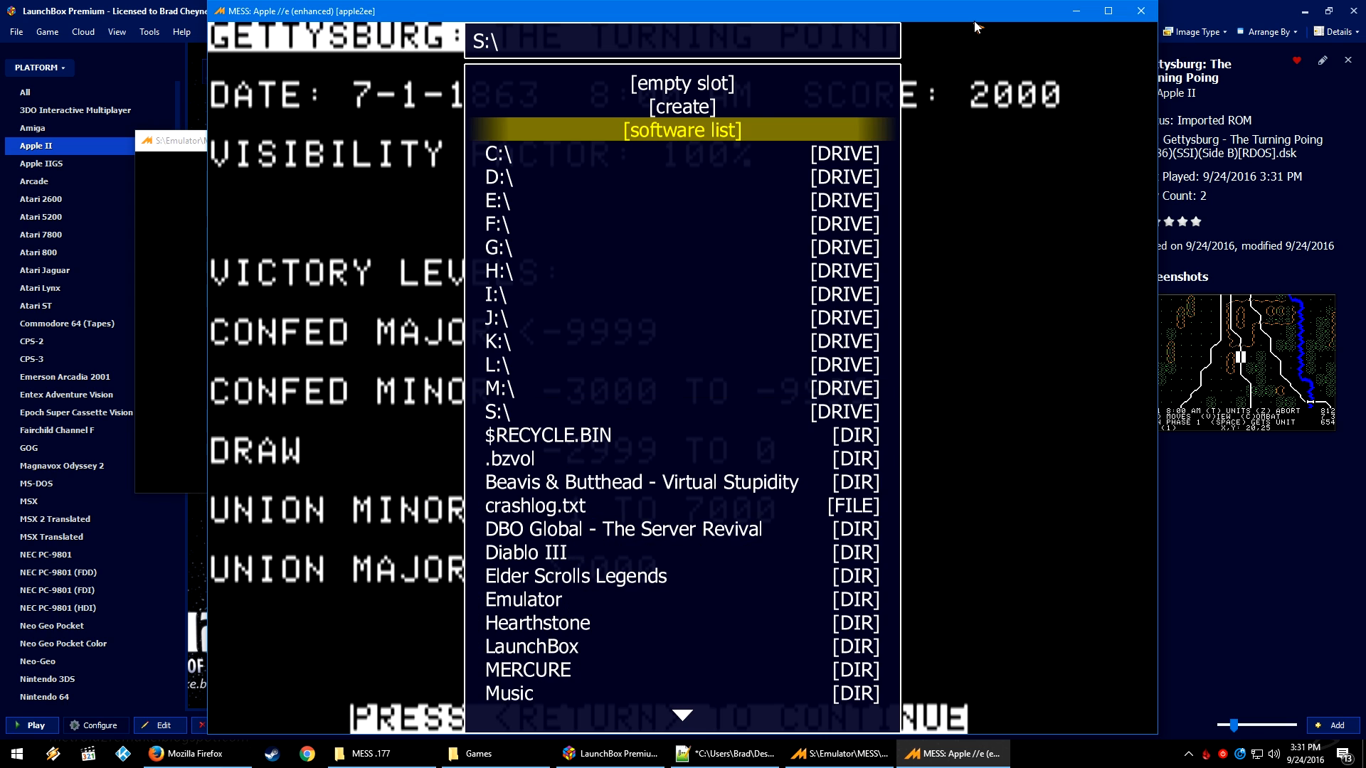
{"action": "key", "text": "Down"}
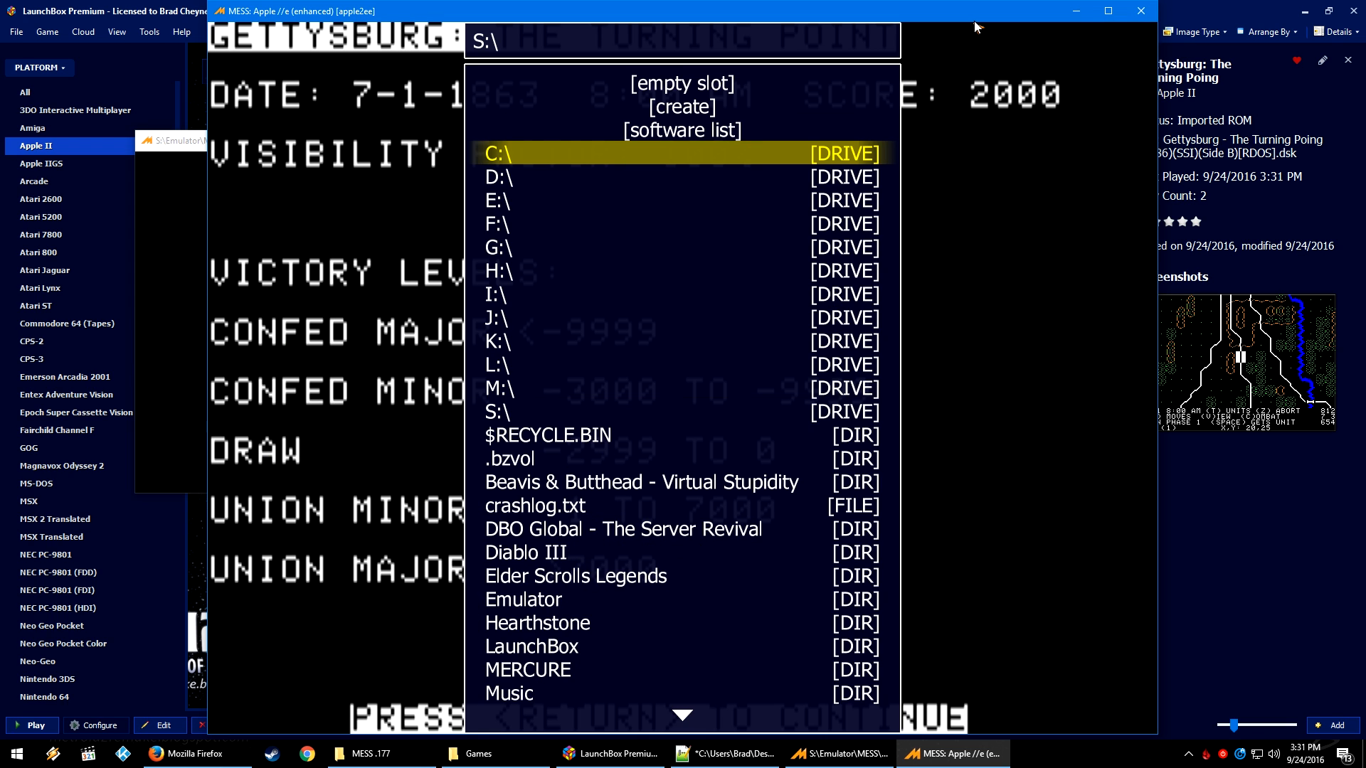
{"action": "type", "text": "em"}
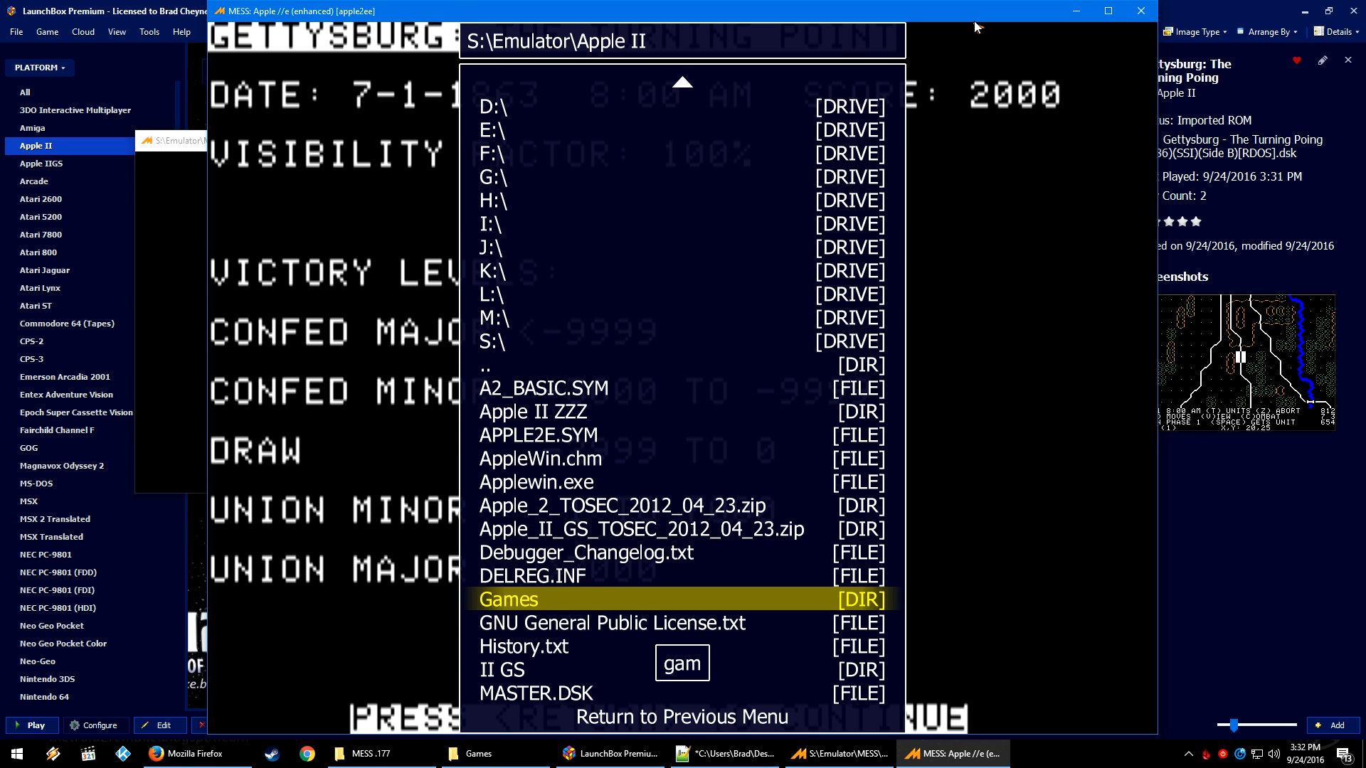
{"action": "double_click", "coordinate": [507, 598]}
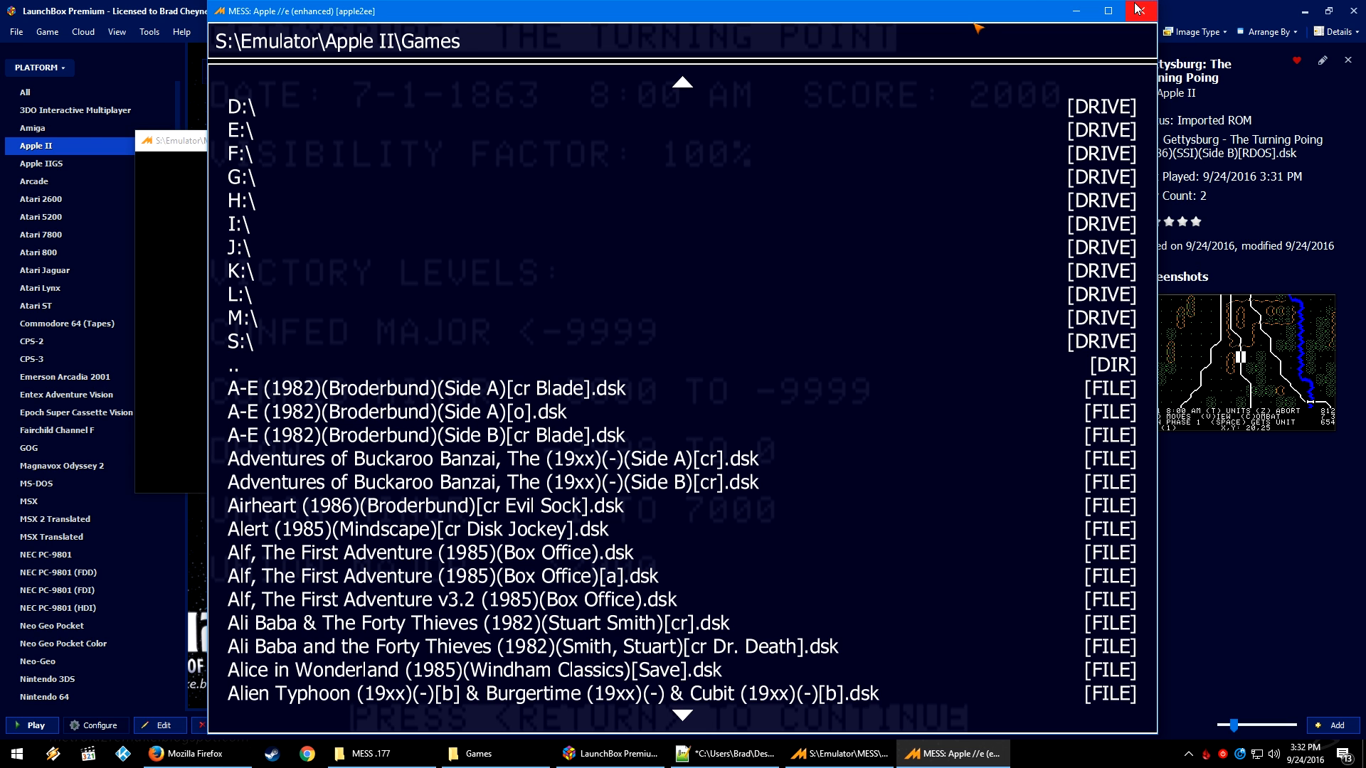
{"action": "left_click", "coordinate": [1137, 11]}
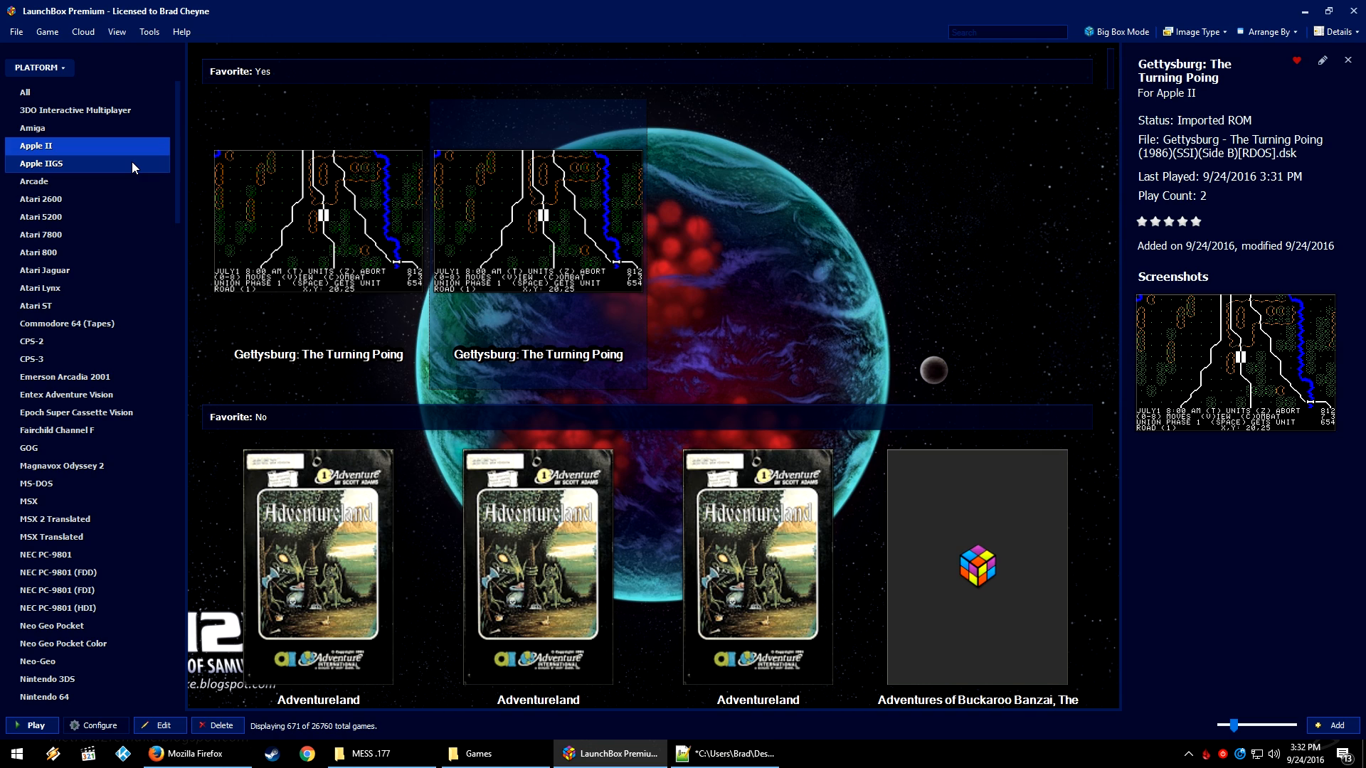
Step: Select Apple IIGS in the sidebar Platform list
{"action": "left_click", "coordinate": [42, 163]}
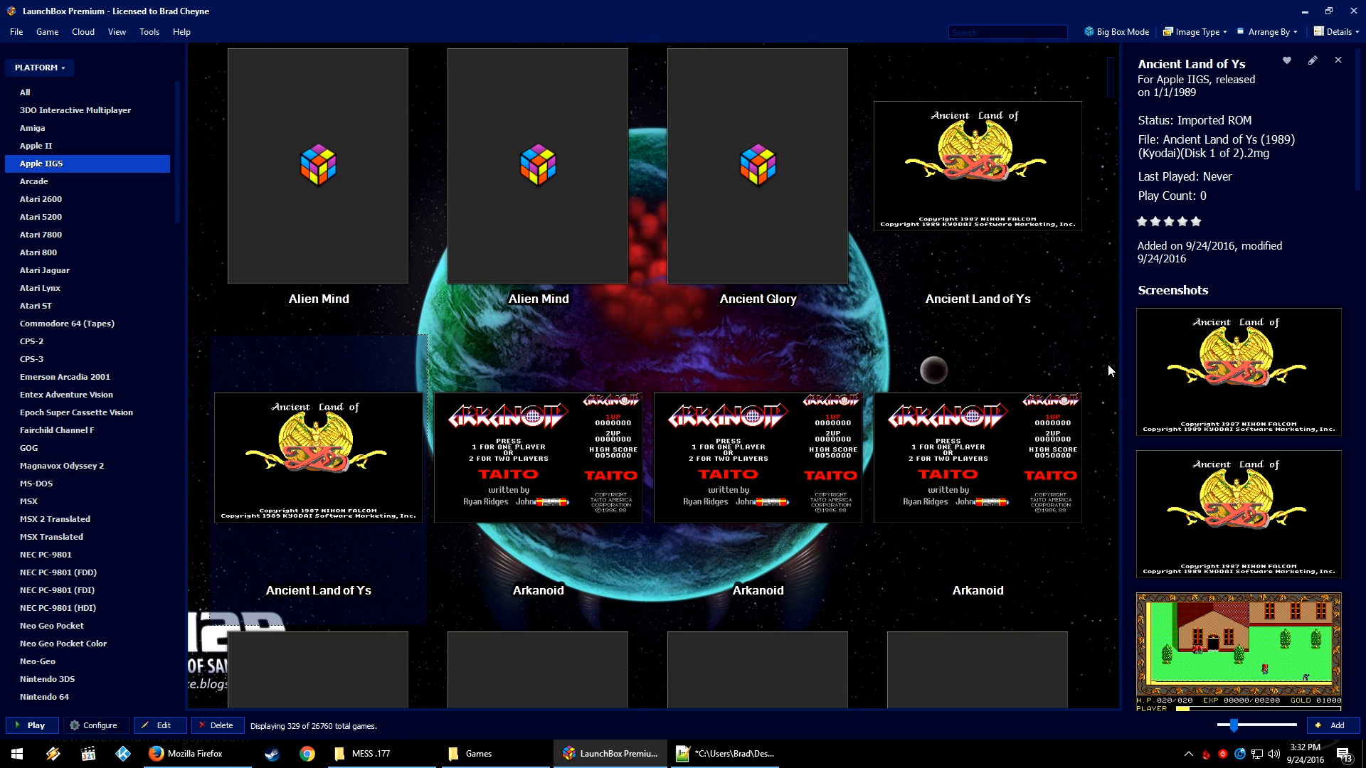
{"action": "mouse_move", "coordinate": [1178, 268]}
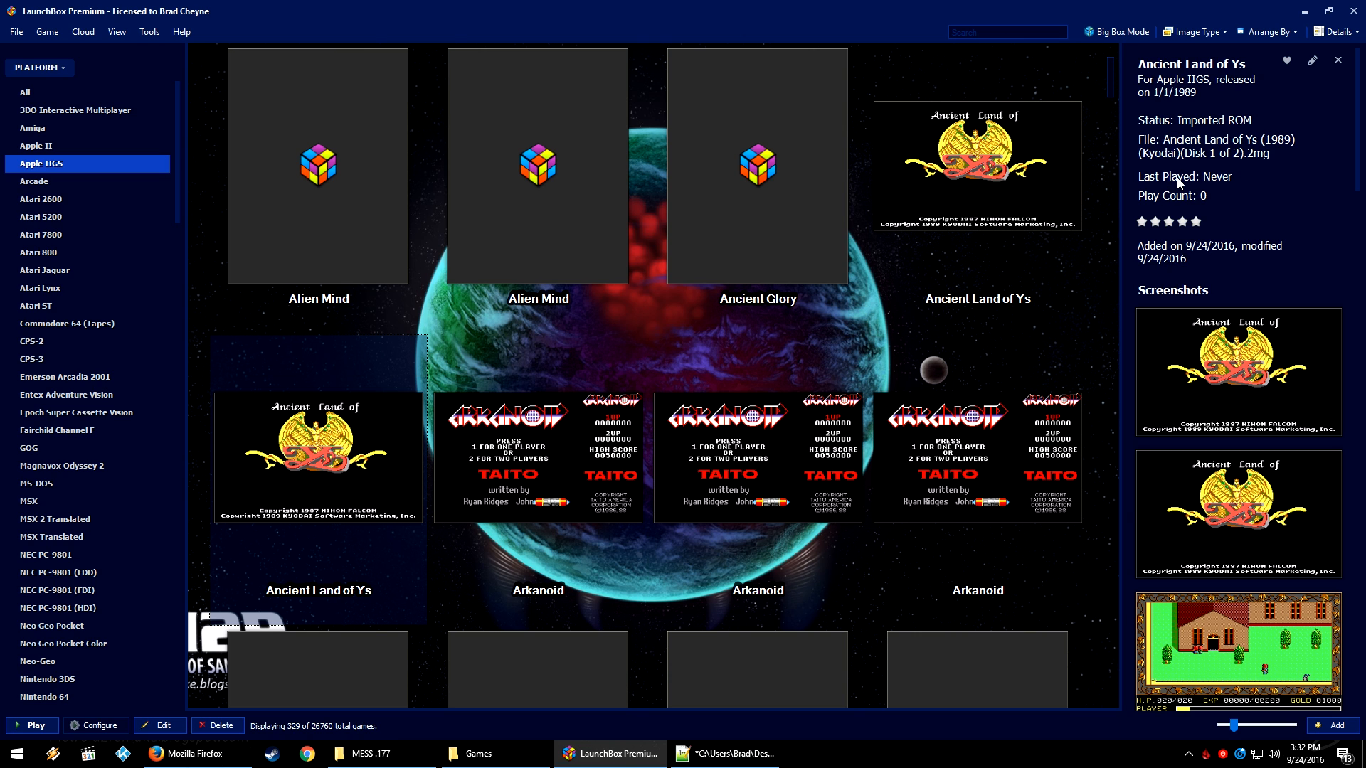
{"action": "mouse_move", "coordinate": [319, 483]}
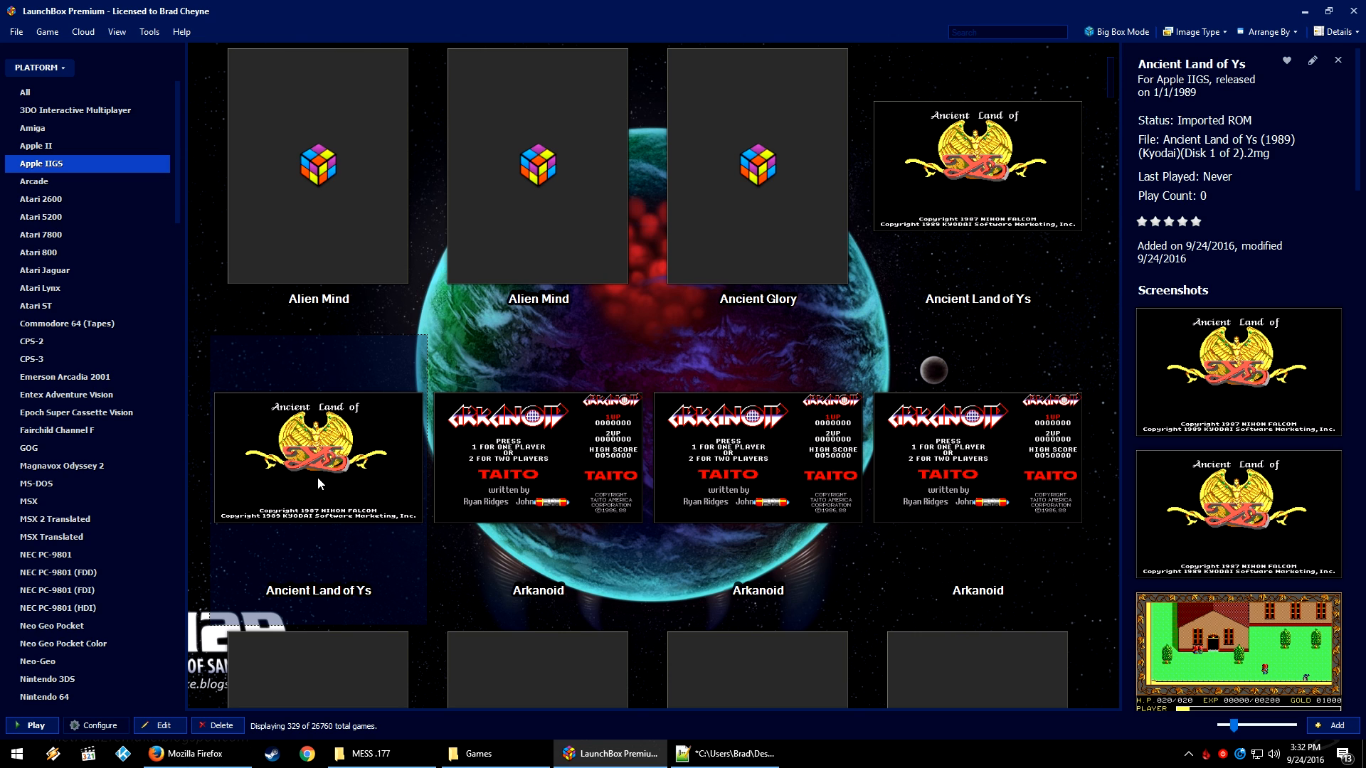
{"action": "right_click", "coordinate": [318, 484]}
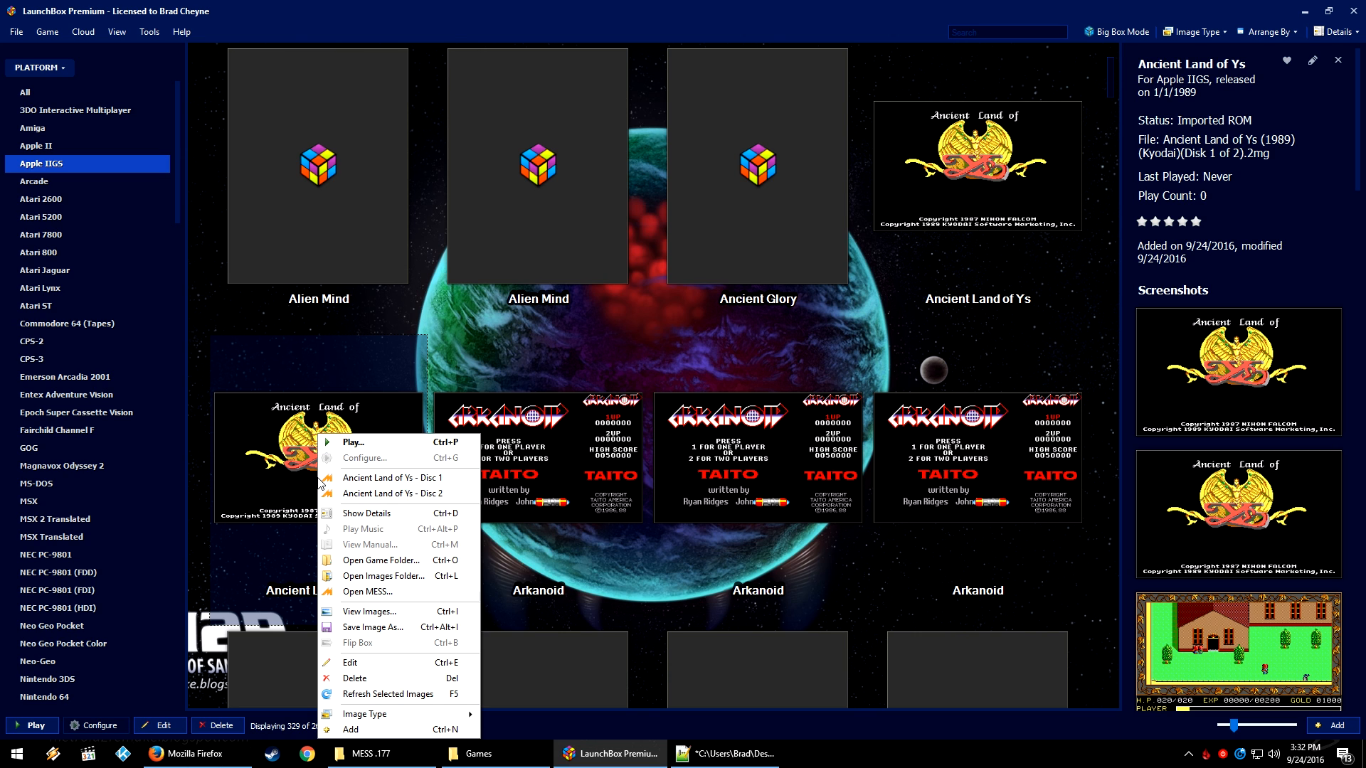
{"action": "mouse_move", "coordinate": [396, 493]}
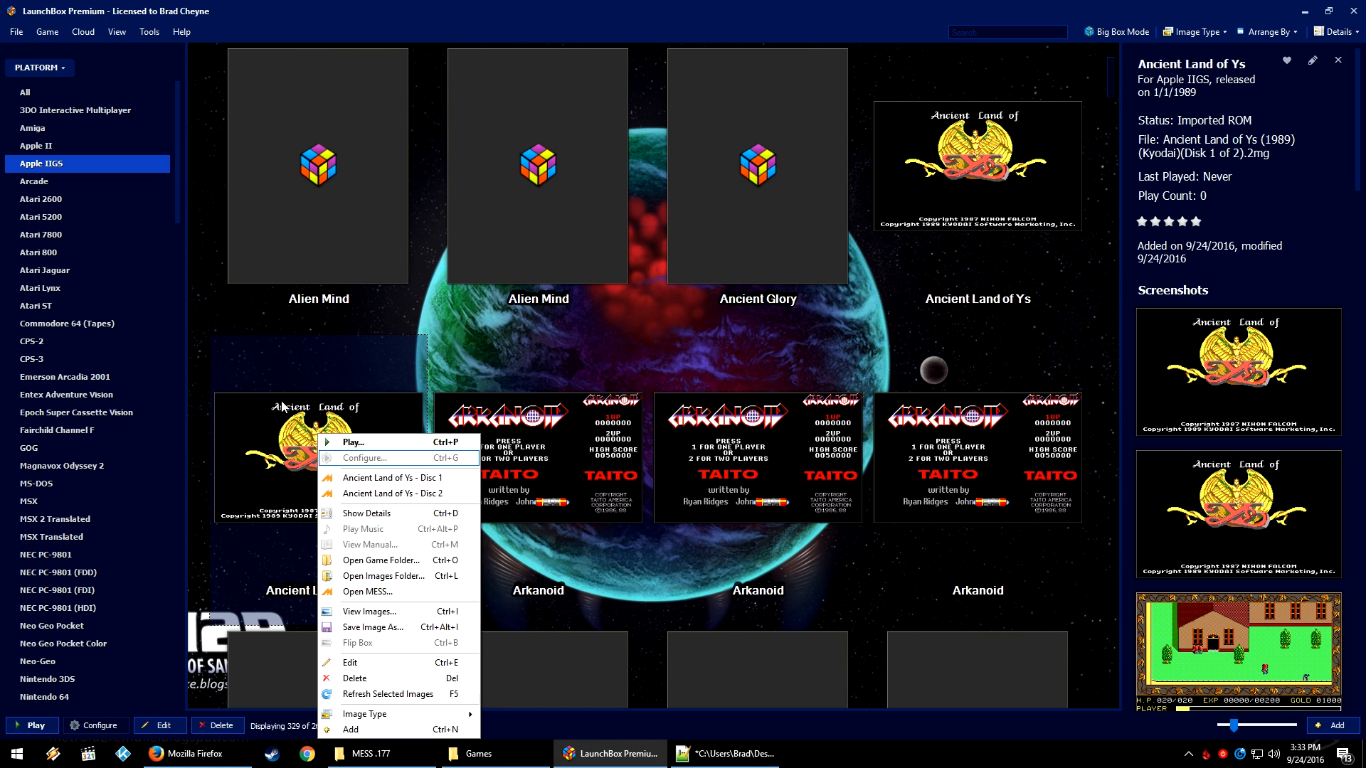
{"action": "mouse_move", "coordinate": [361, 461]}
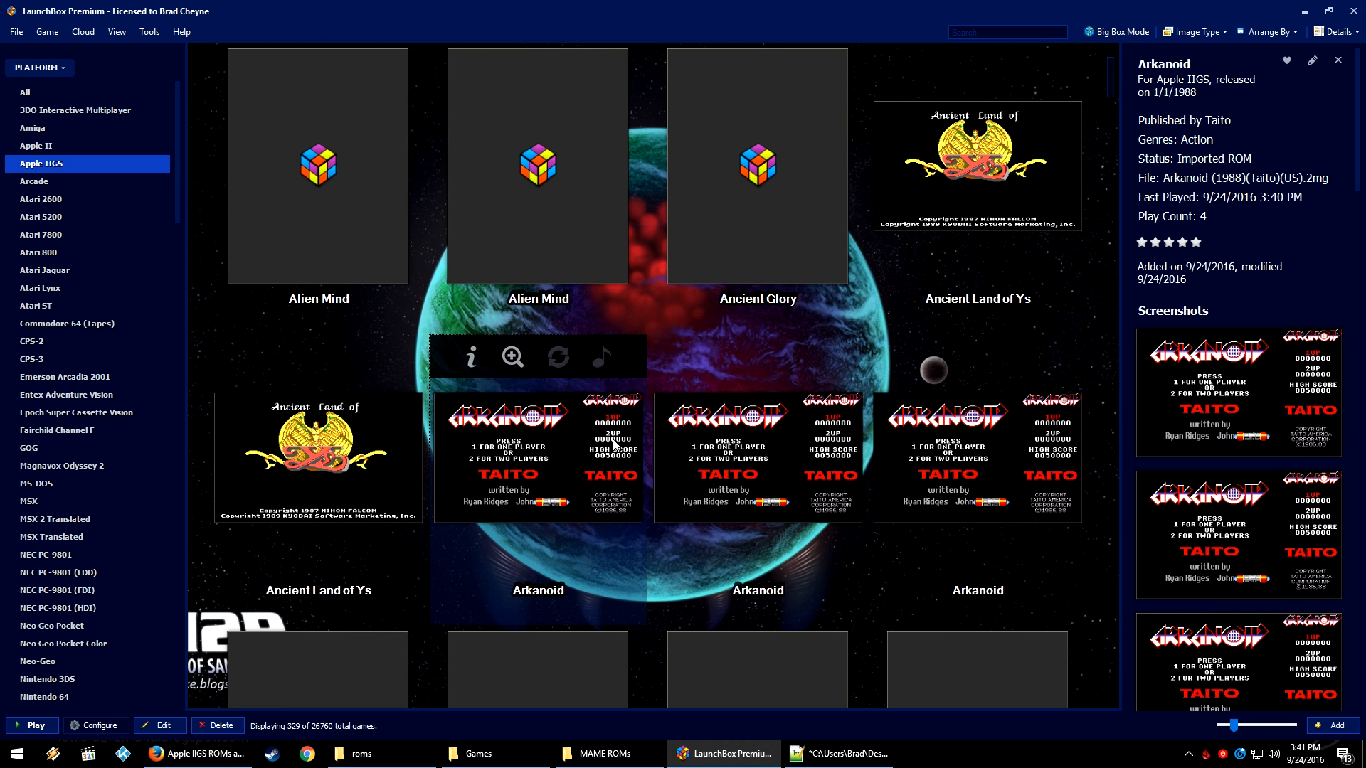
{"action": "scroll", "scroll_direction": "down", "scroll_amount": 3}
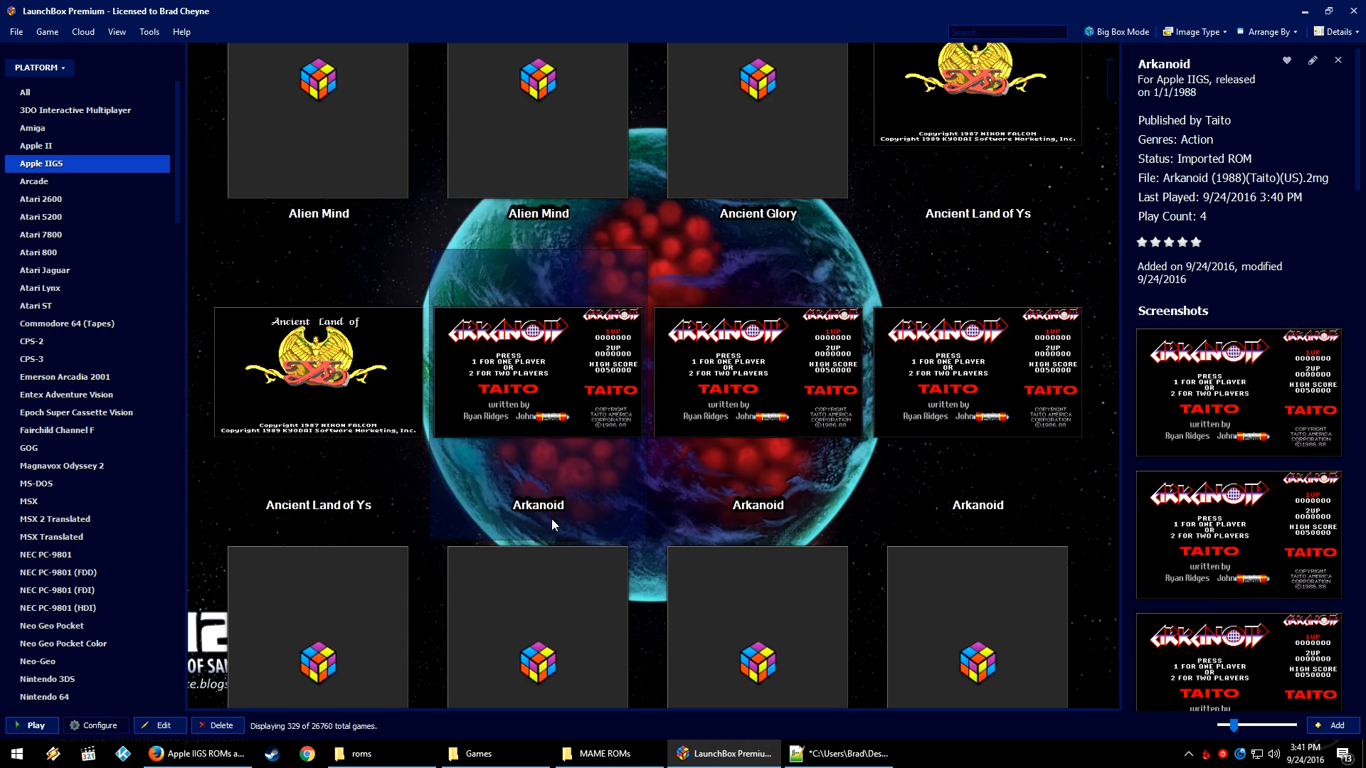